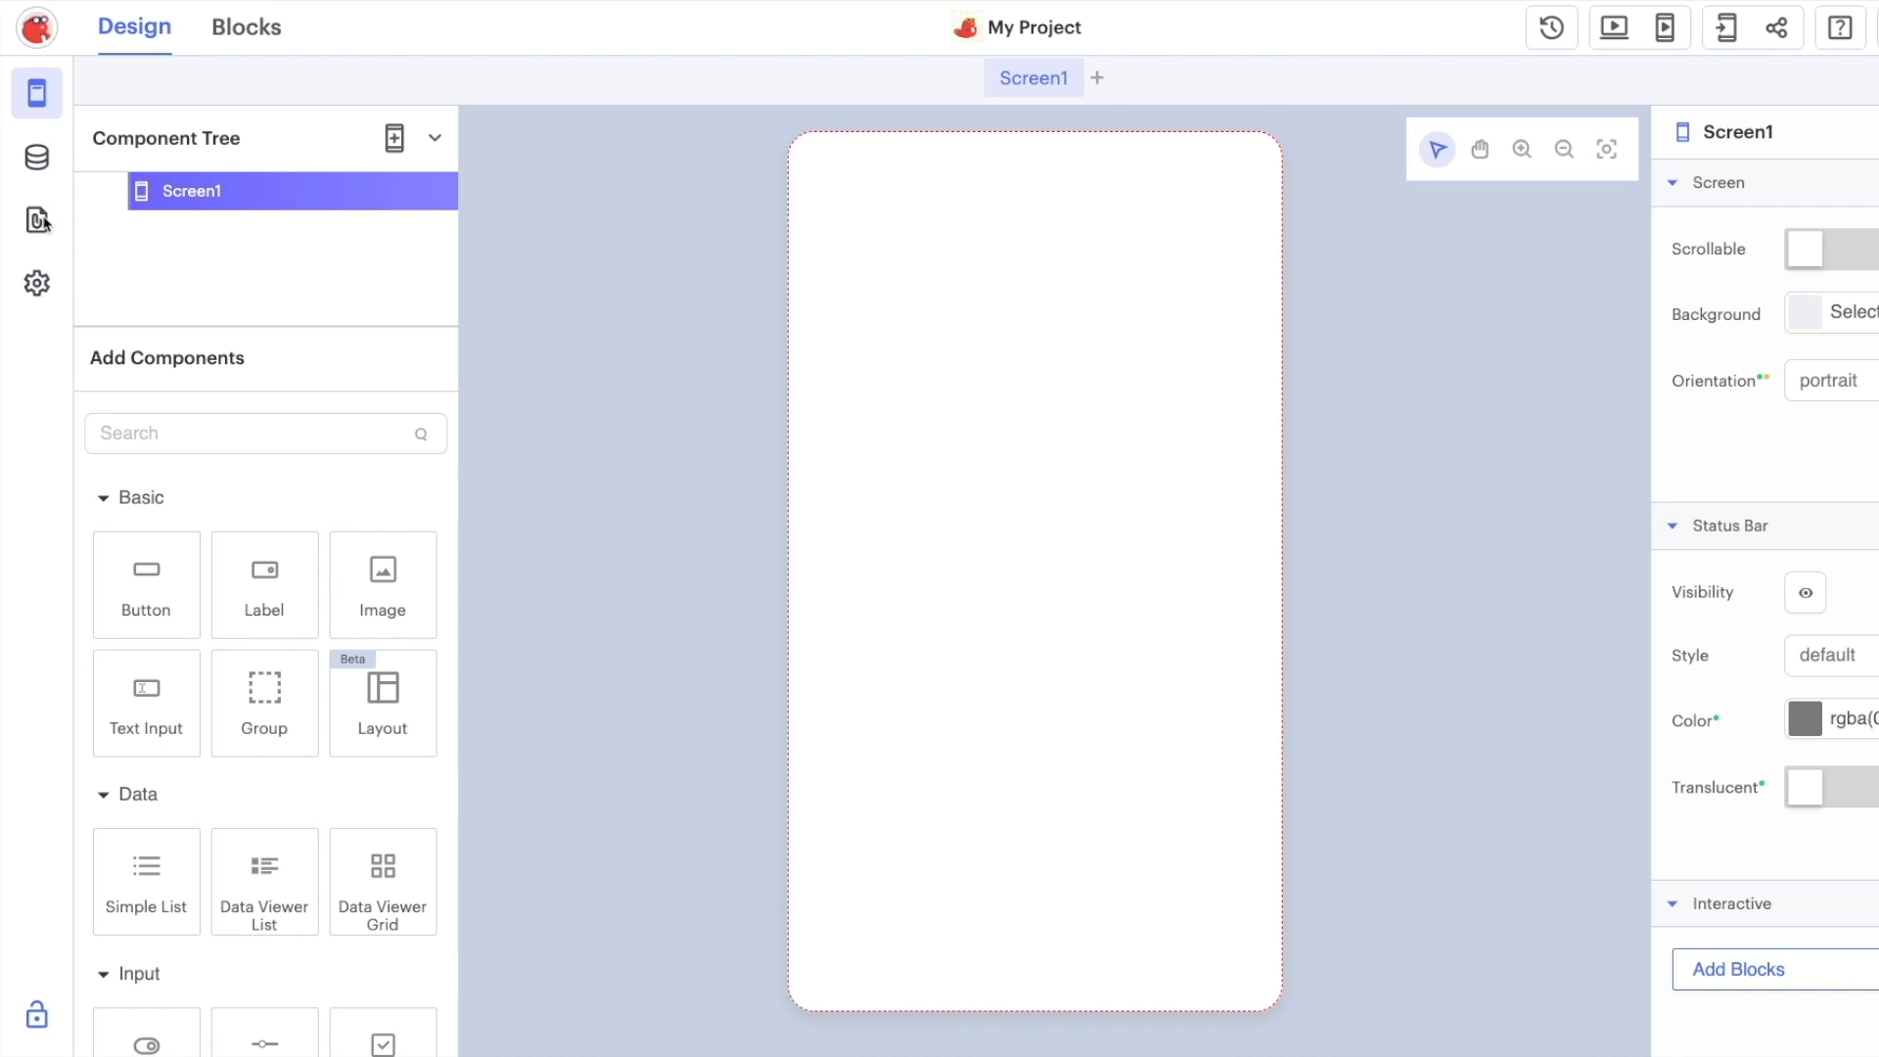
Upload the six PNG images (navy, blue, background) into the project's media assets
left_click(35, 222)
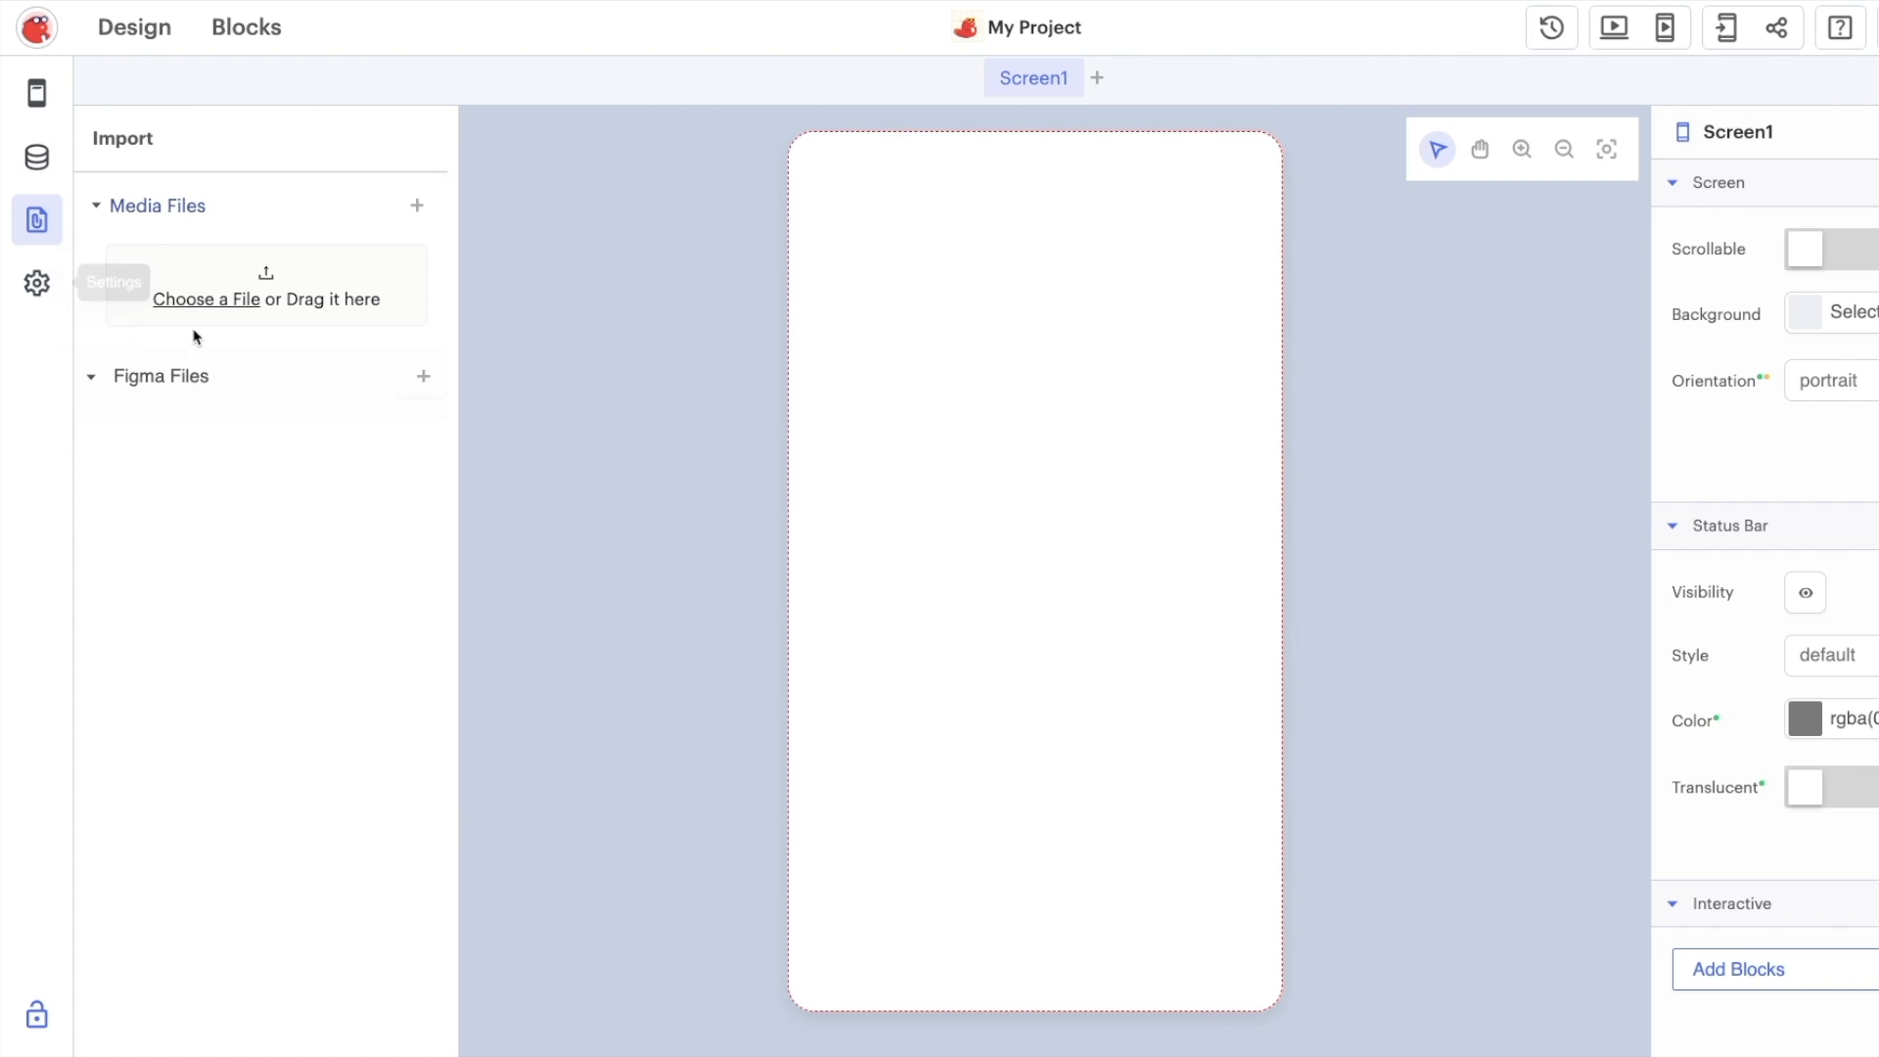
left_click(206, 297)
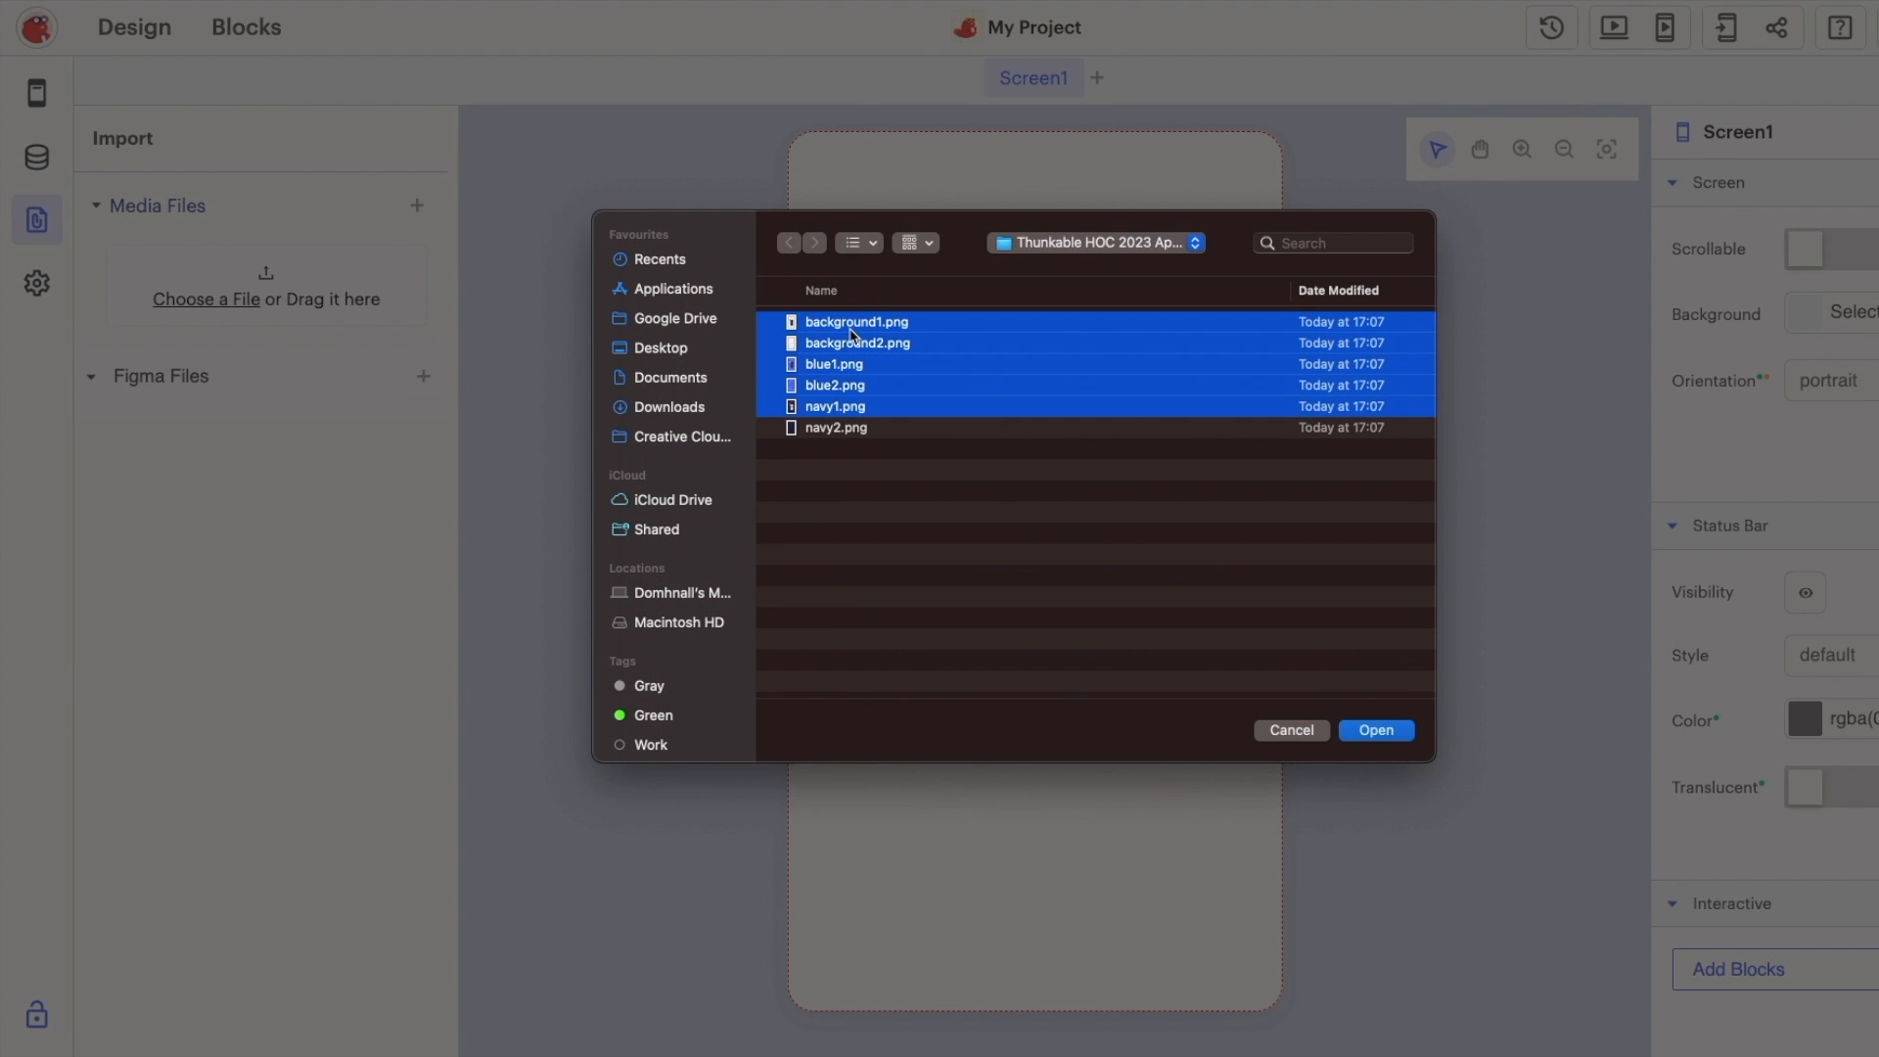
left_click(1374, 728)
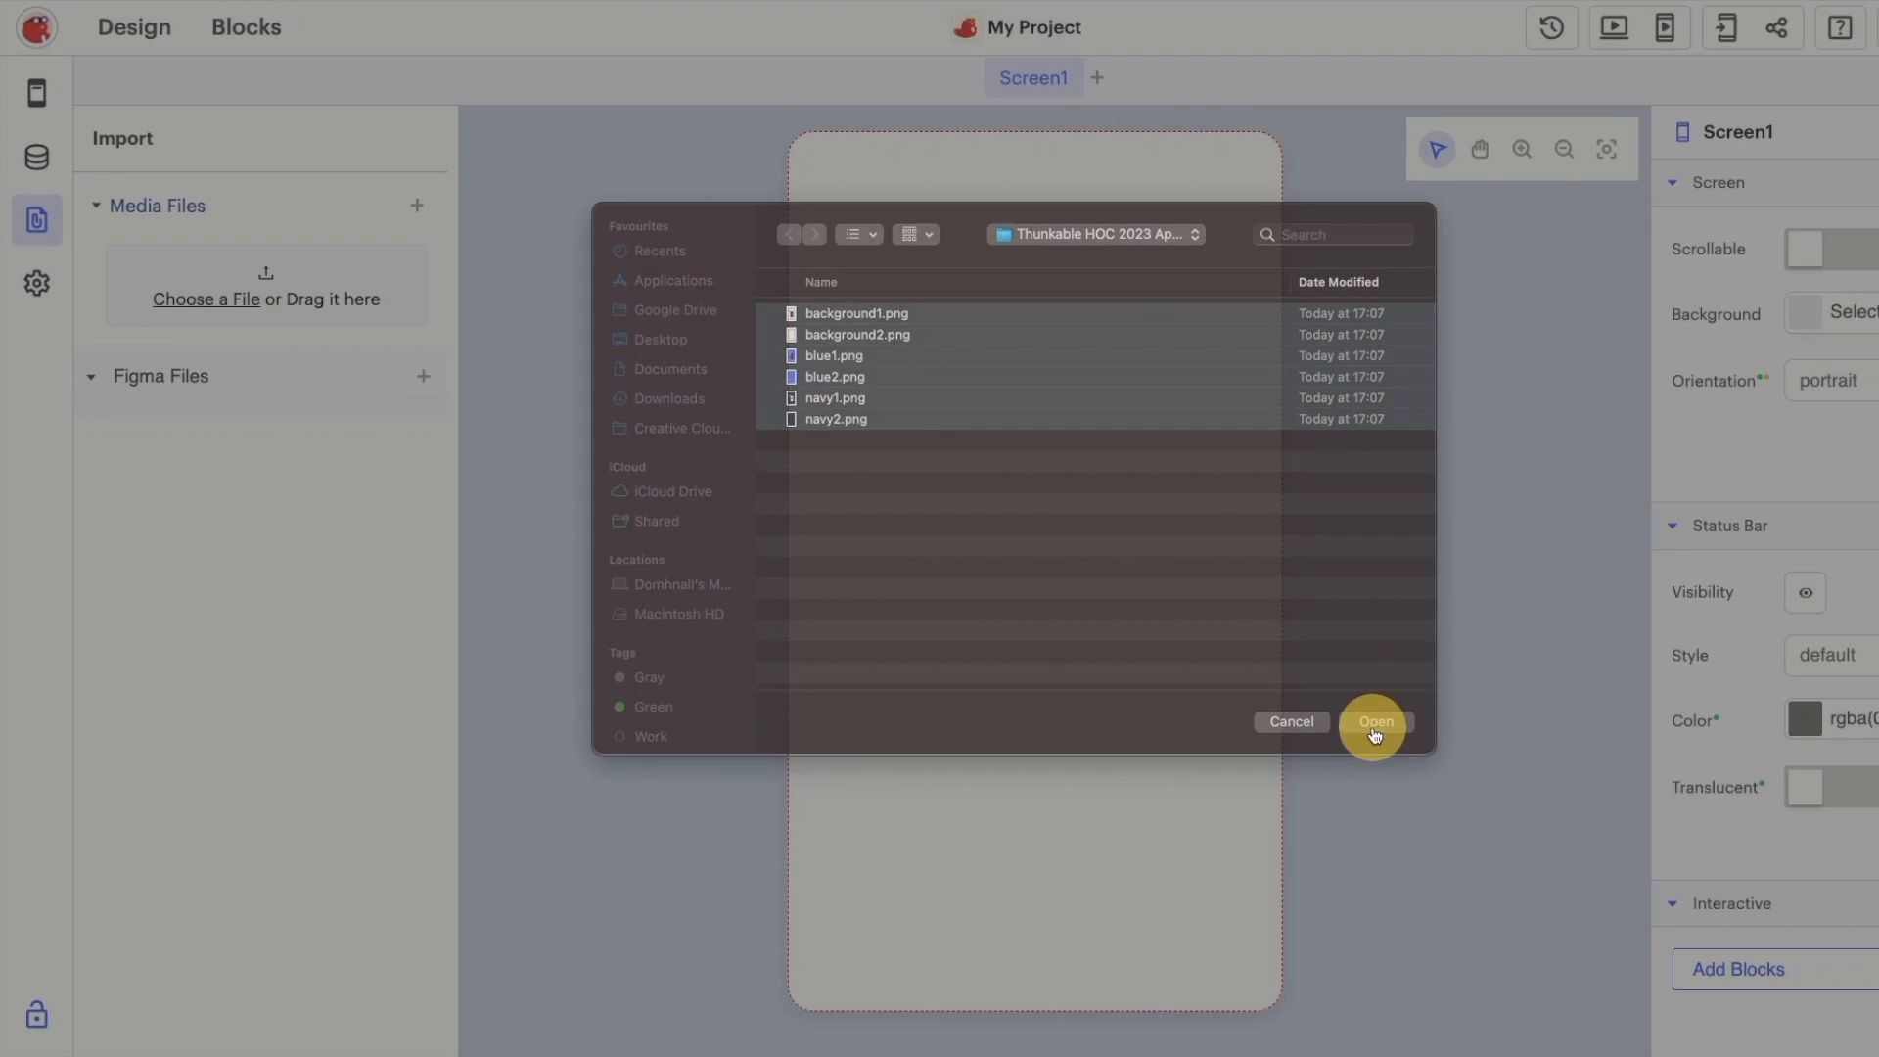
left_click(1374, 722)
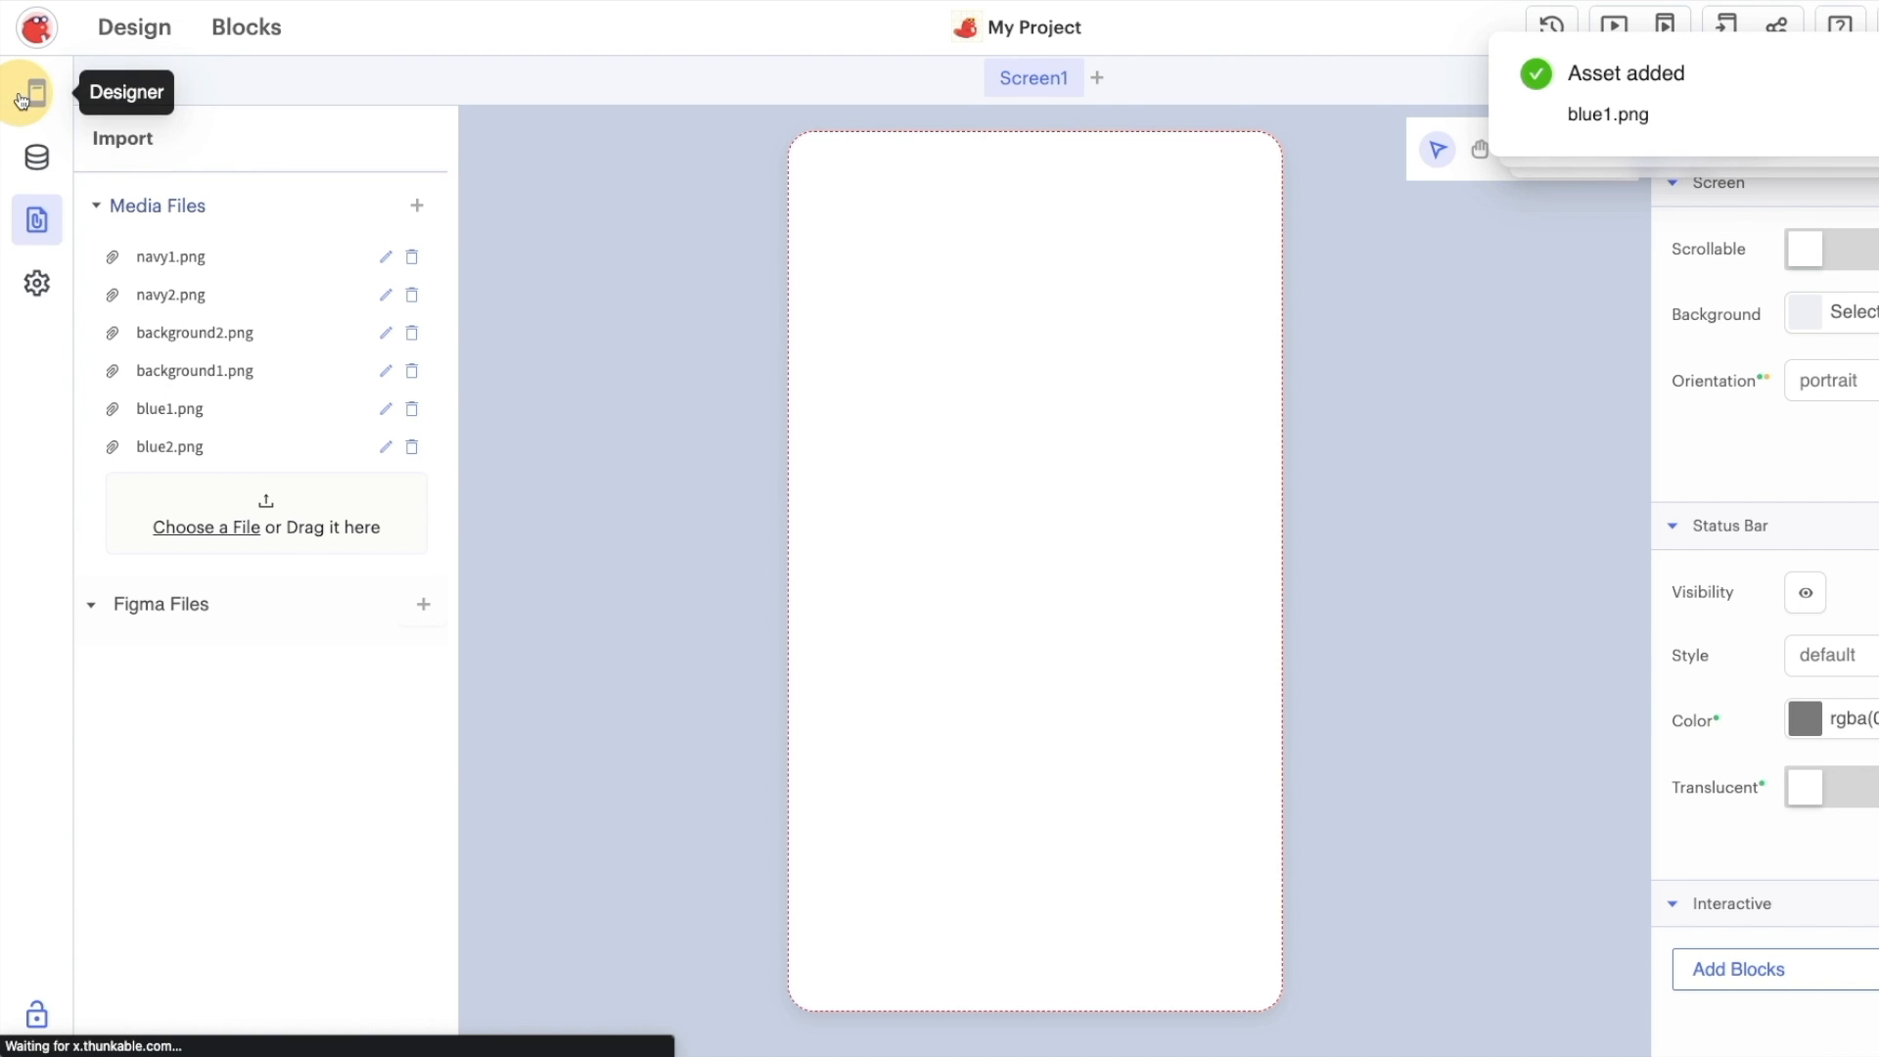
Rename the app's first screen from Screen1 to screenHome in the Designer
left_click(36, 92)
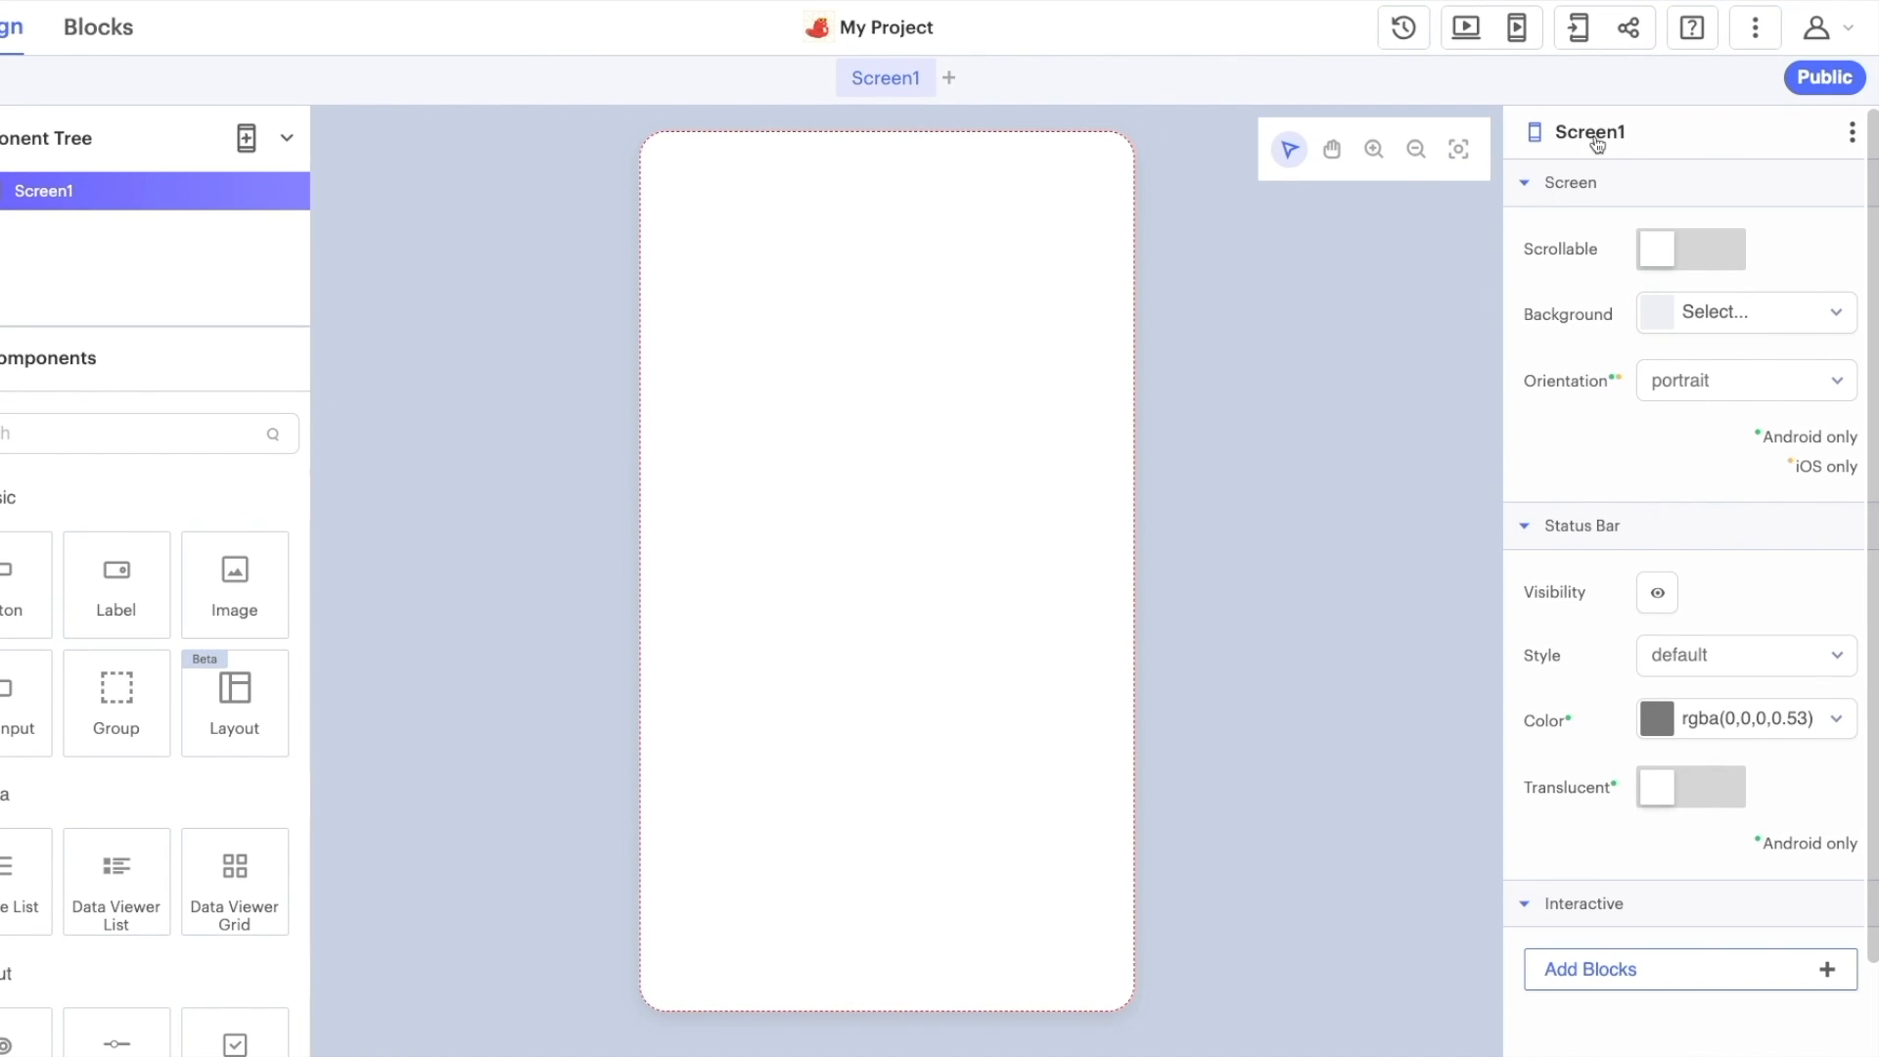
left_click(1593, 133)
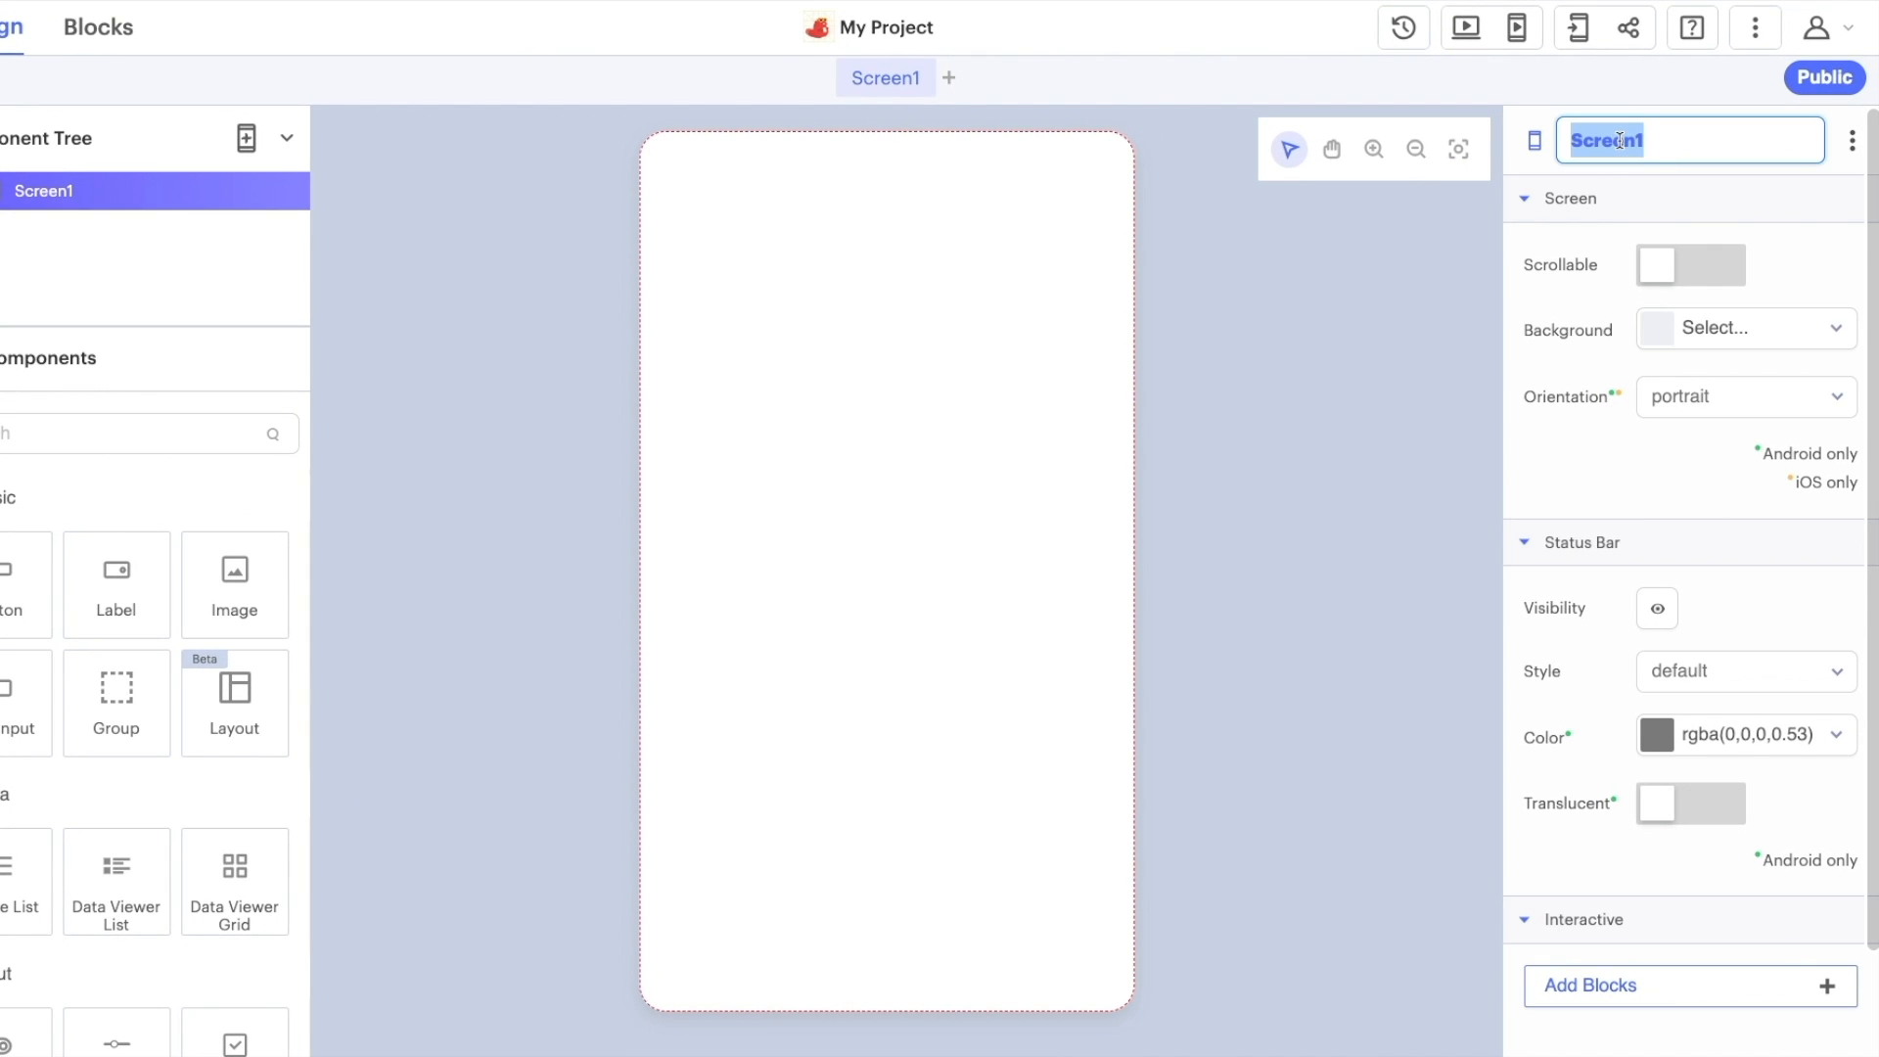
type("scr")
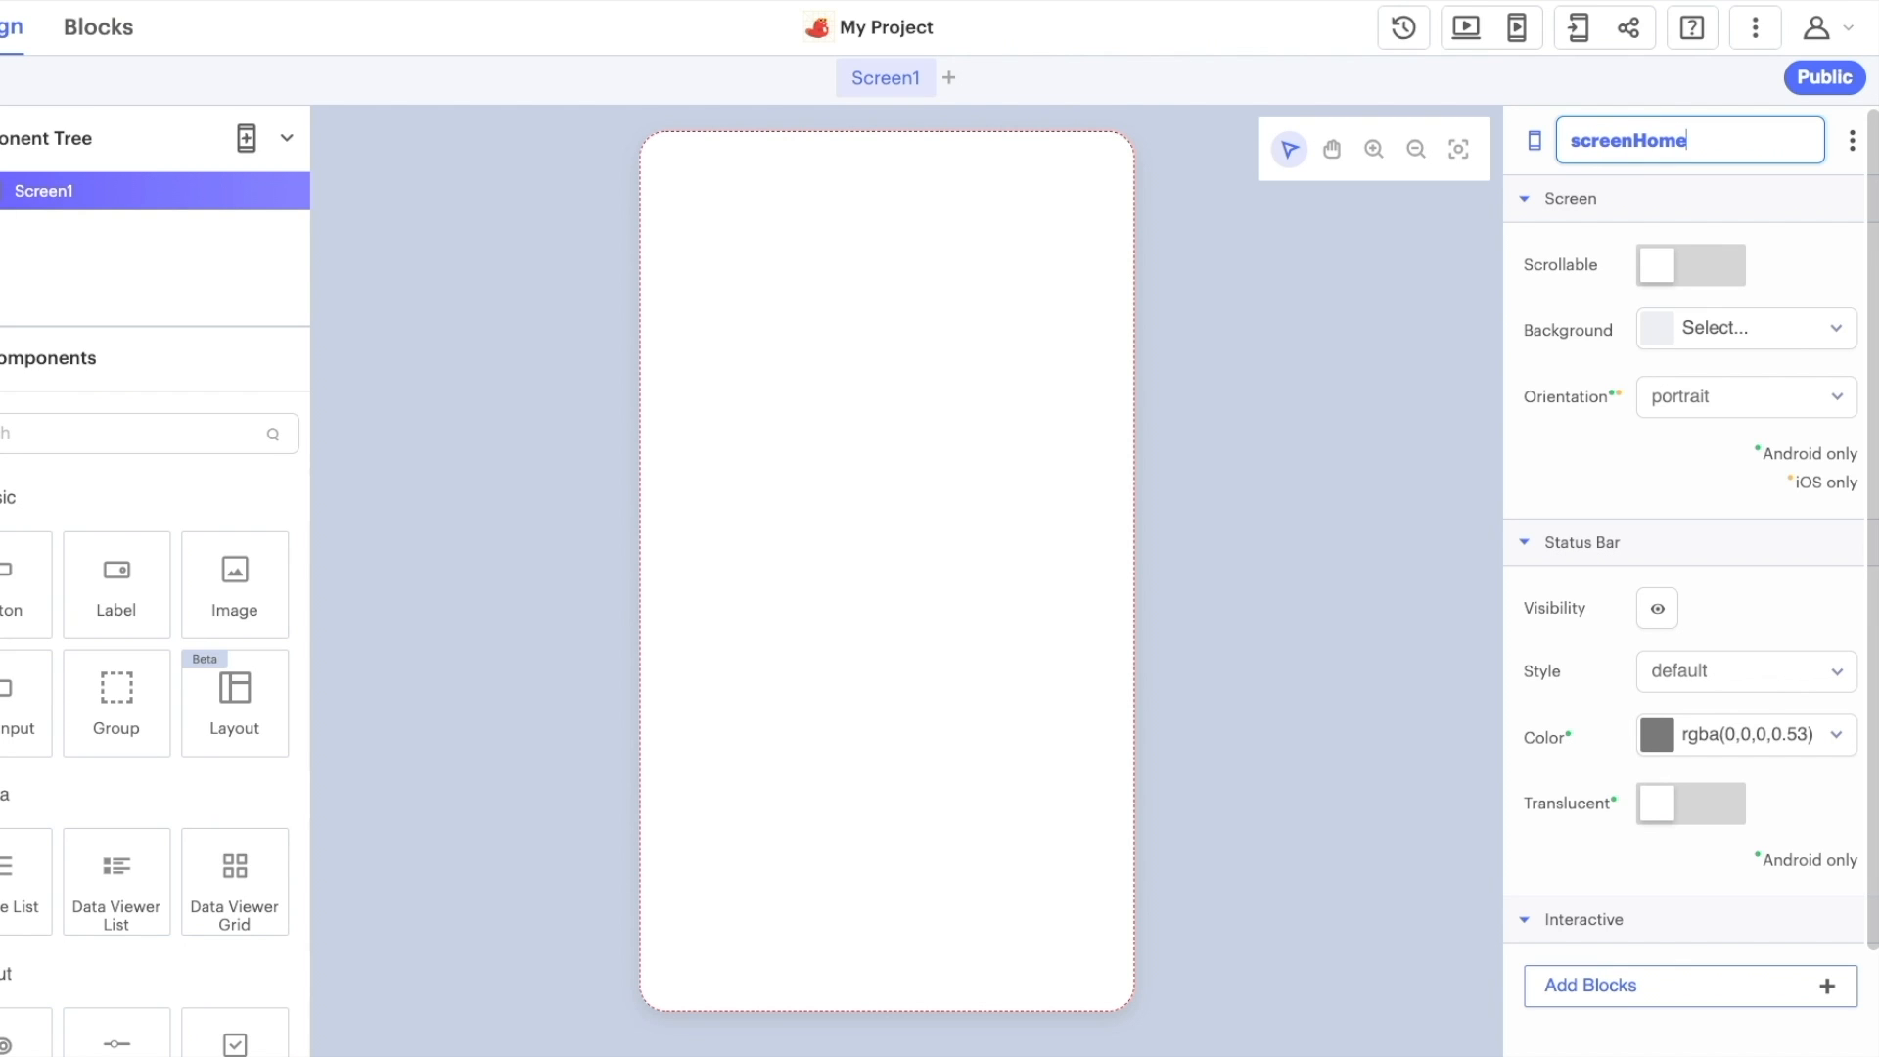
type("screenHome")
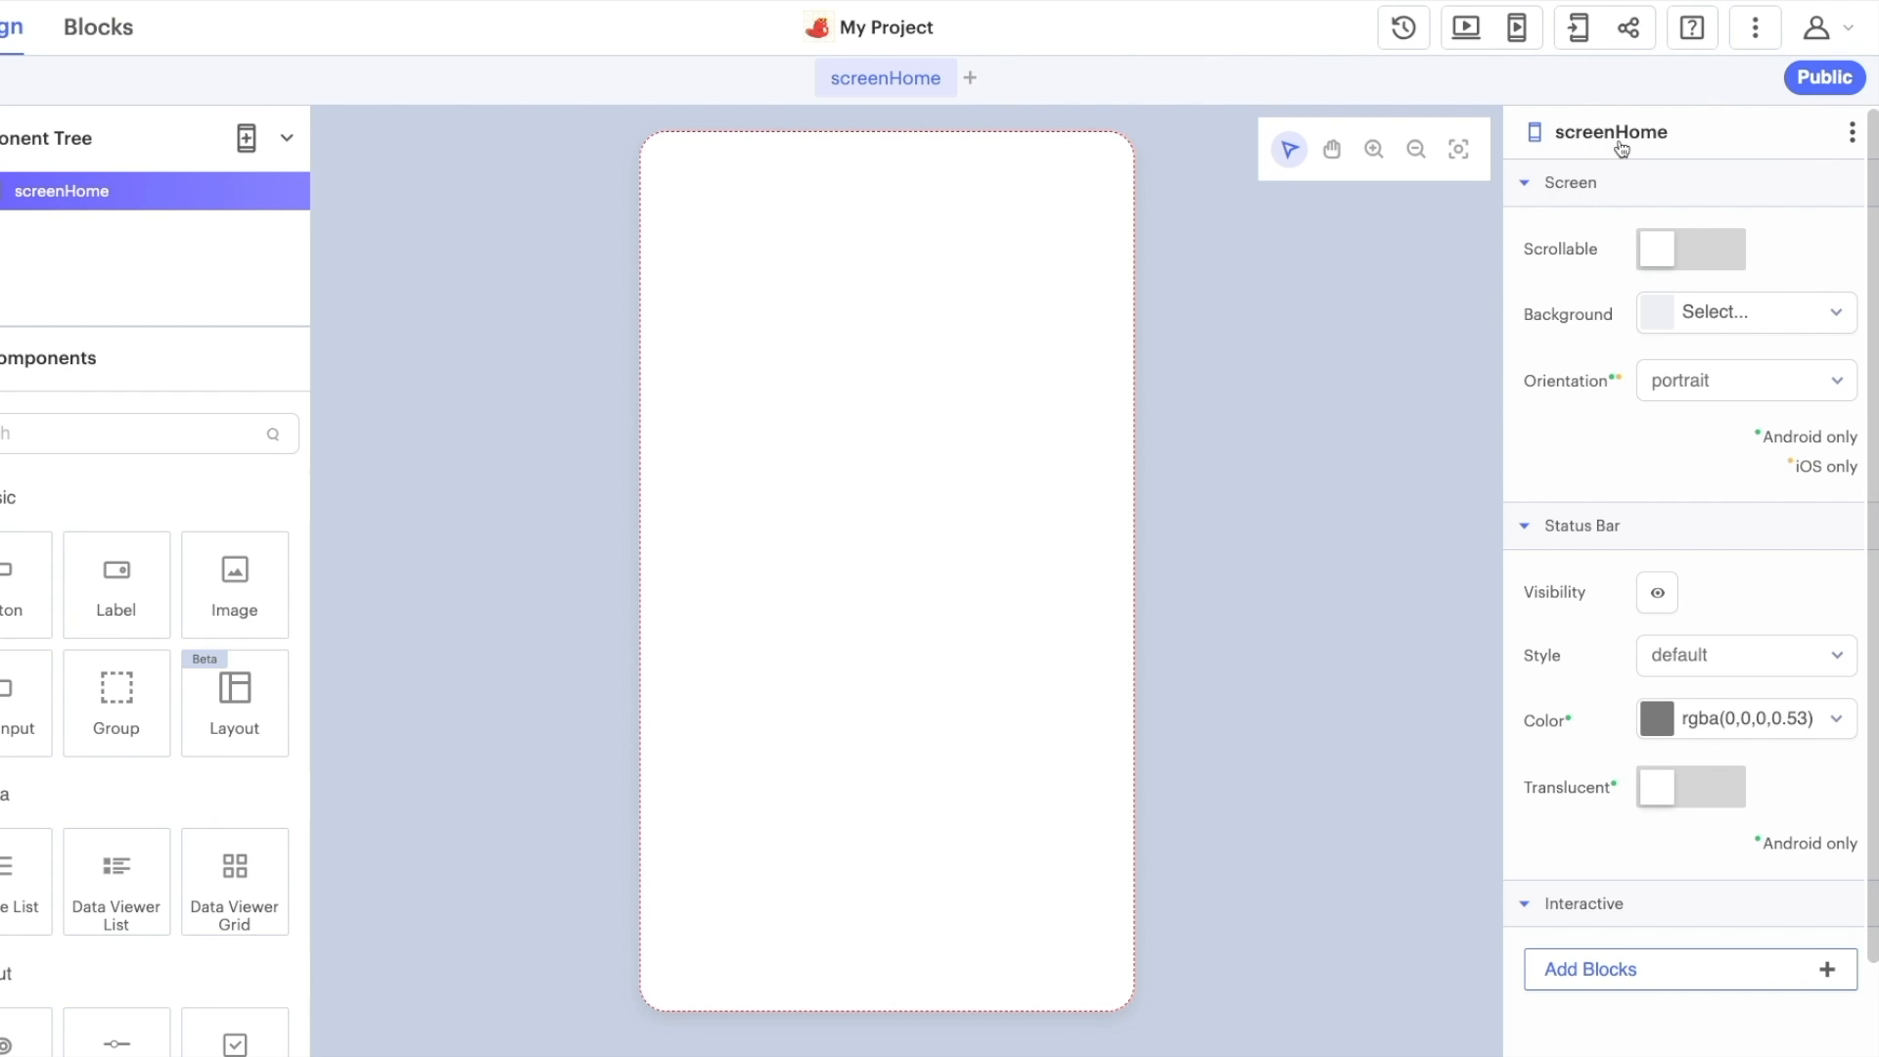
mouse_move(1556, 592)
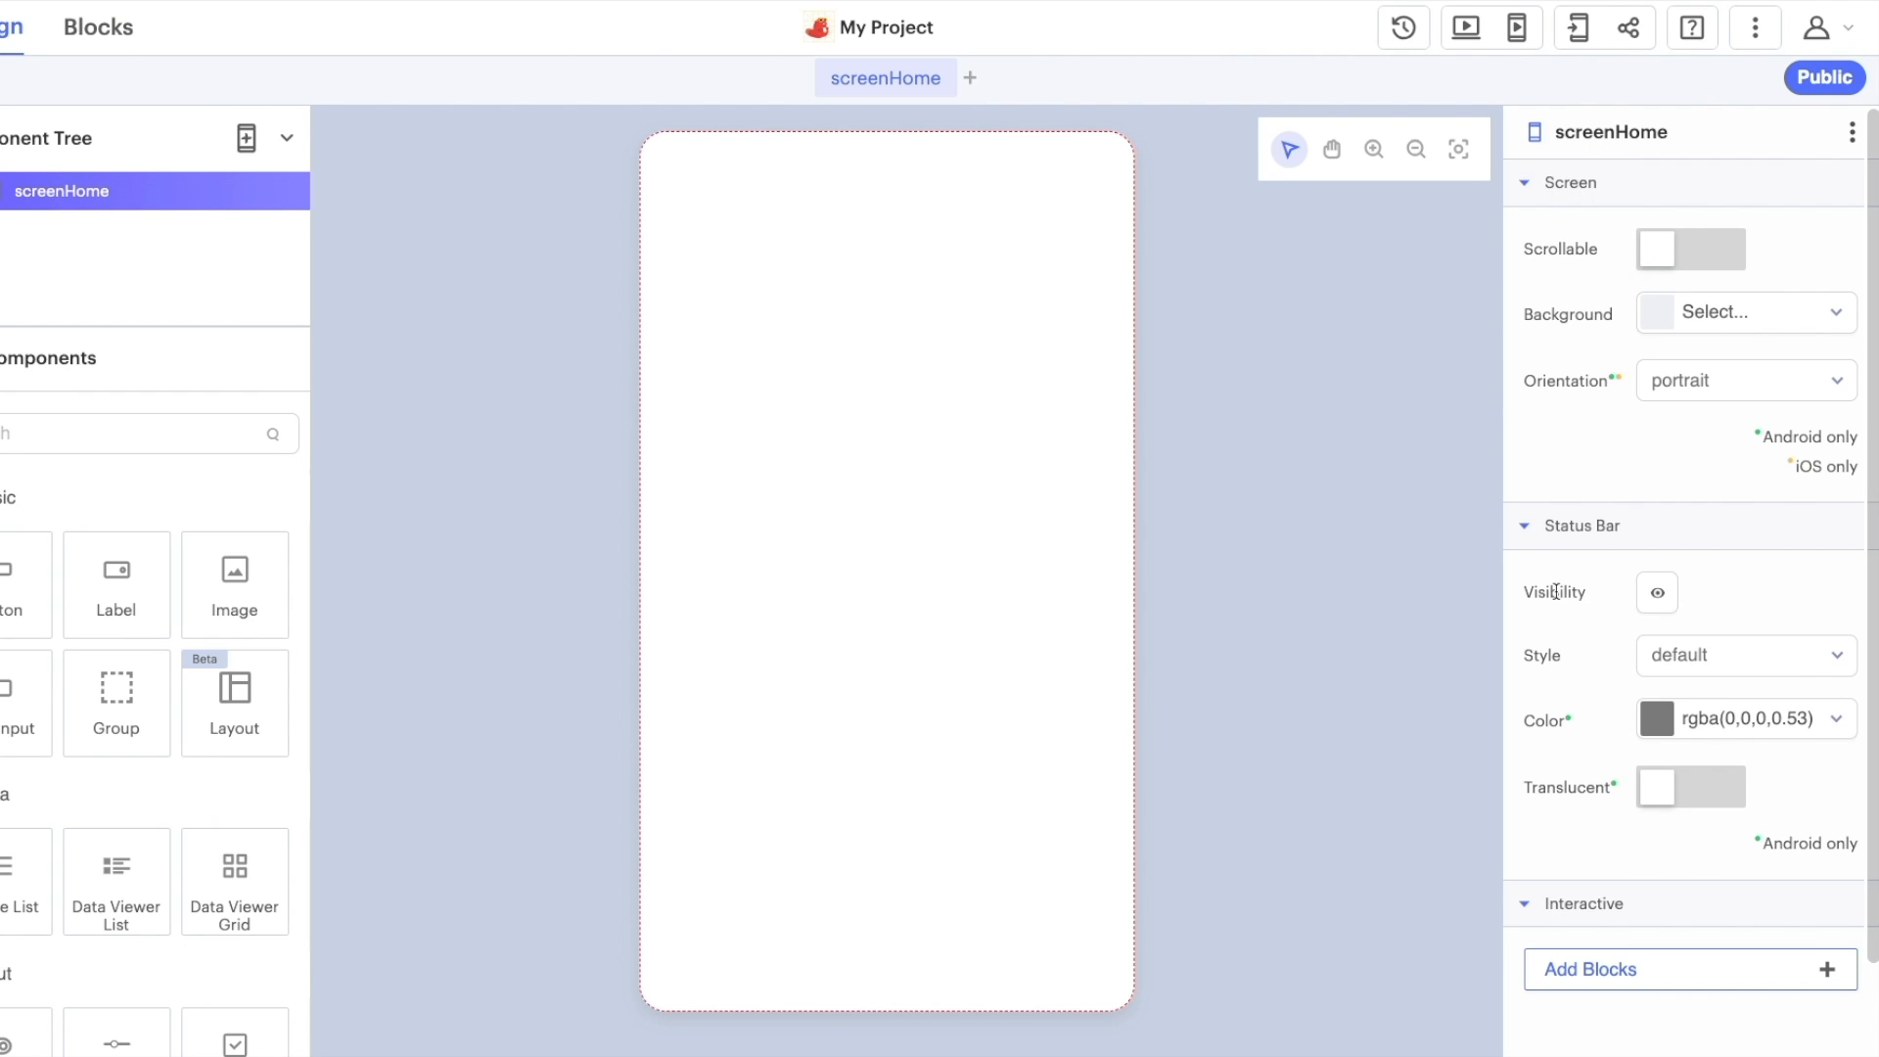
Give screenHome the background1.png image as its background with a resize mode chosen
left_click(1744, 311)
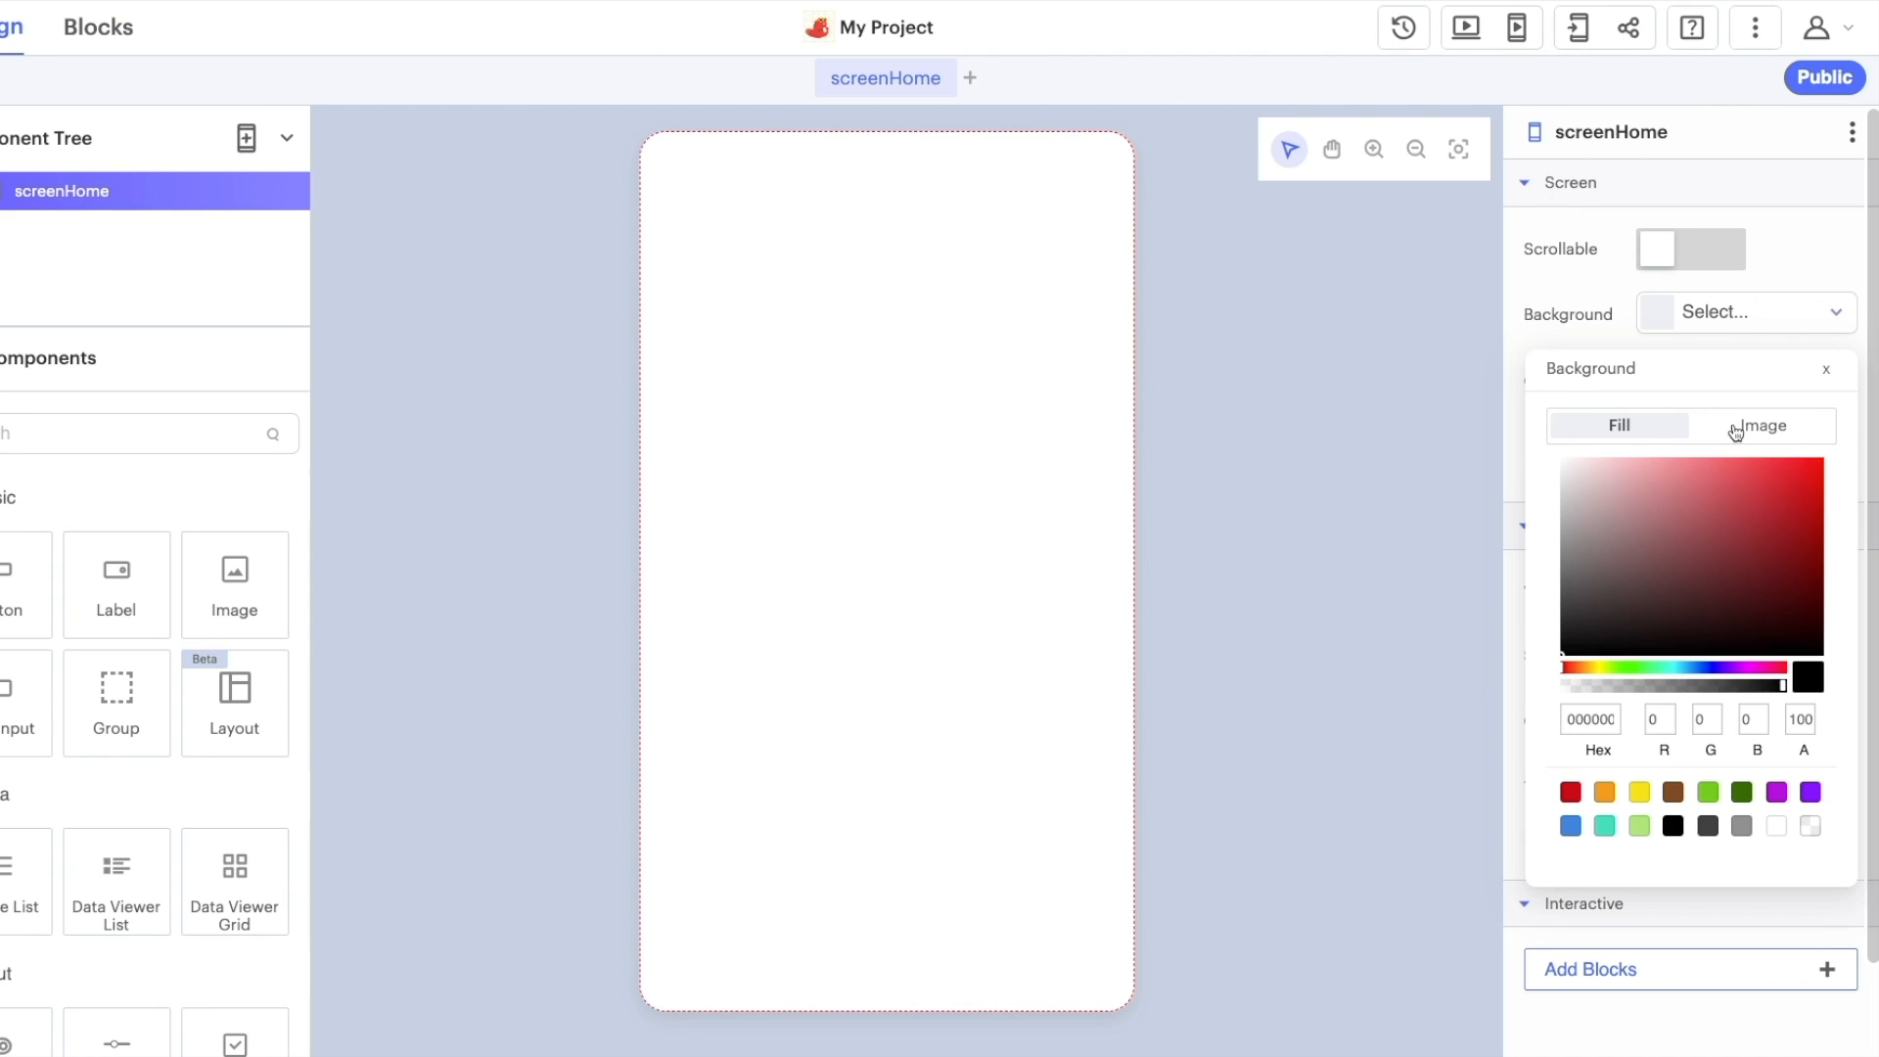
mouse_move(1710, 436)
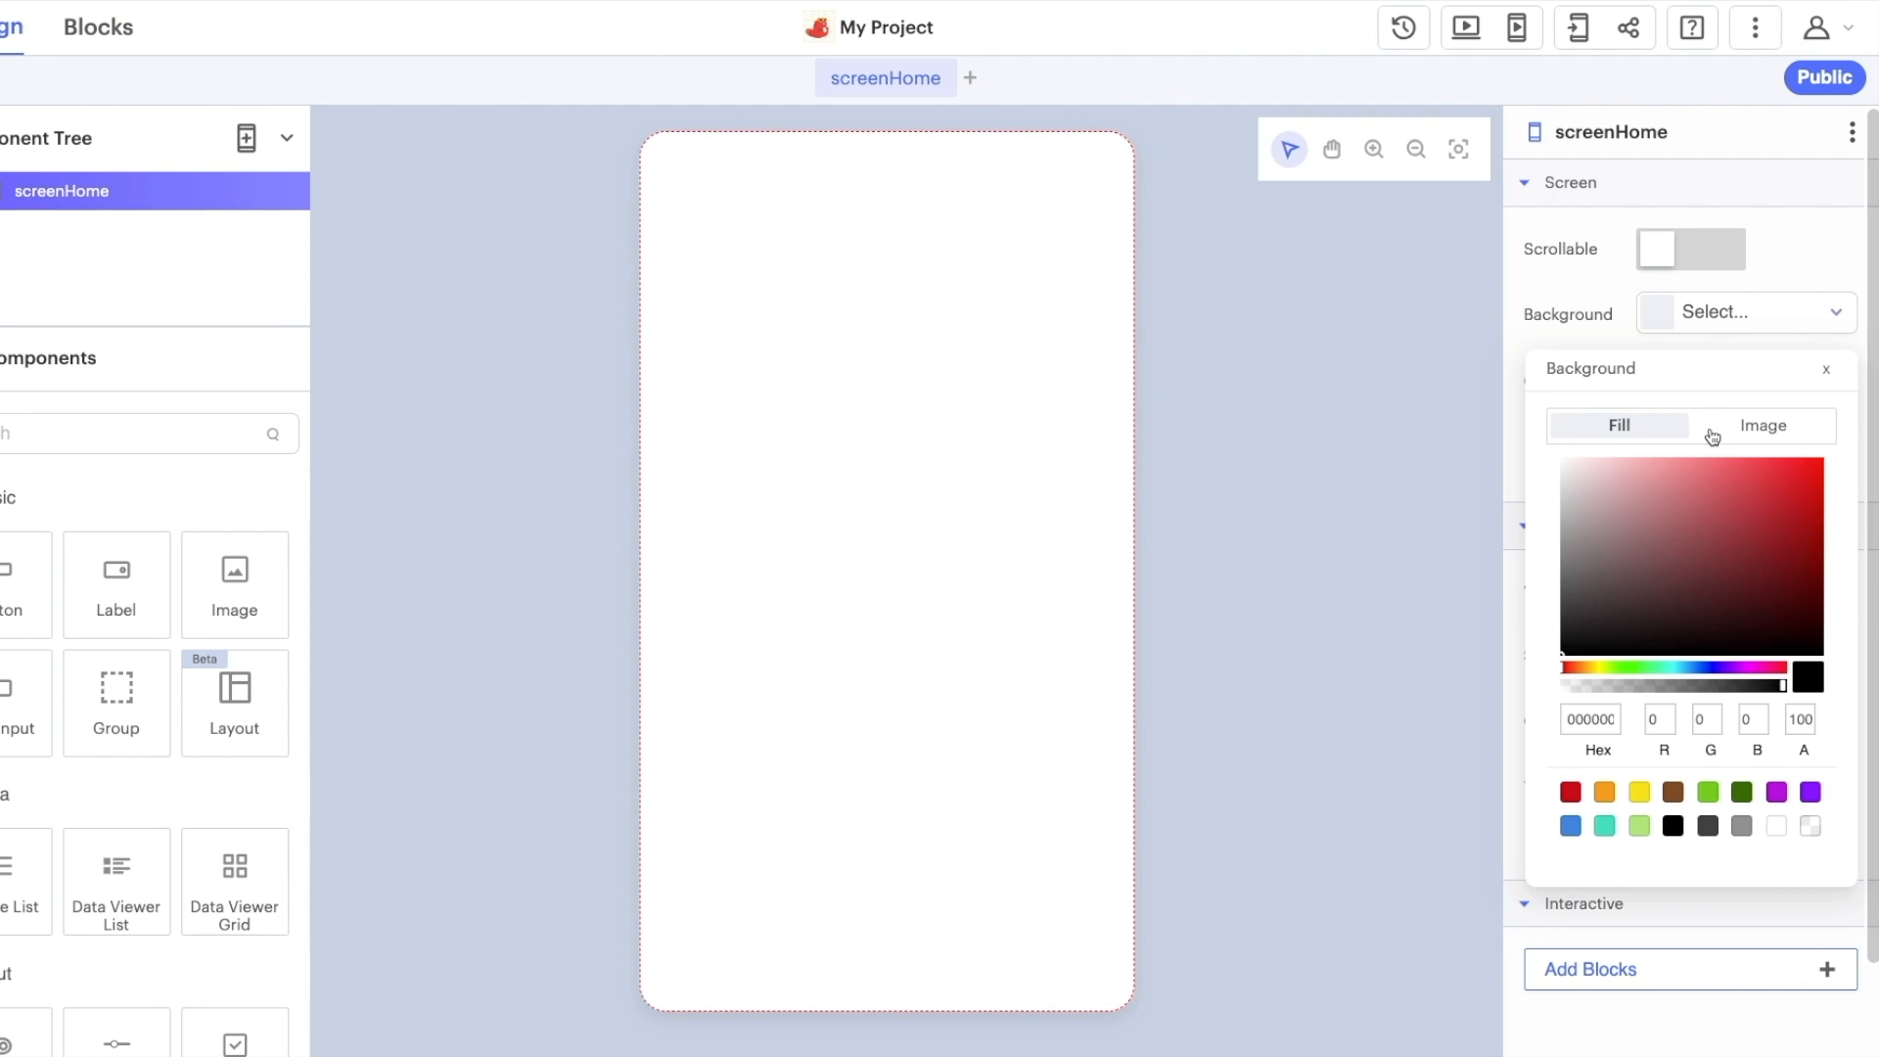
left_click(1760, 425)
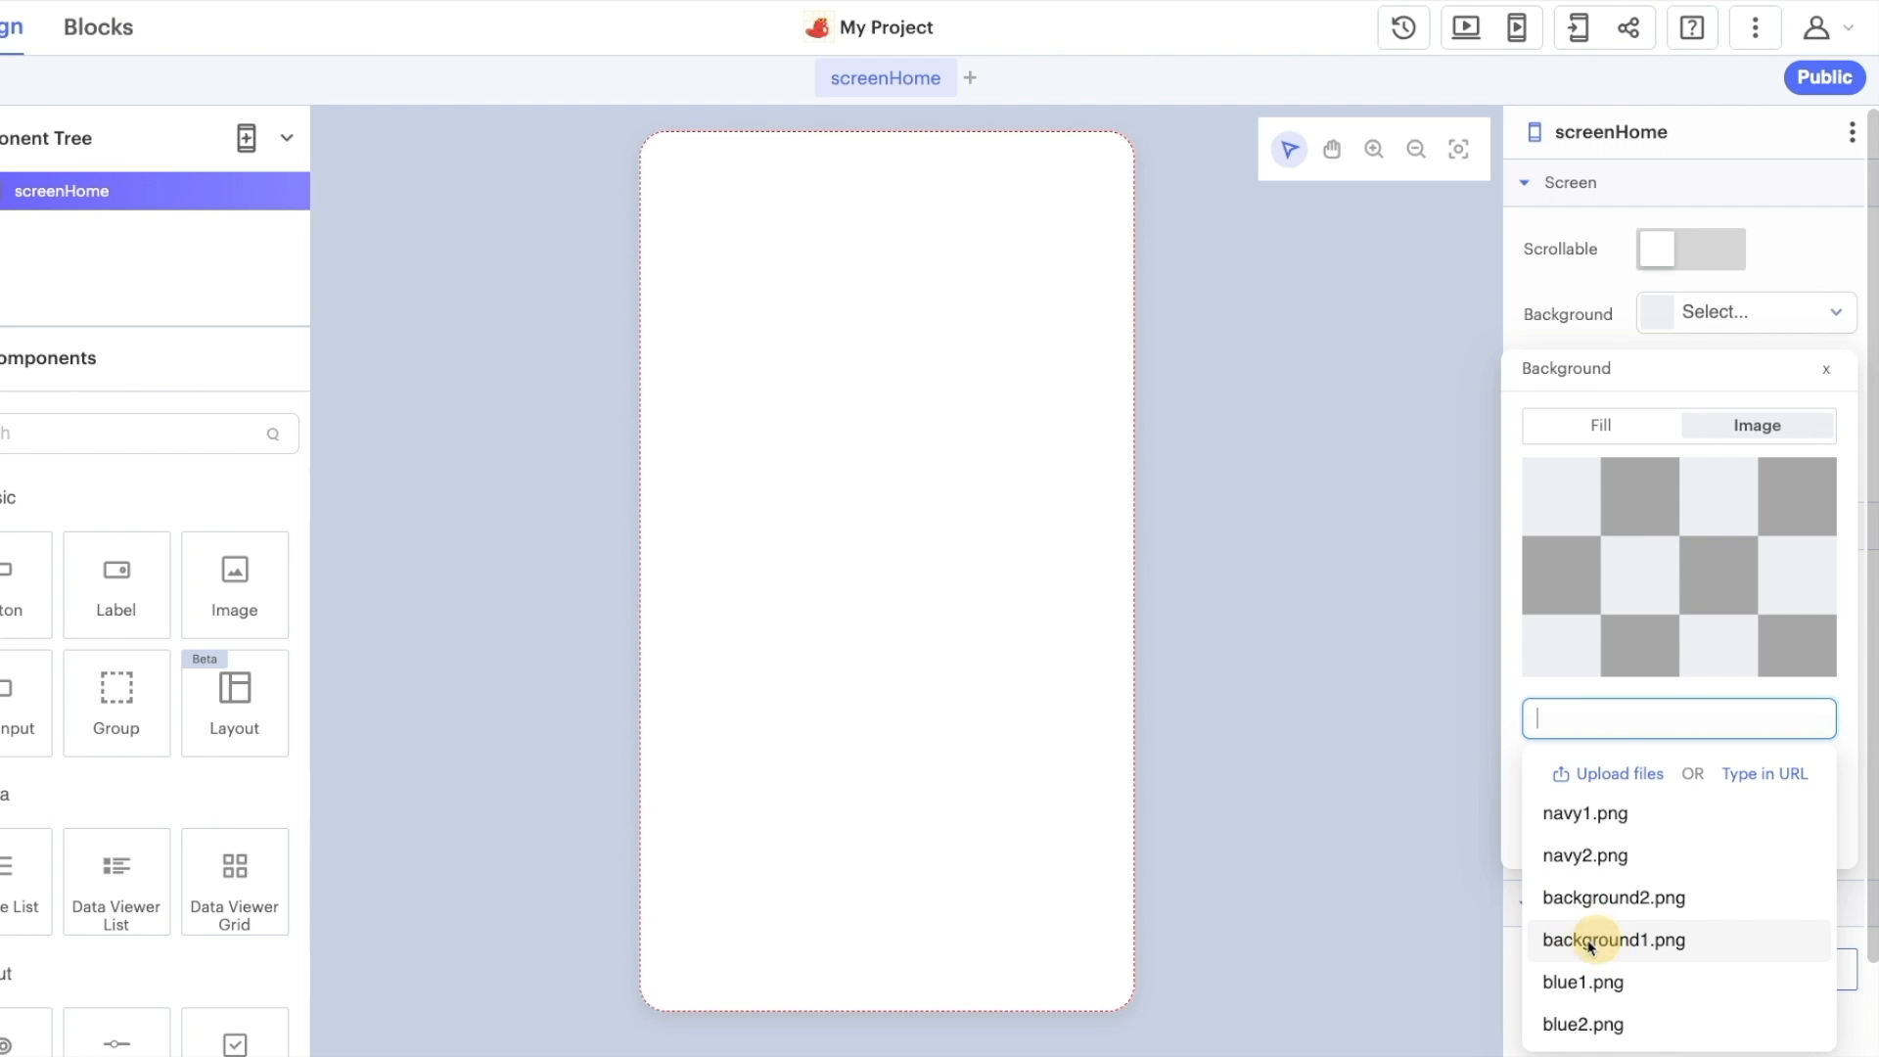
left_click(1615, 940)
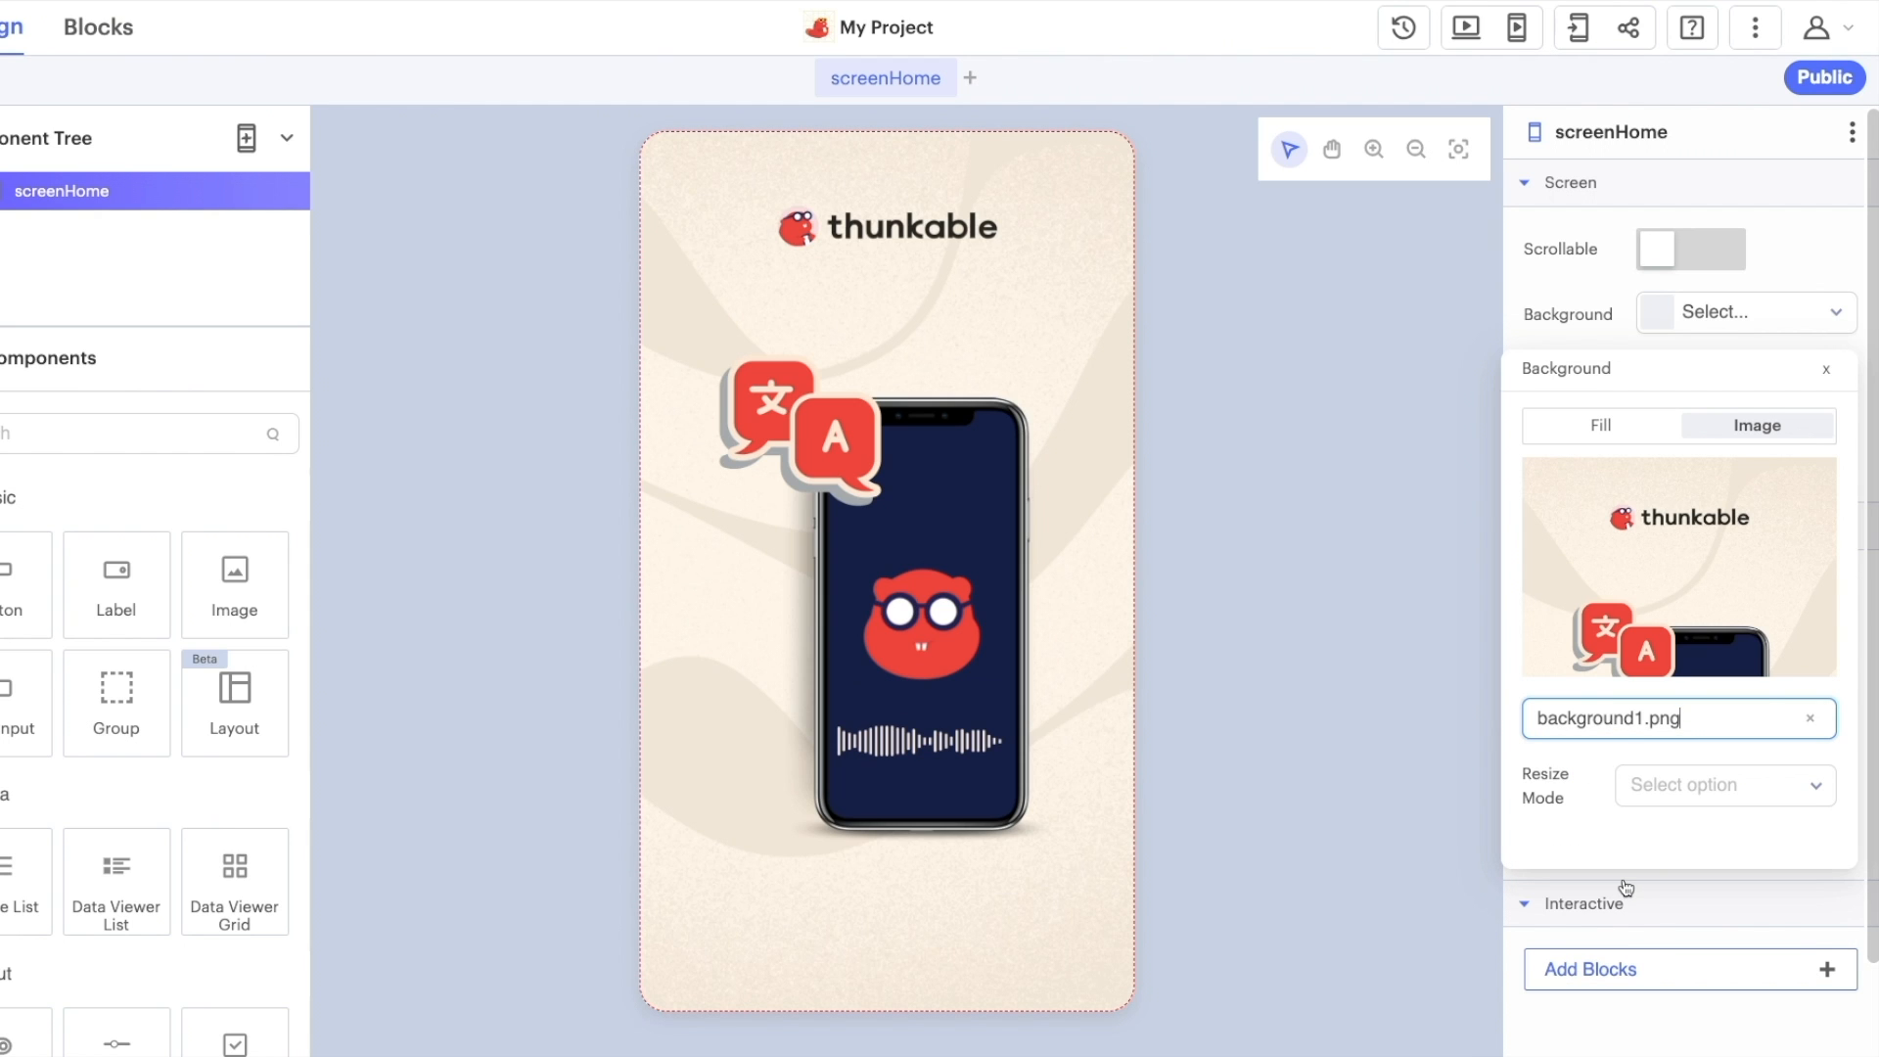
left_click(1723, 785)
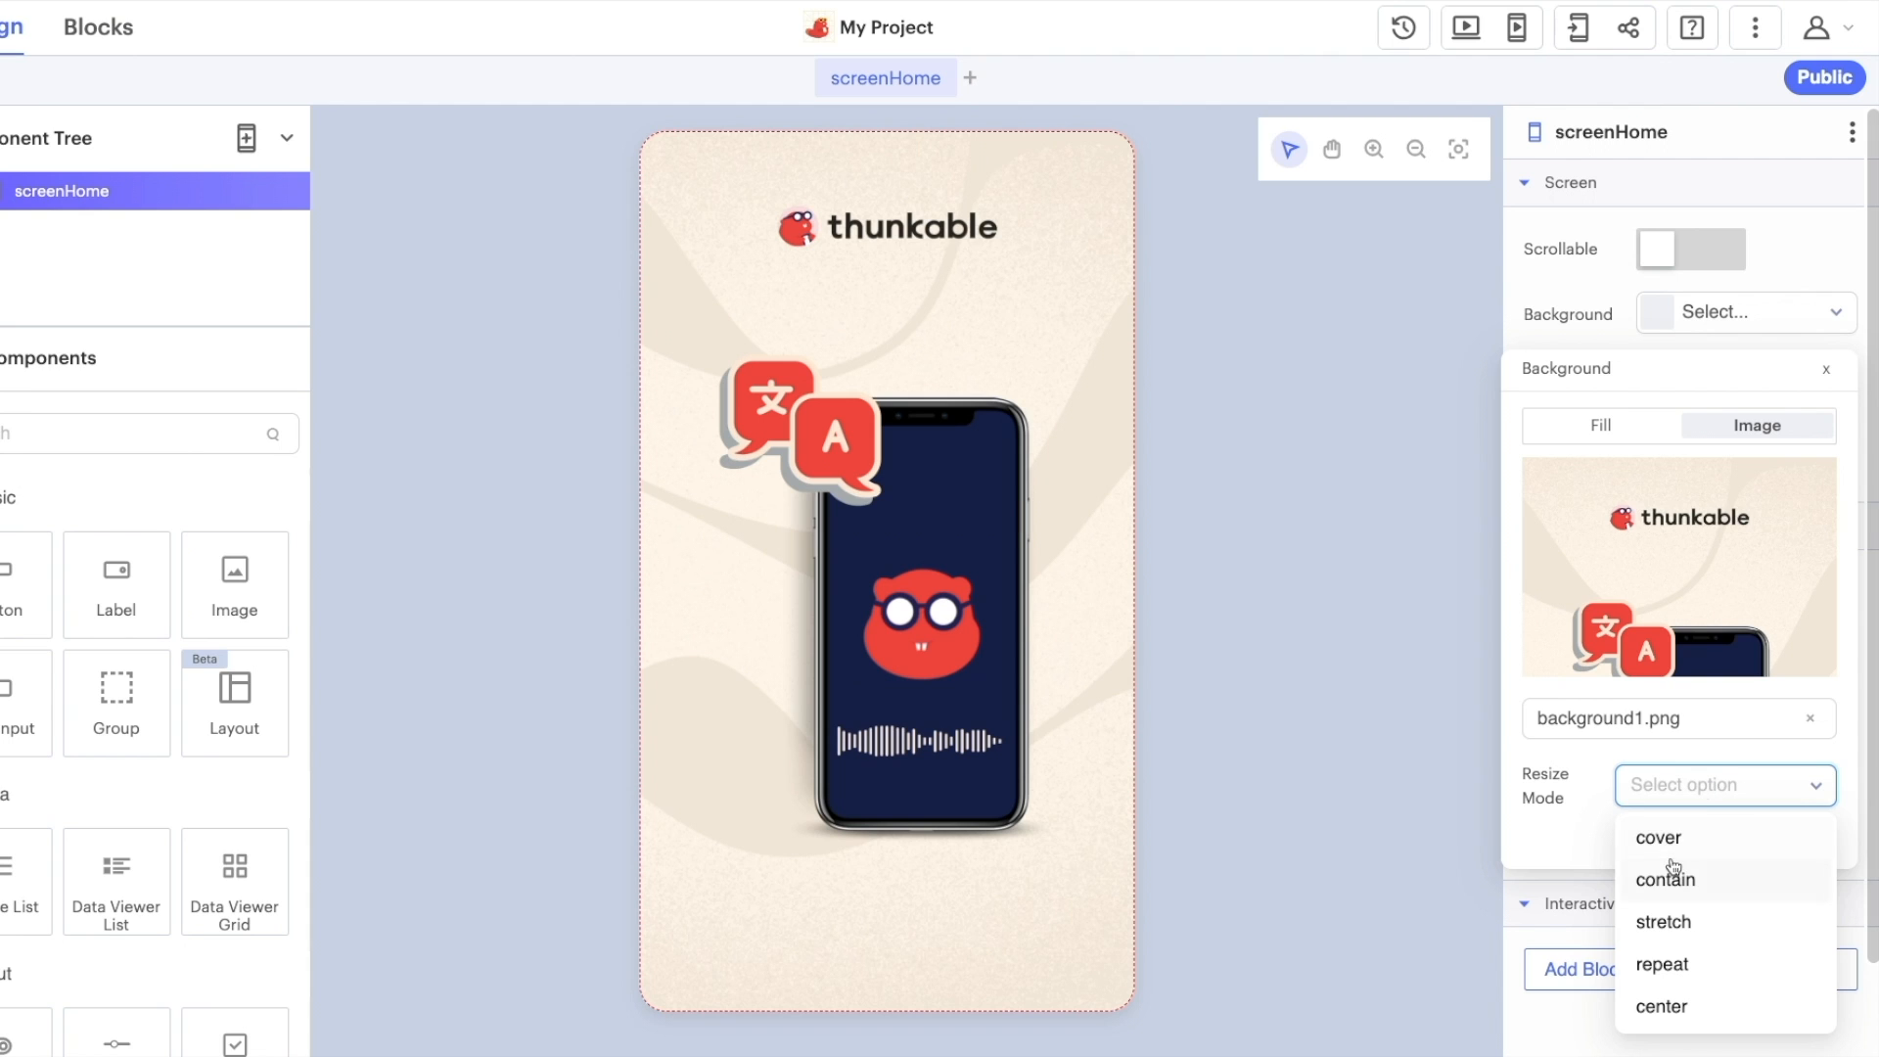
left_click(1658, 838)
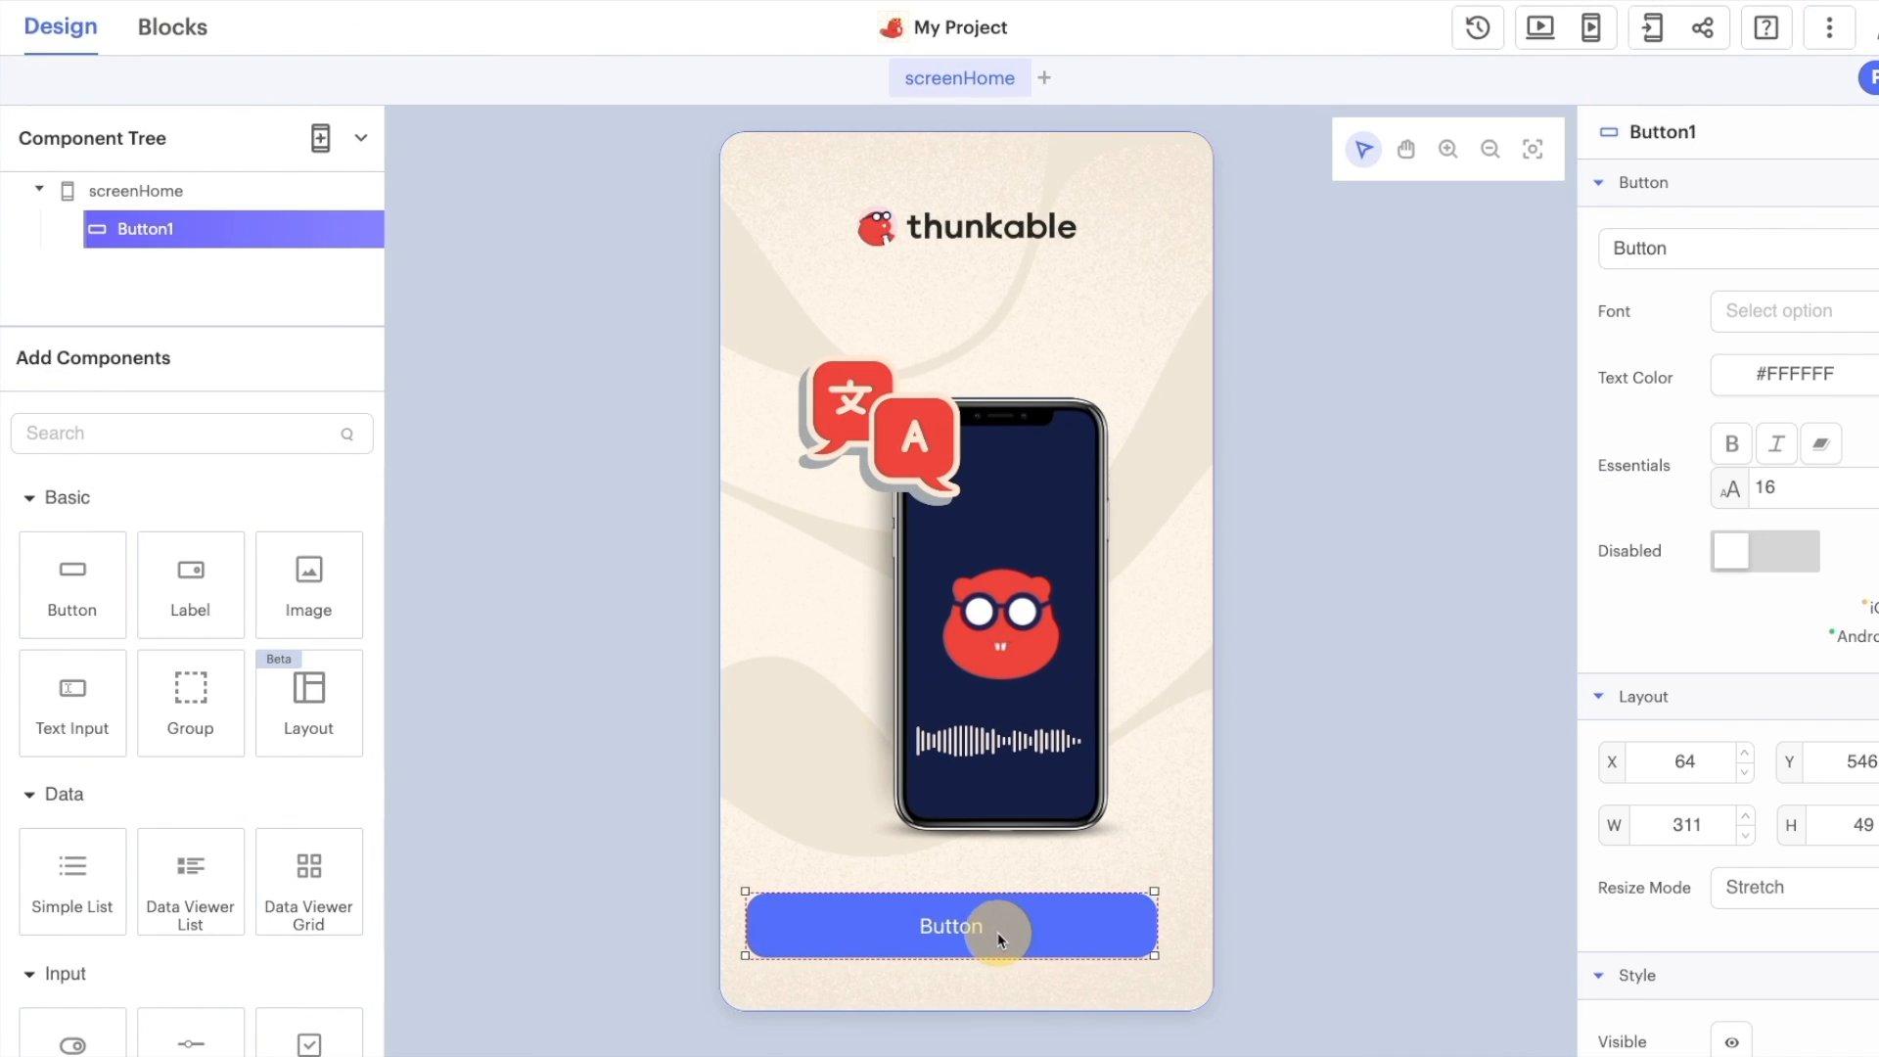
Centre the button, name it buttonStart and label it Get Started
left_click_drag(995, 926, 1012, 926)
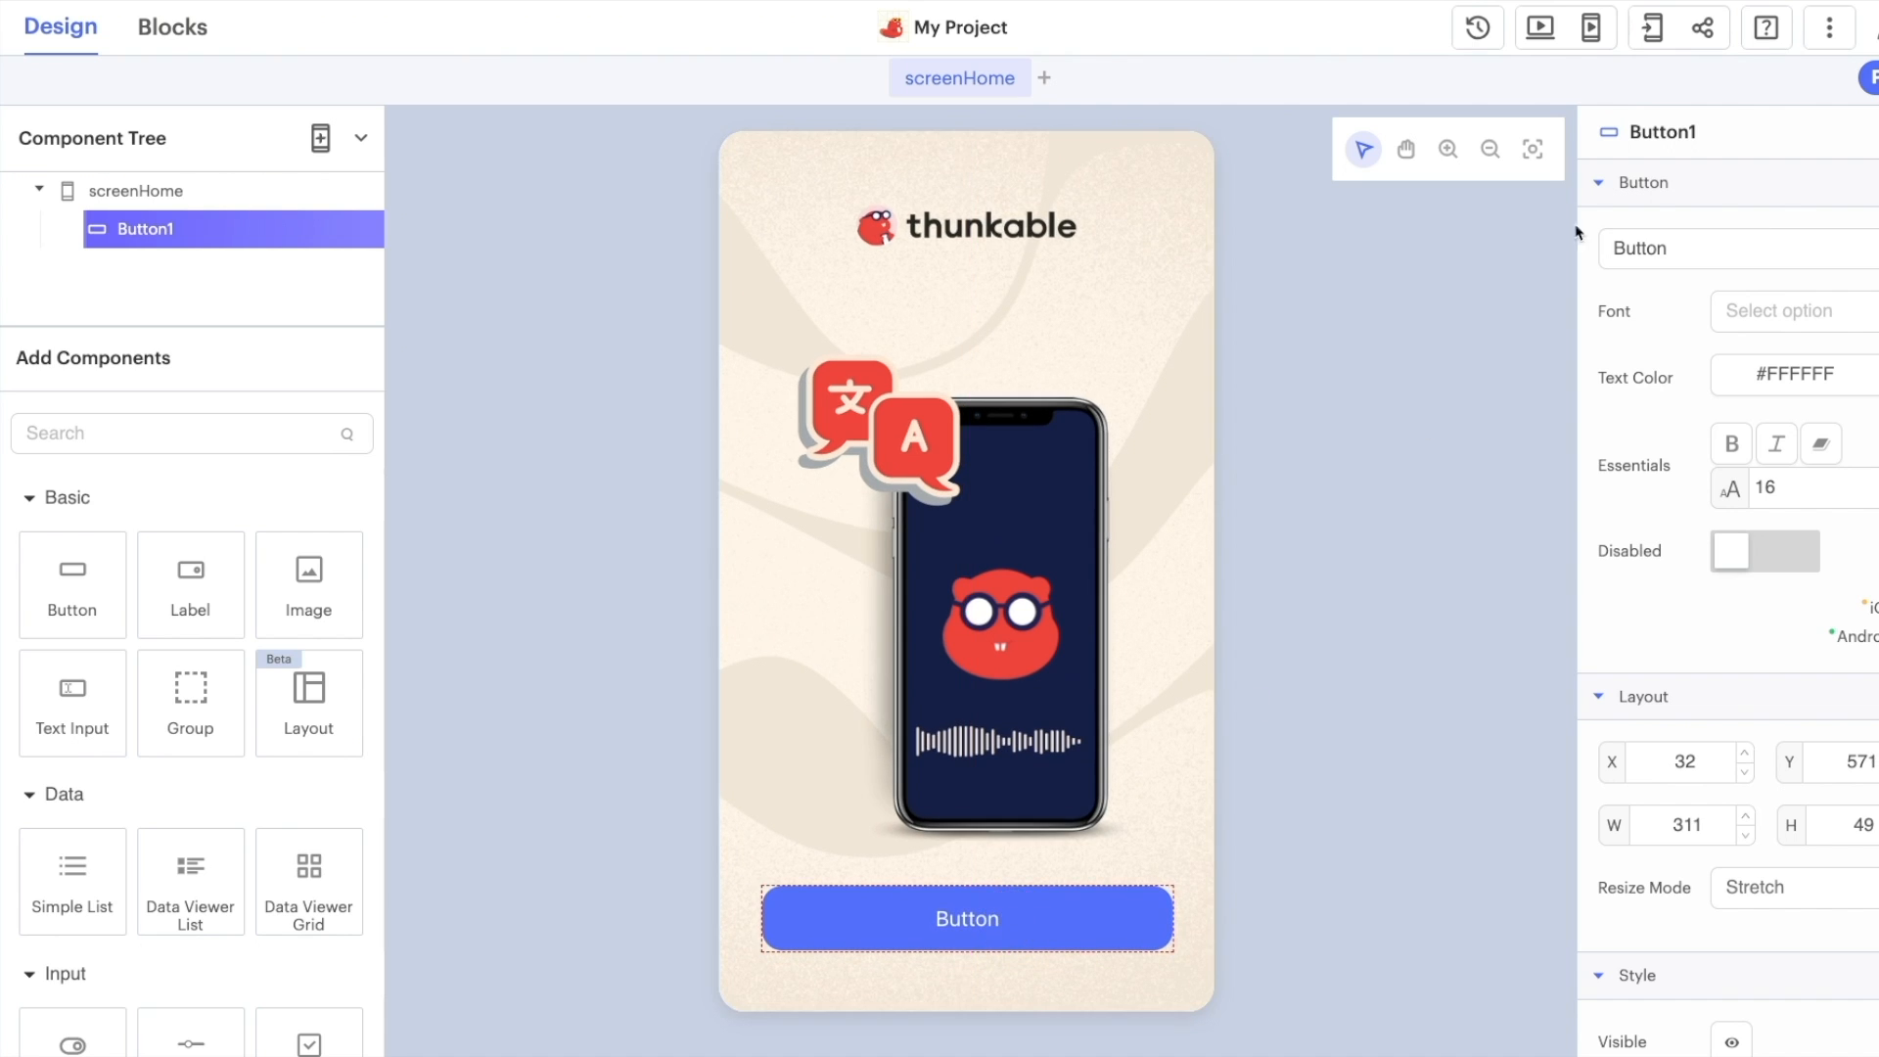
double_click(1678, 132)
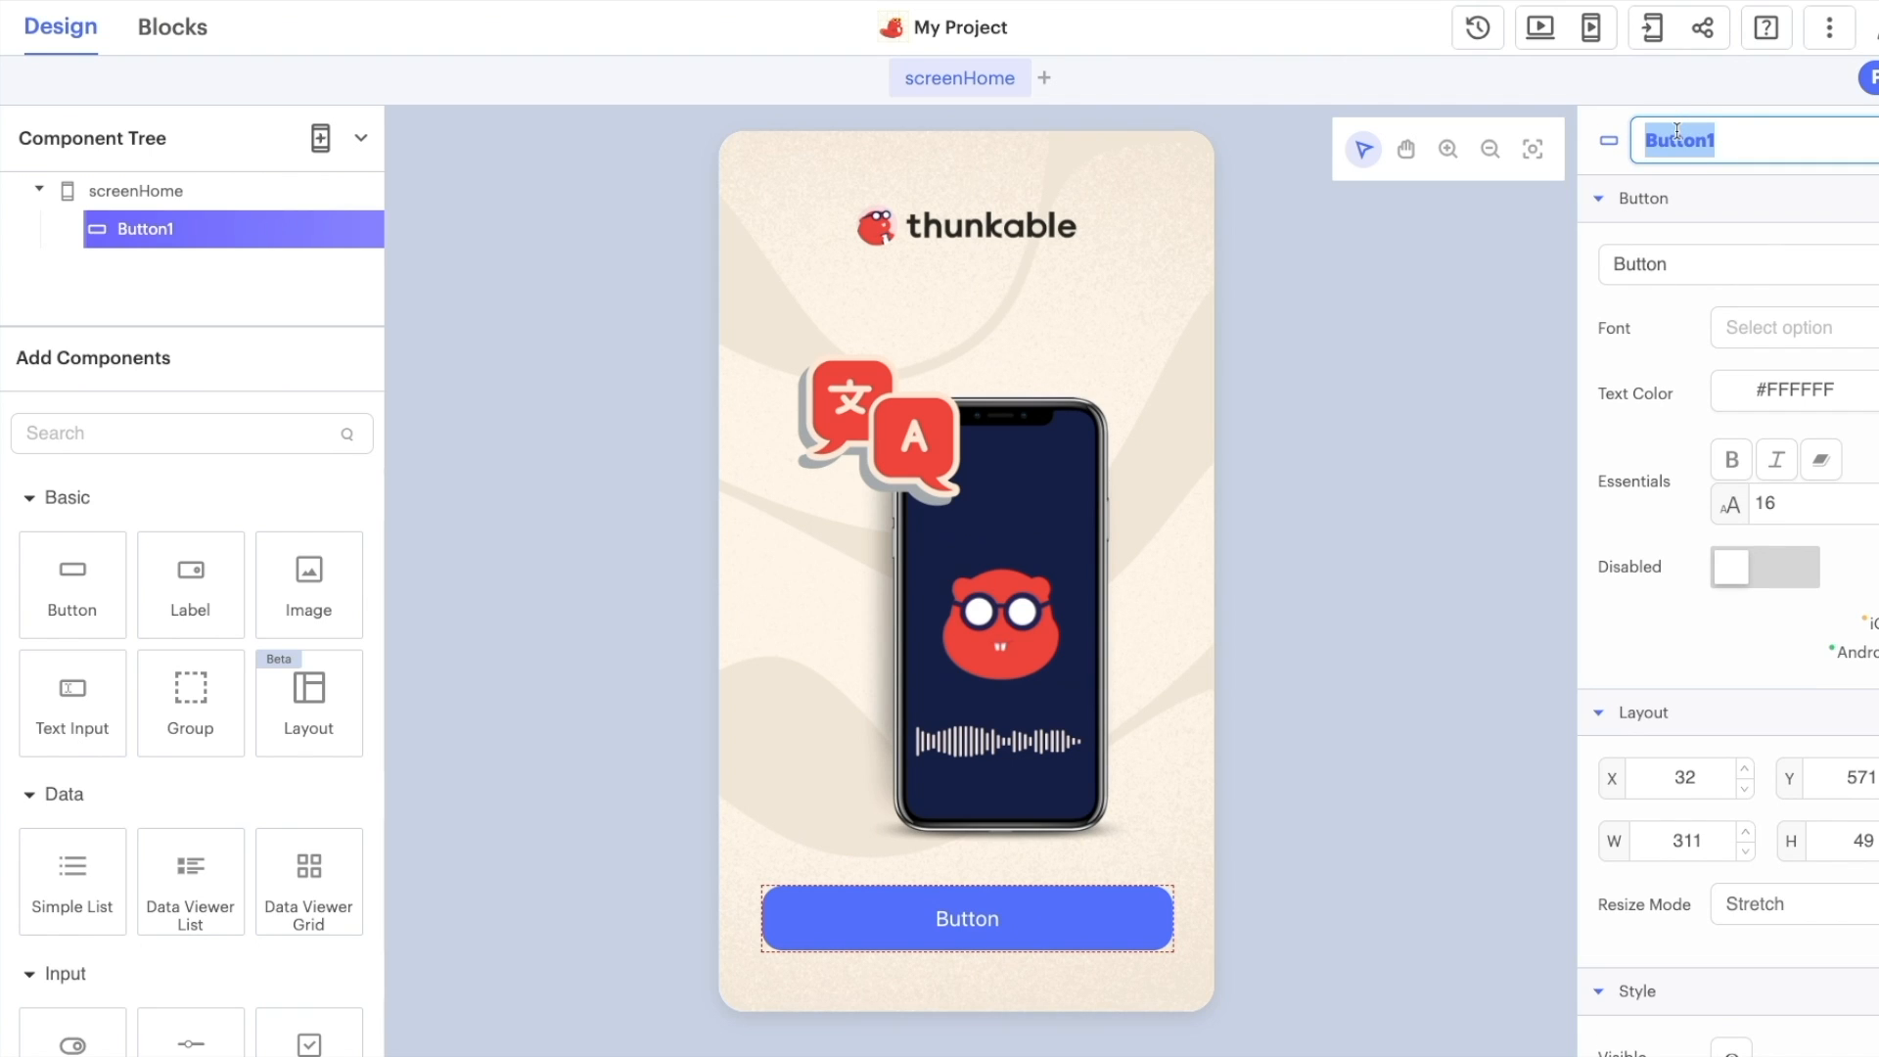
type("bu")
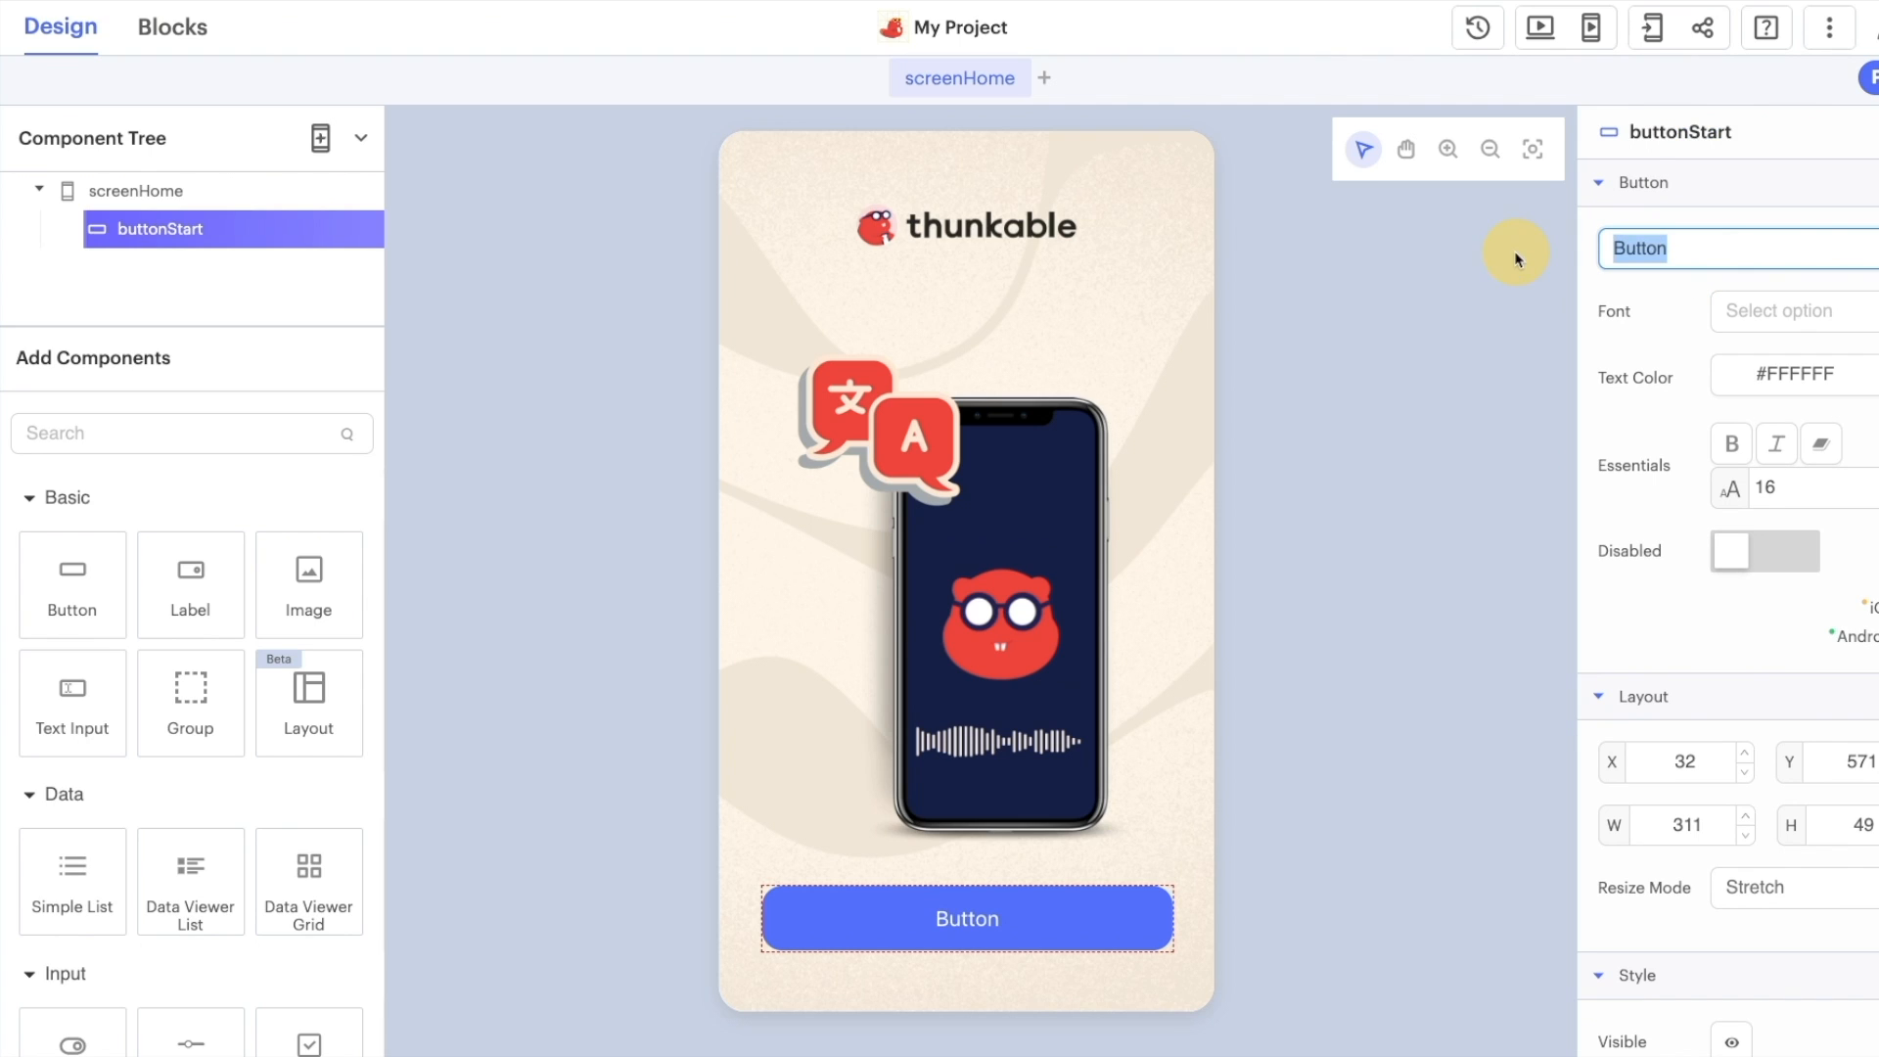
type("Get St")
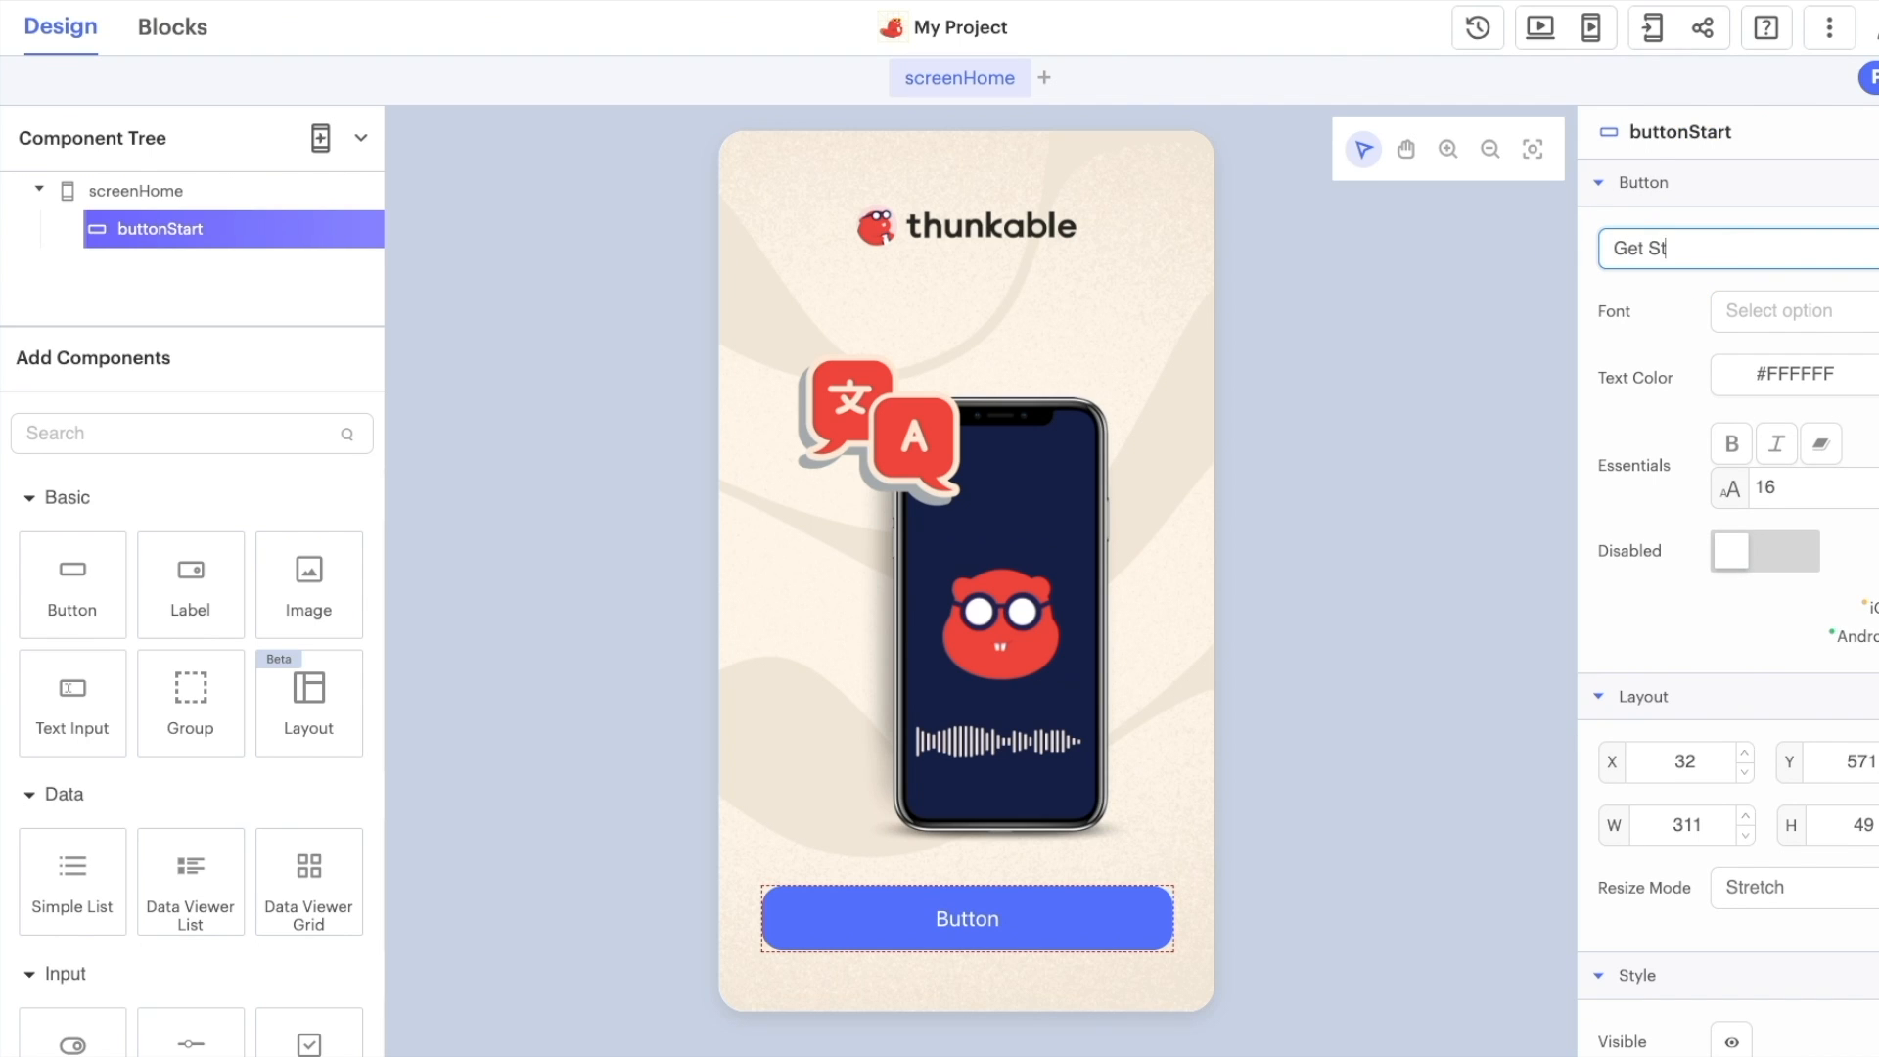
type("Get Started")
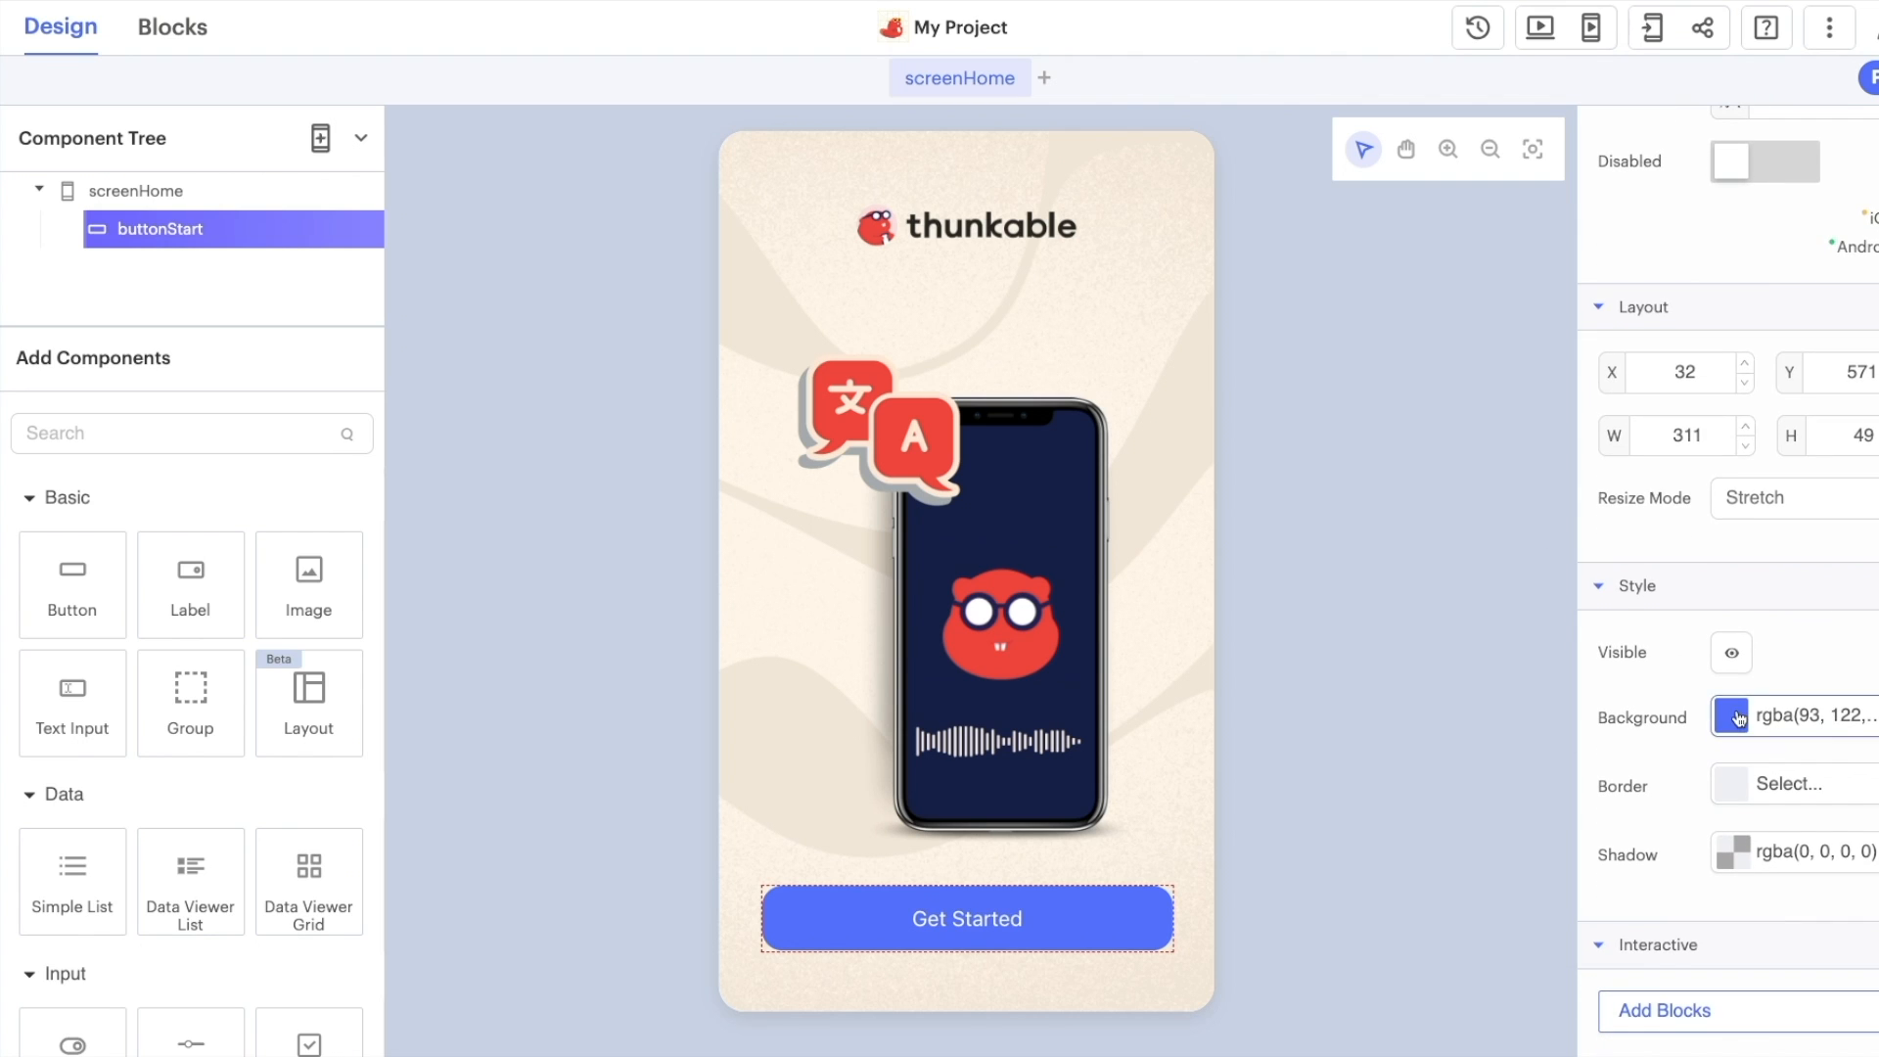
Make the Get Started button's background red
left_click(1732, 717)
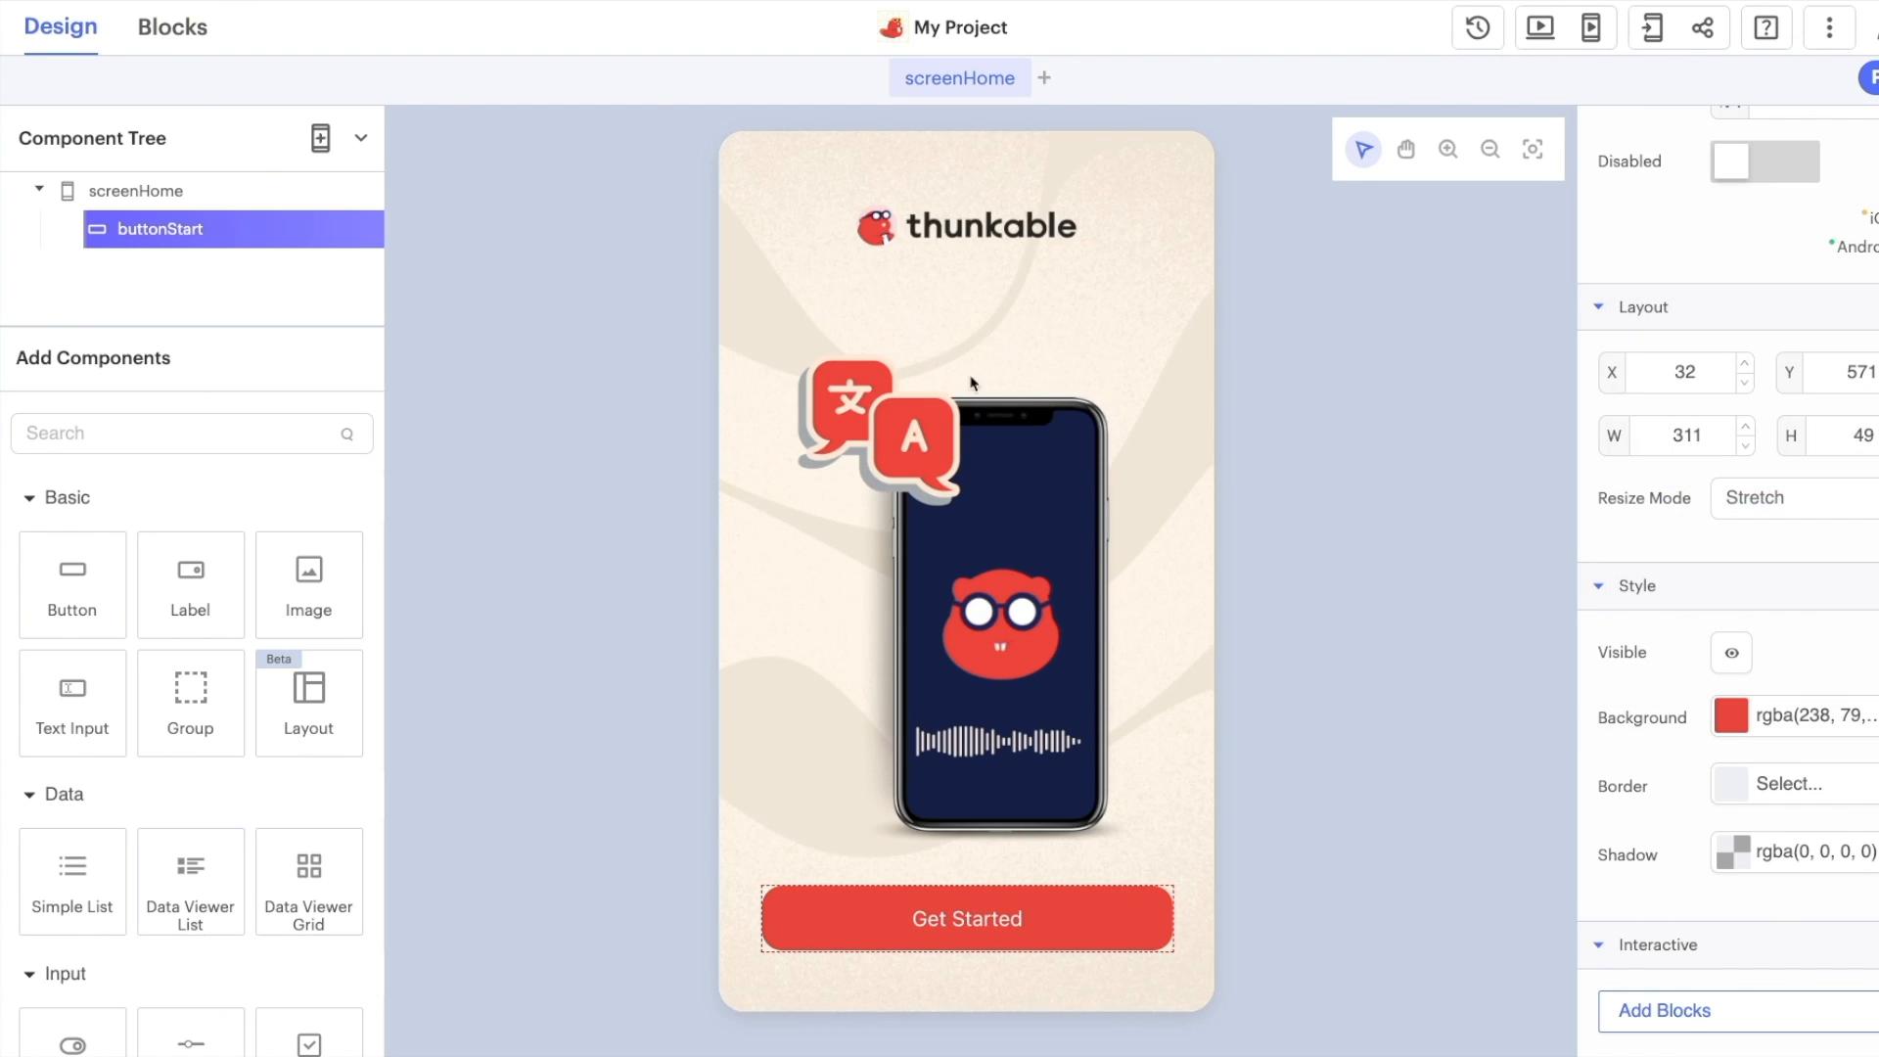
mouse_move(1079, 632)
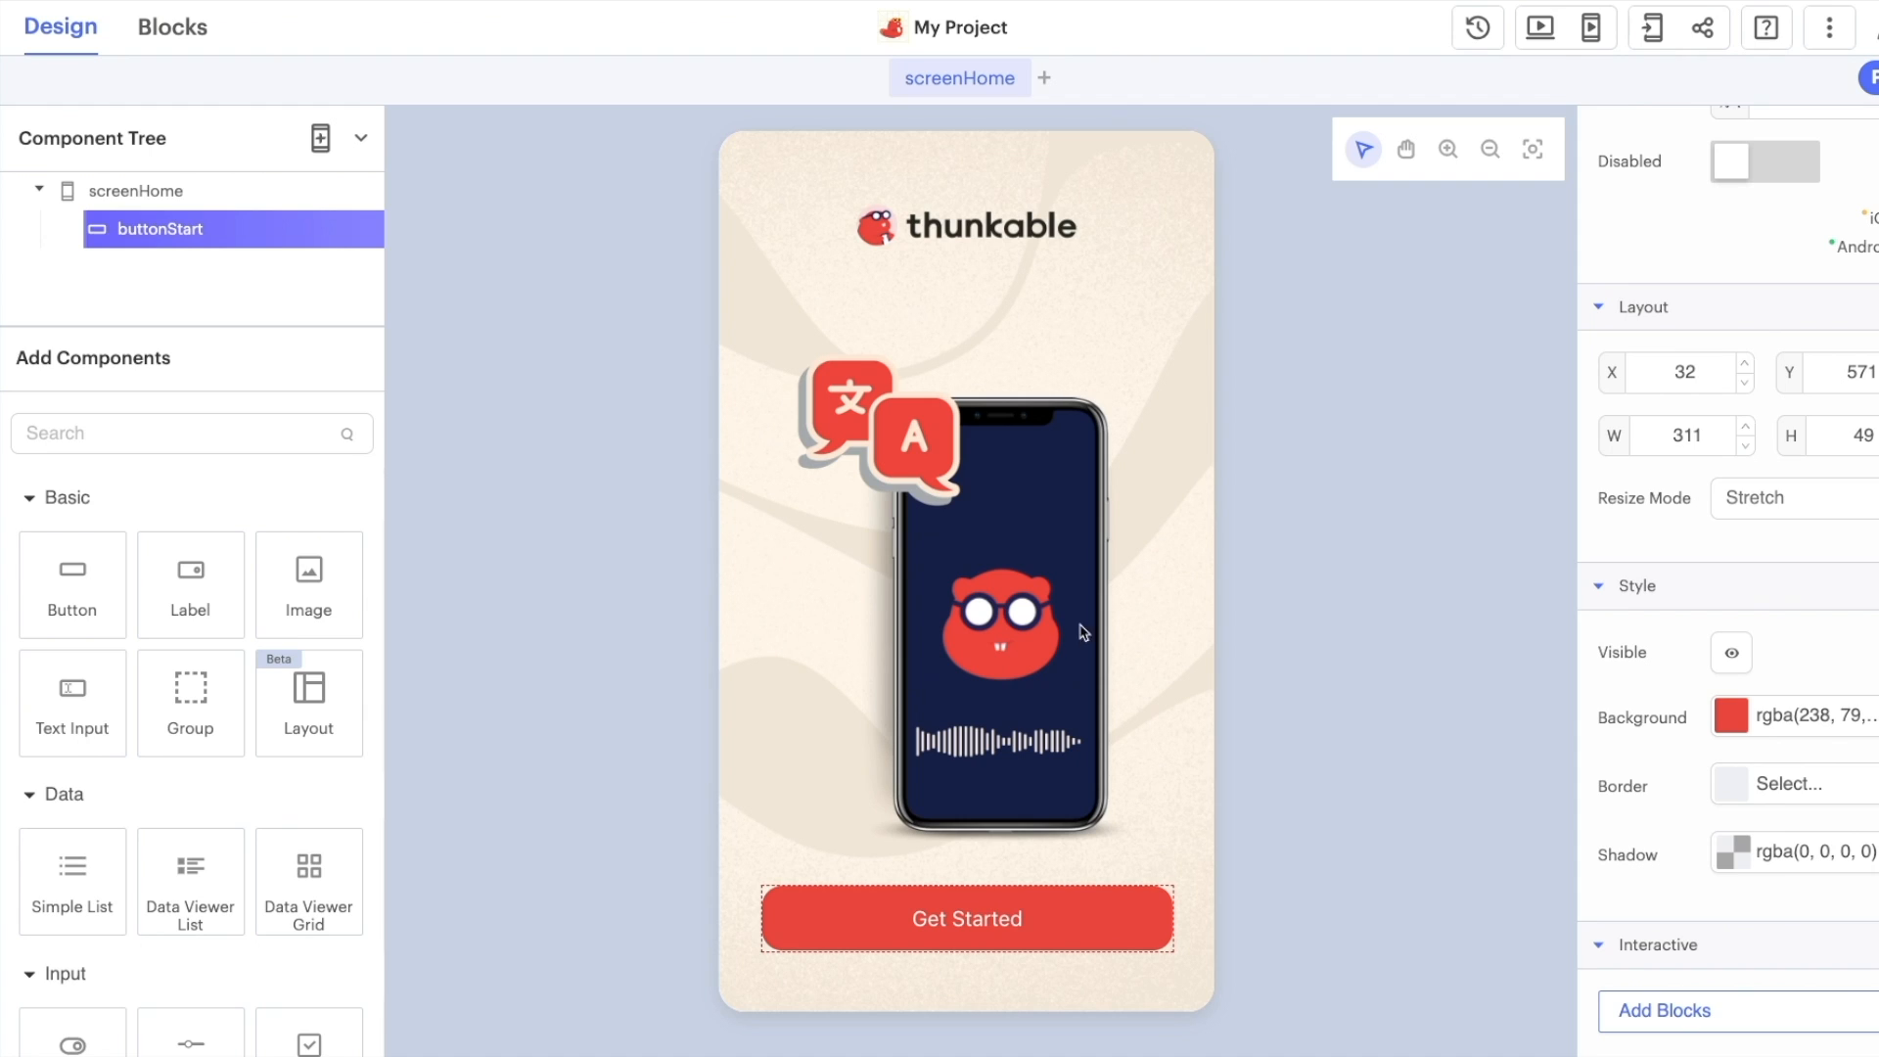
mouse_move(991, 996)
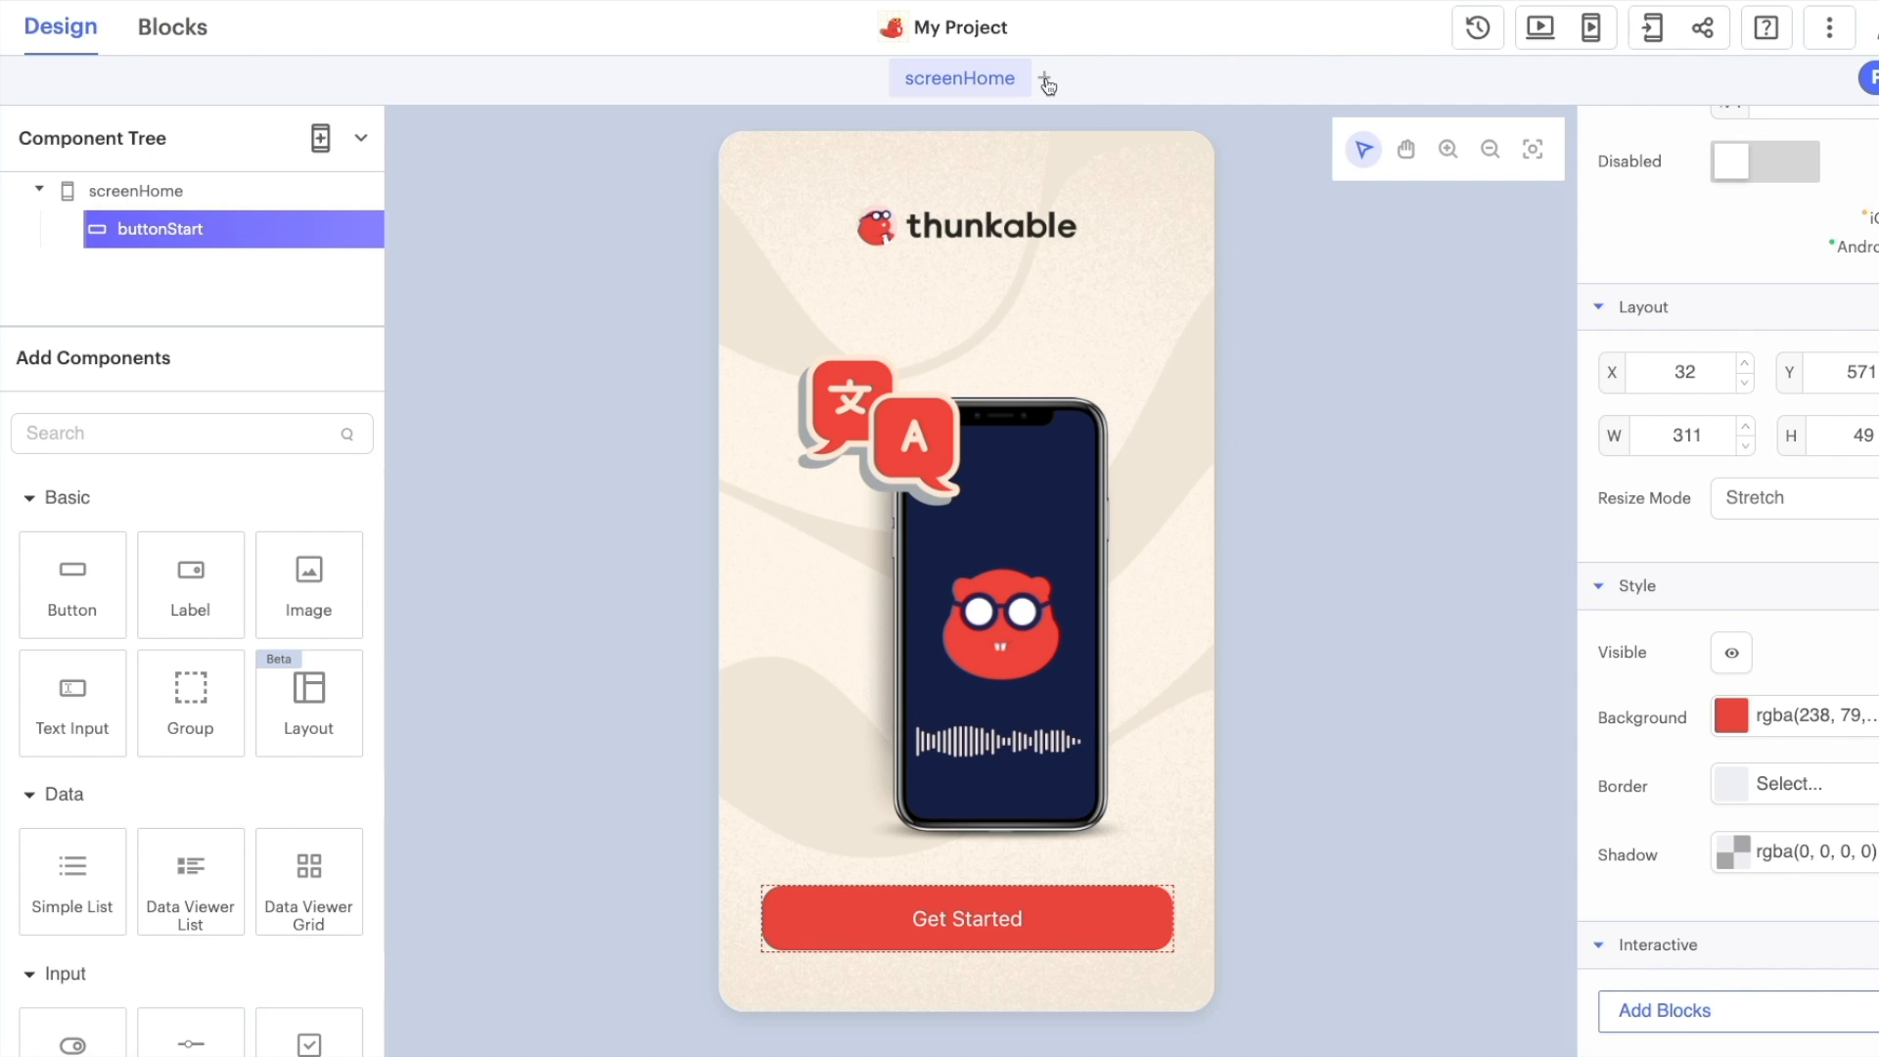
Add a second screen and rename it screenTranslate
left_click(1045, 78)
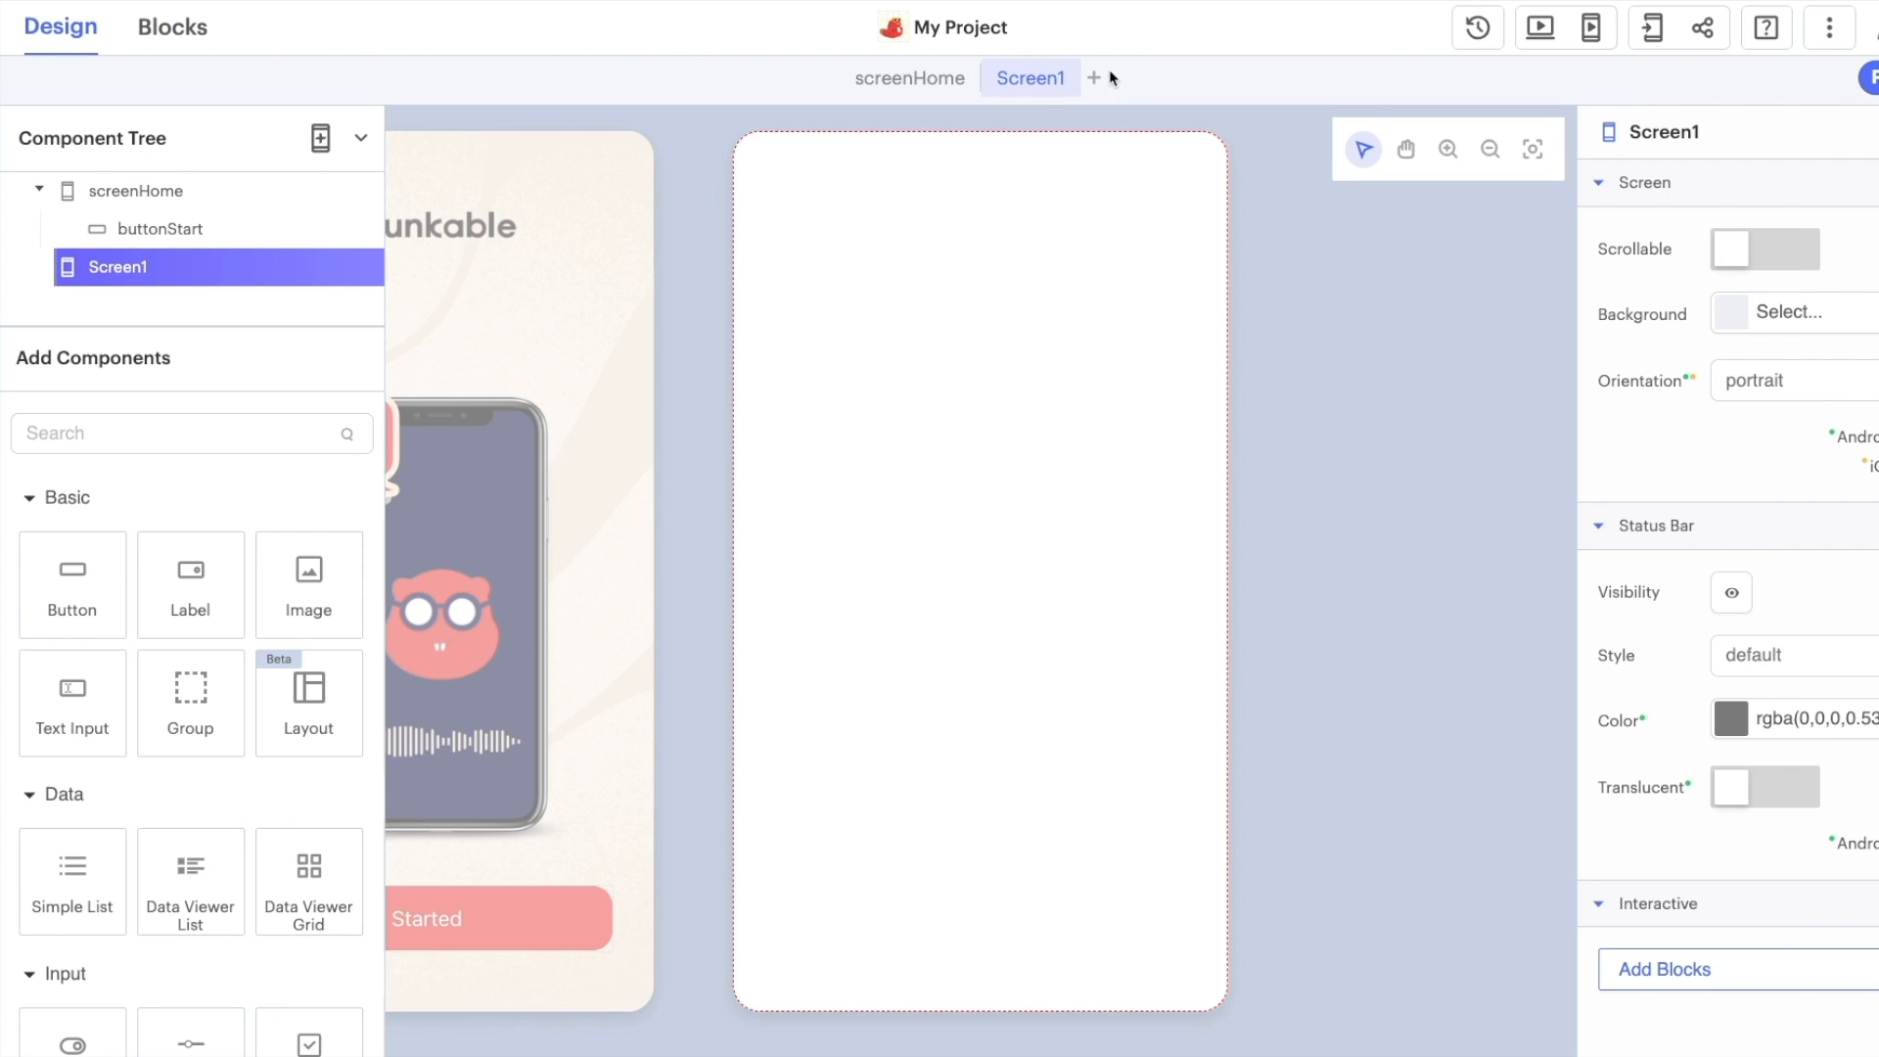
left_click(356, 137)
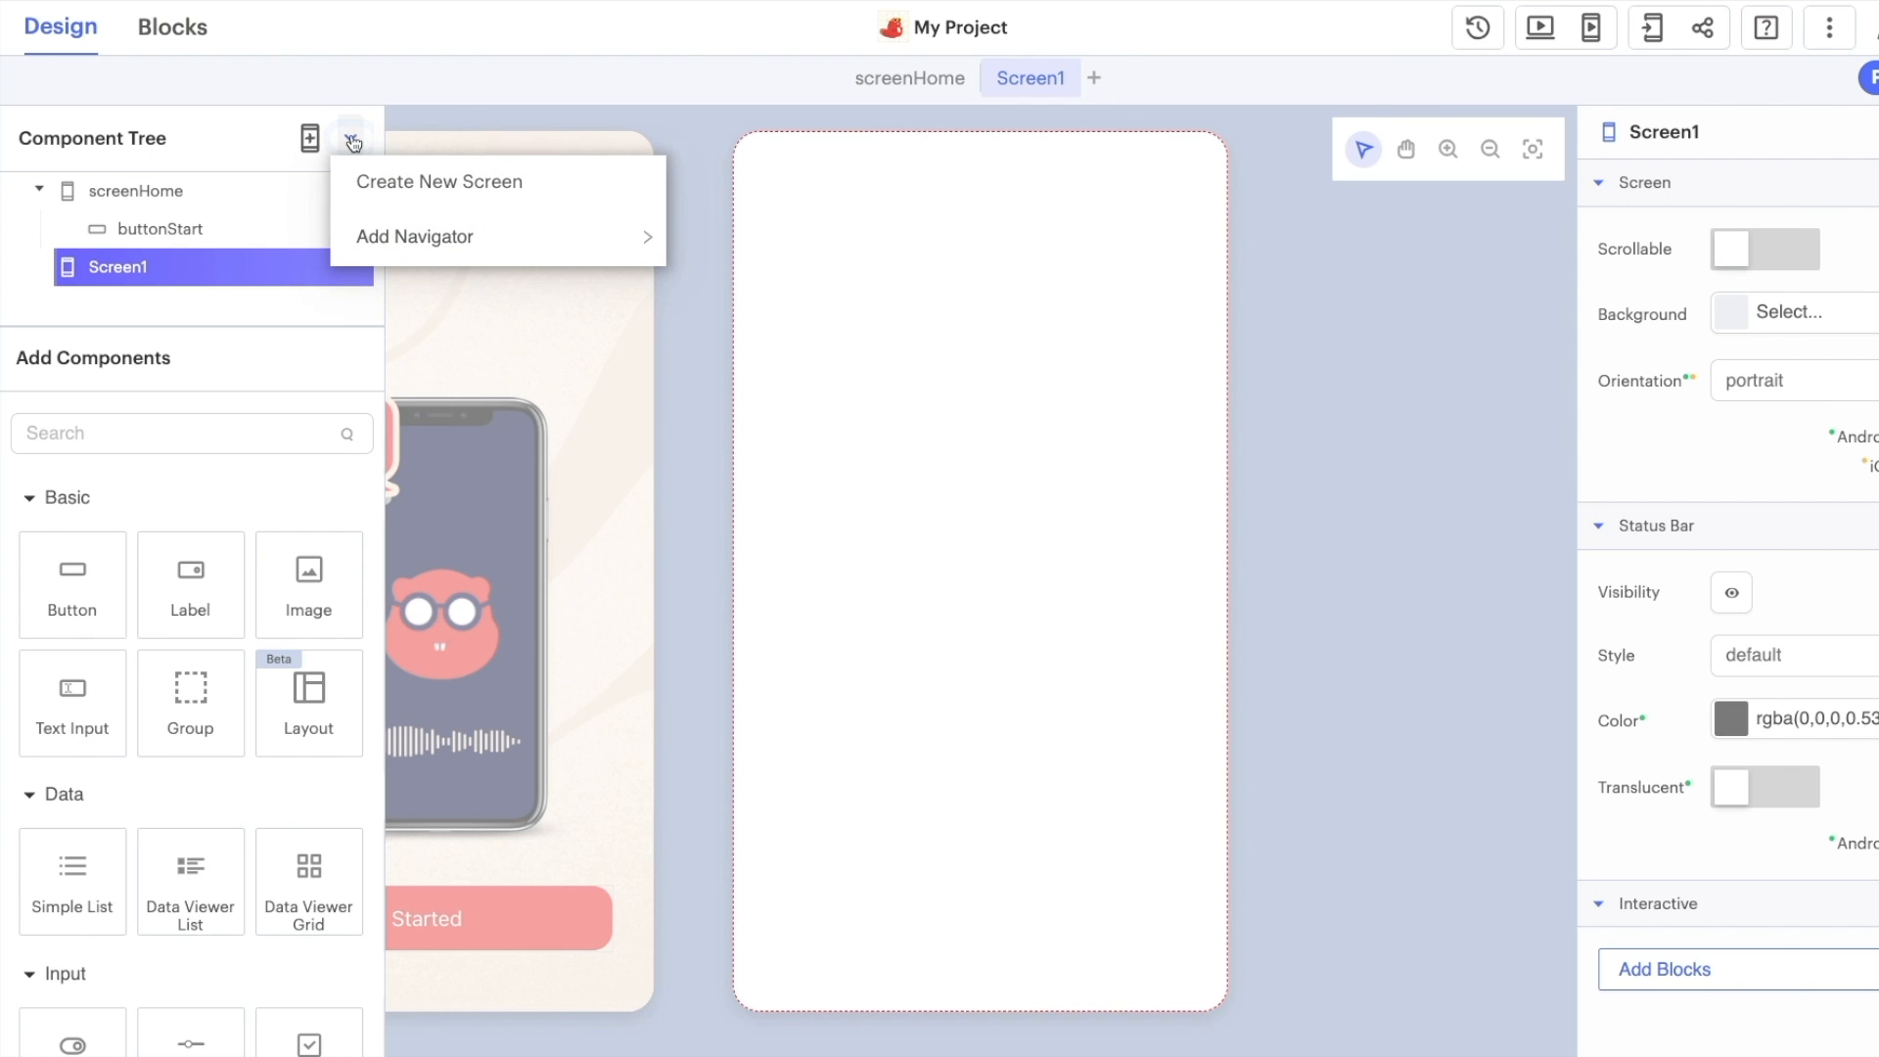
mouse_move(440, 180)
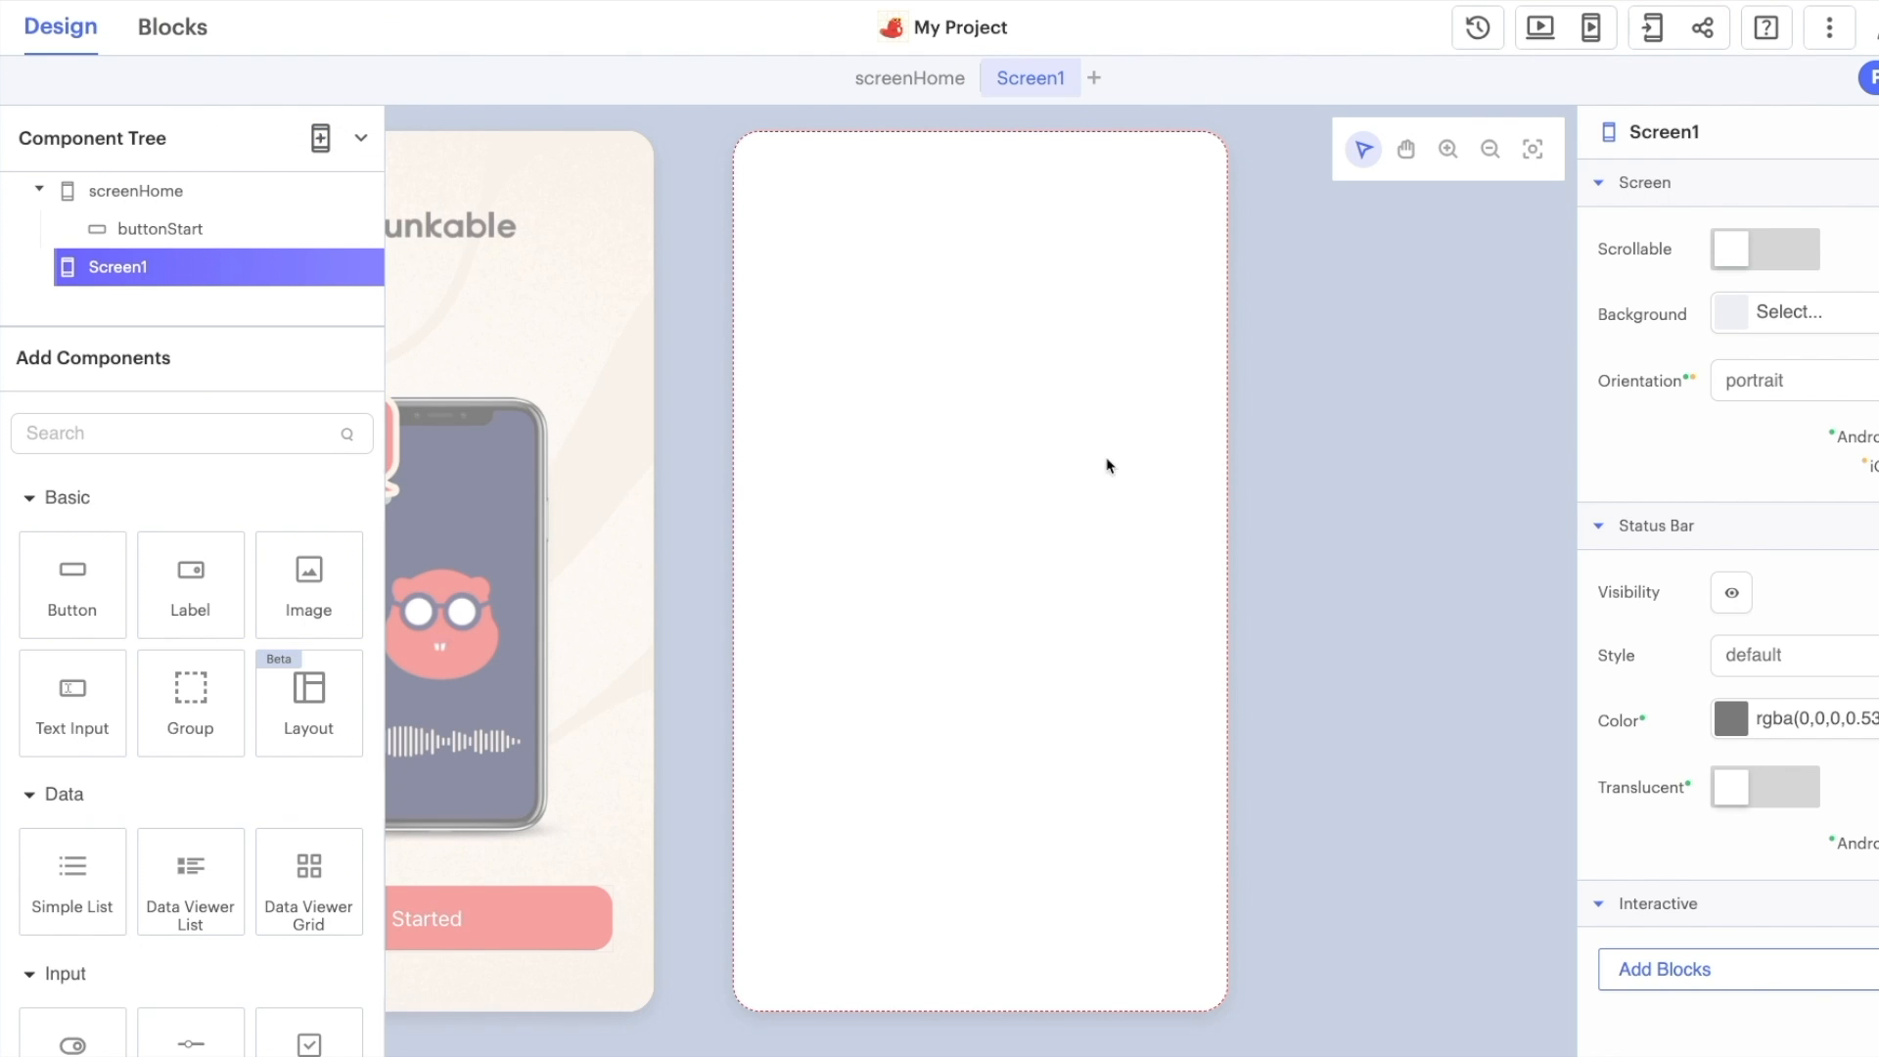
double_click(1670, 127)
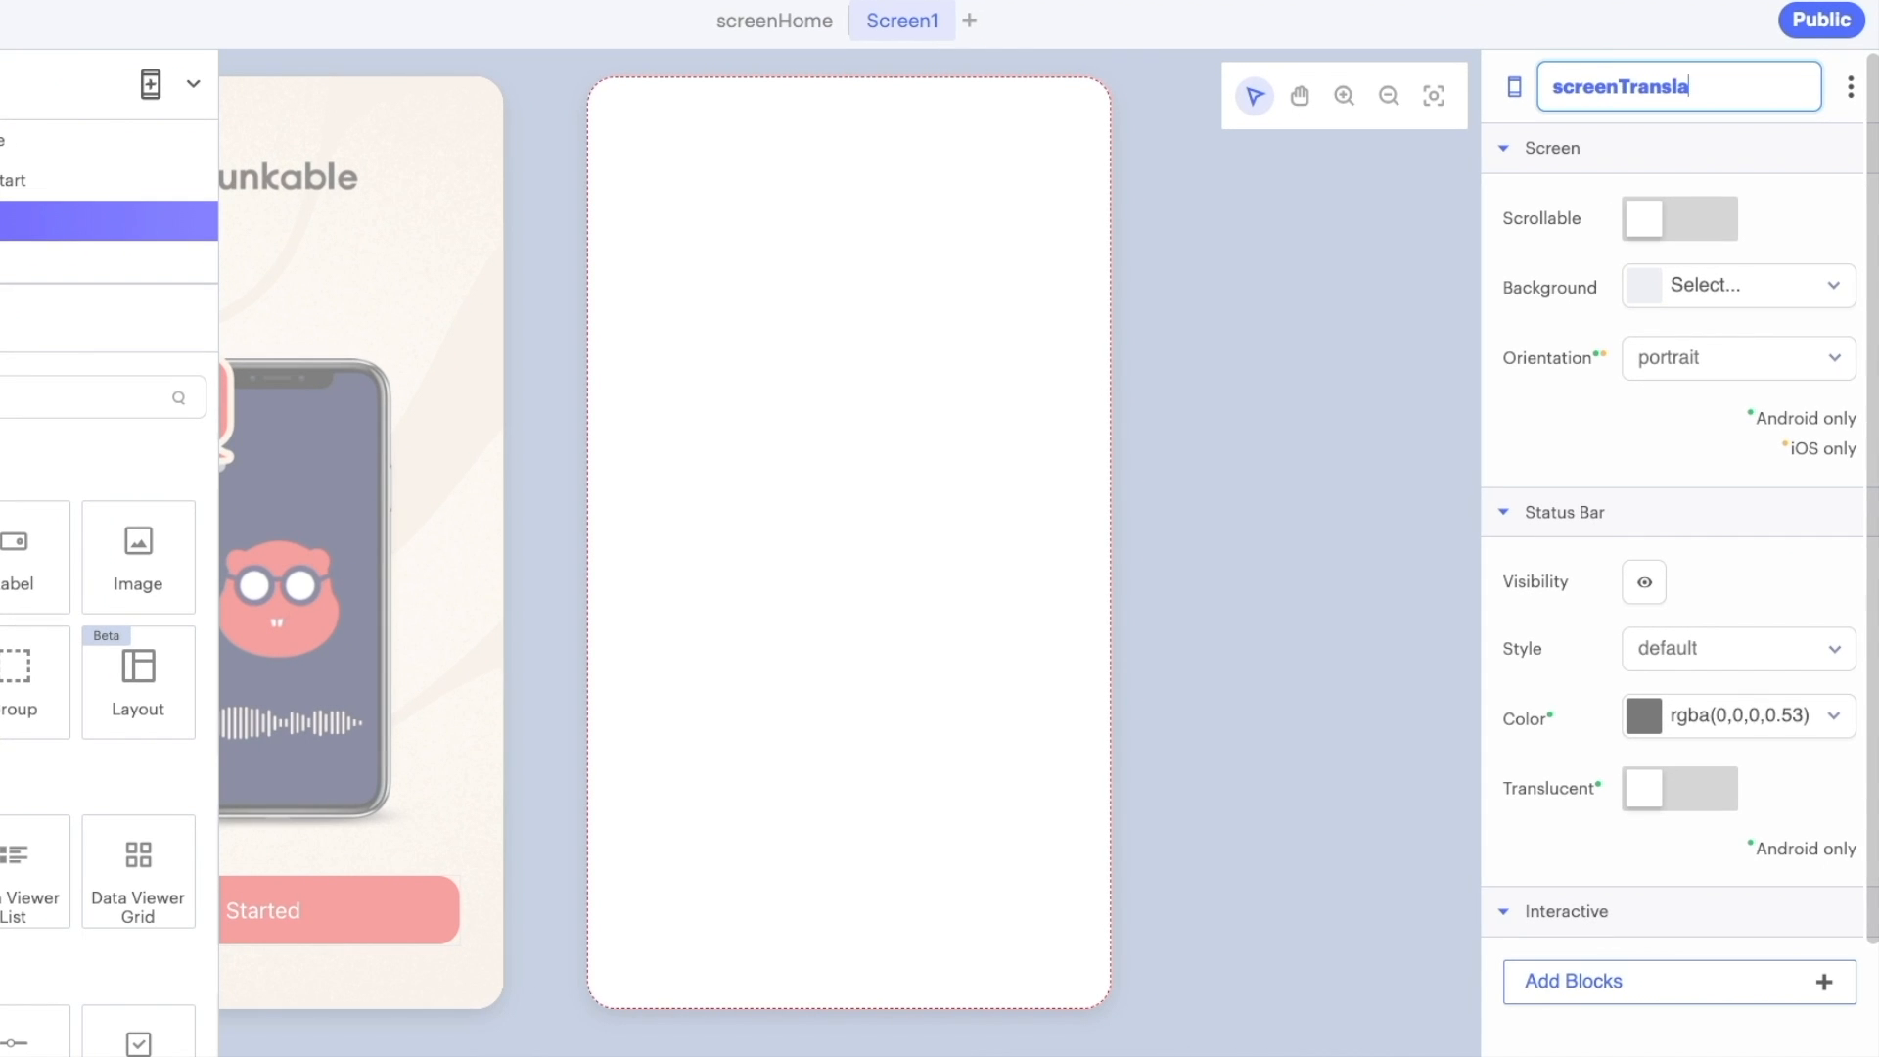
left_click(1736, 269)
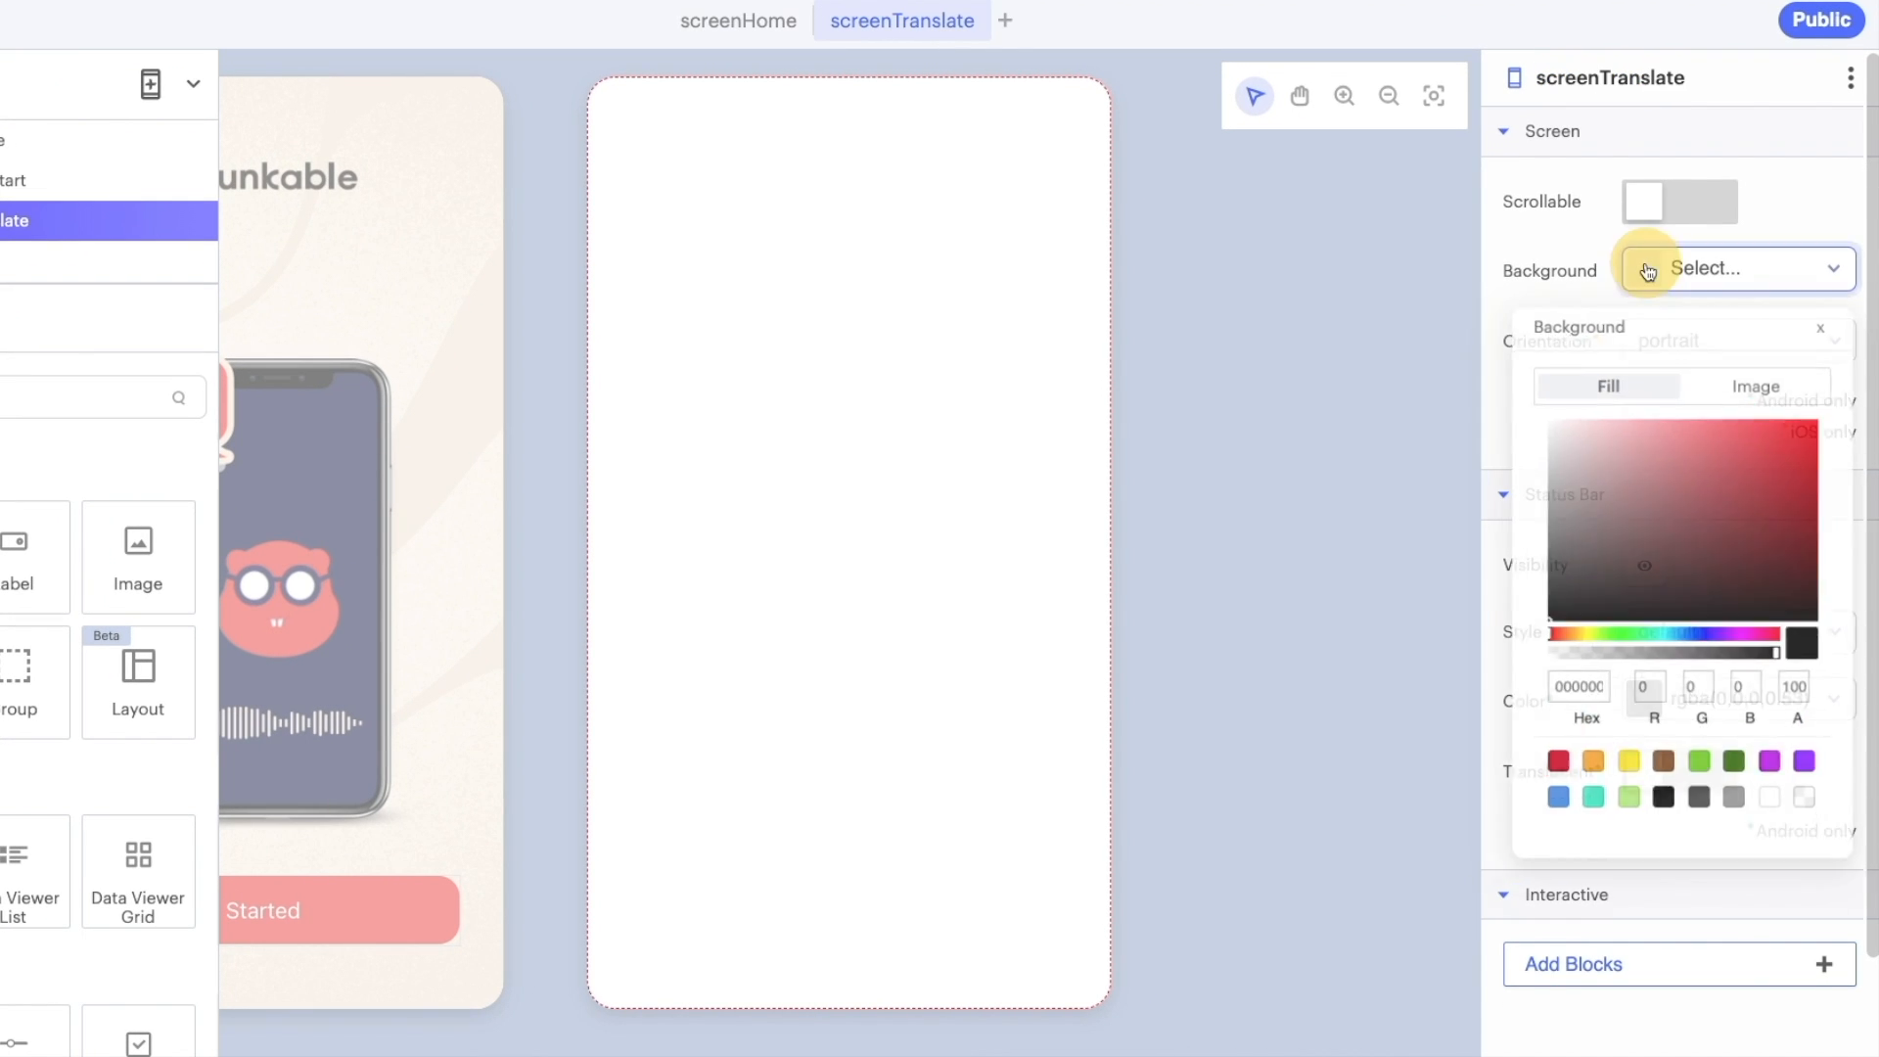
Set background2.png as screenTranslate's background image and return to screenHome
left_click(1749, 388)
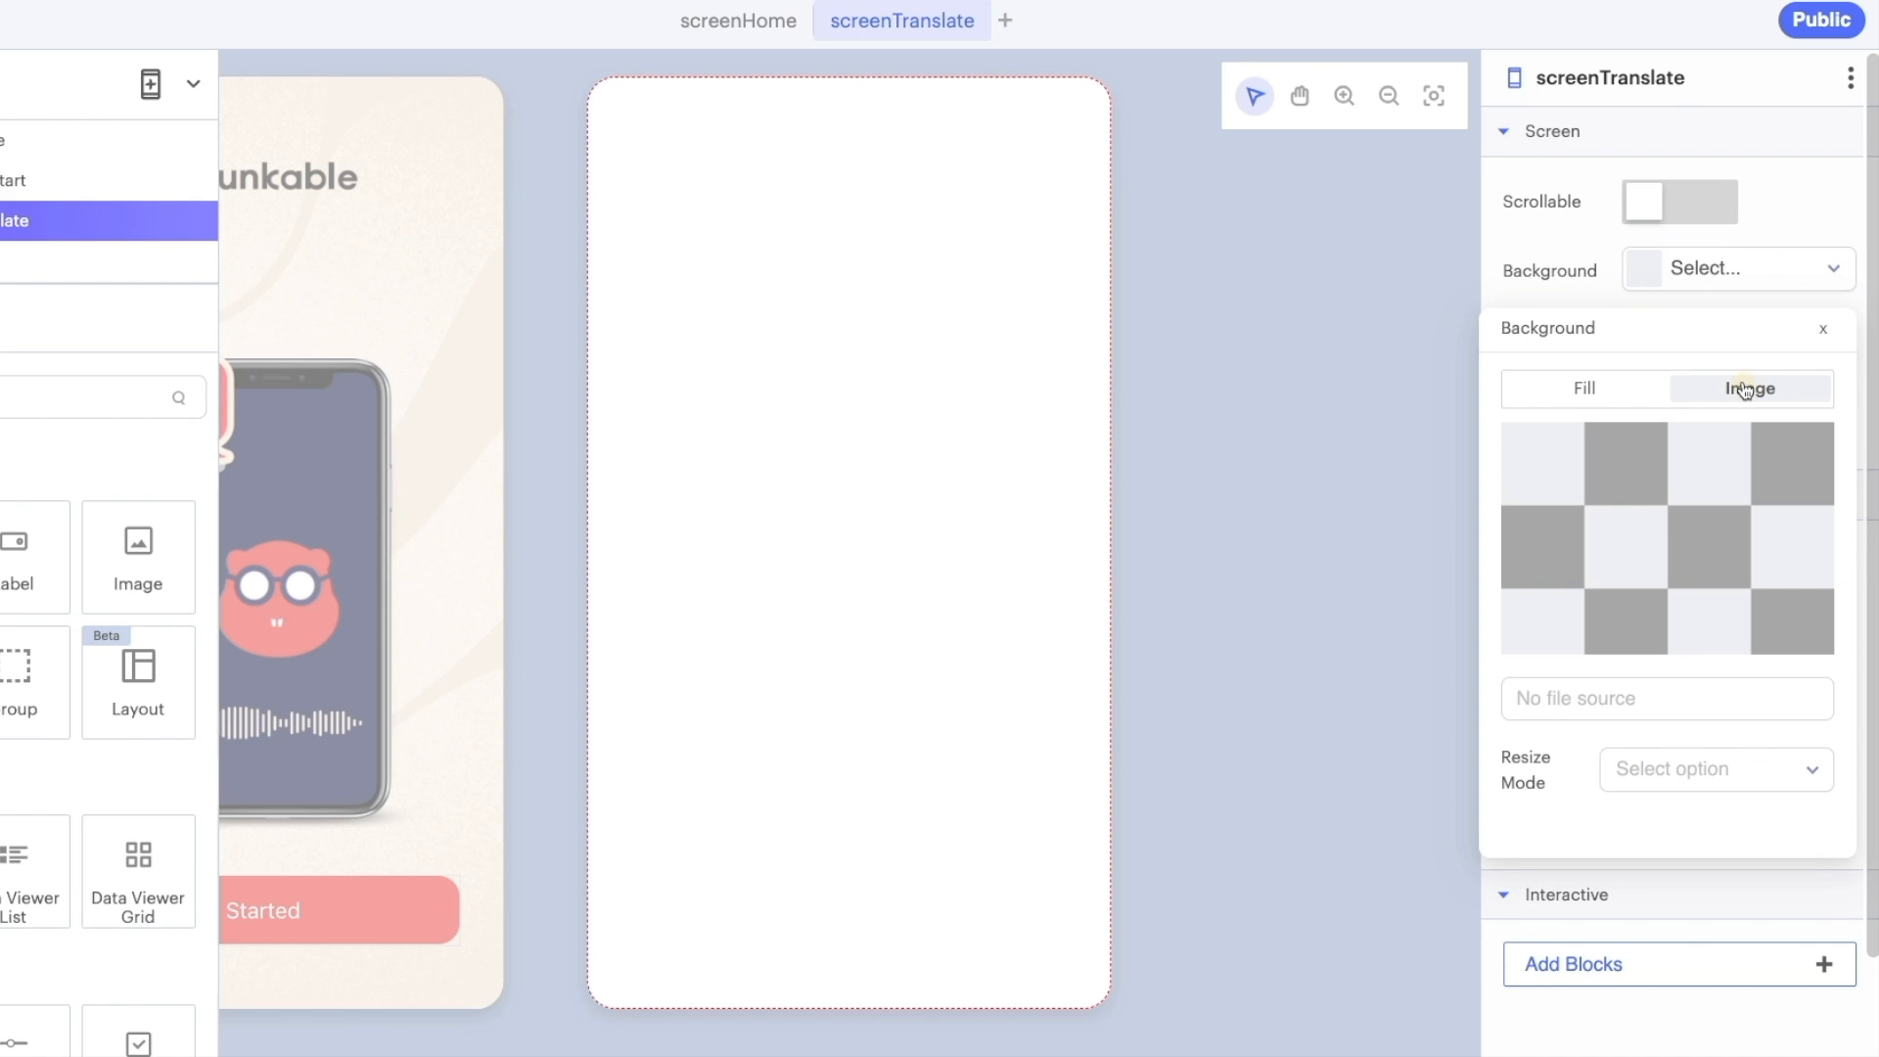
left_click(1664, 699)
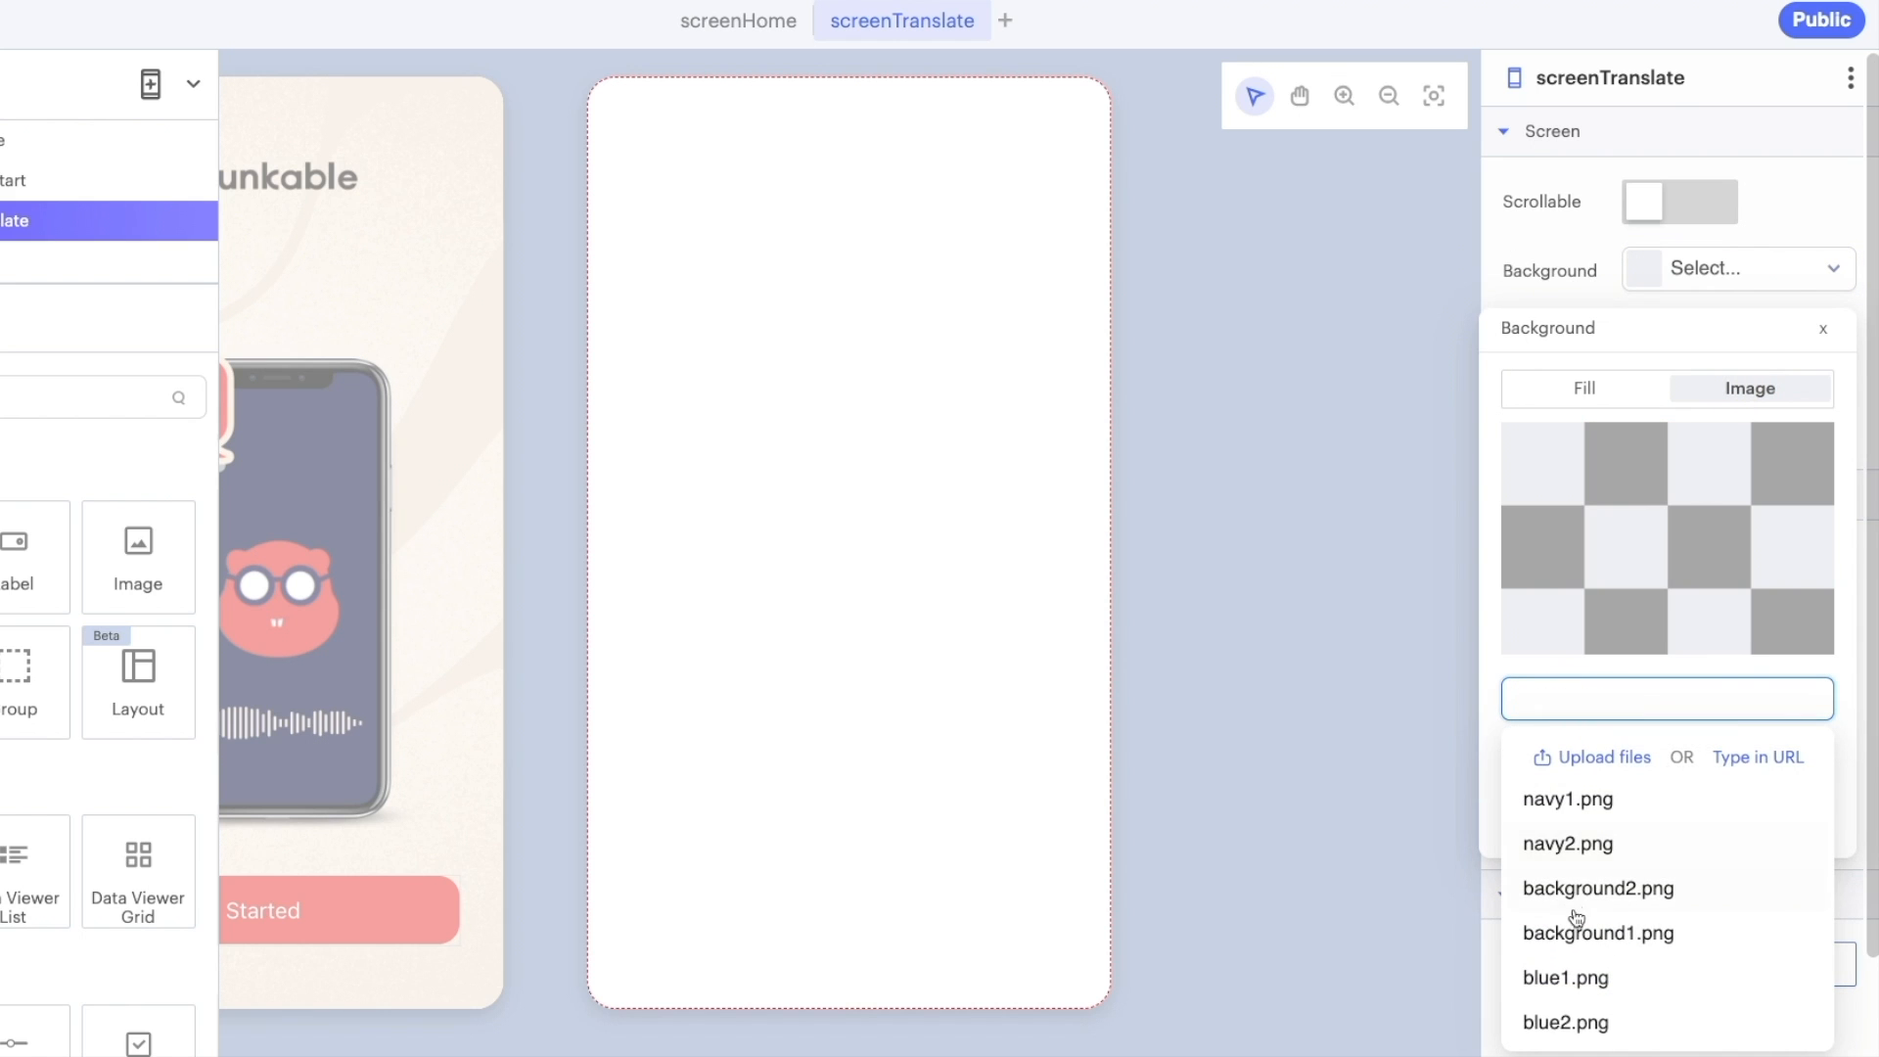
left_click(1597, 889)
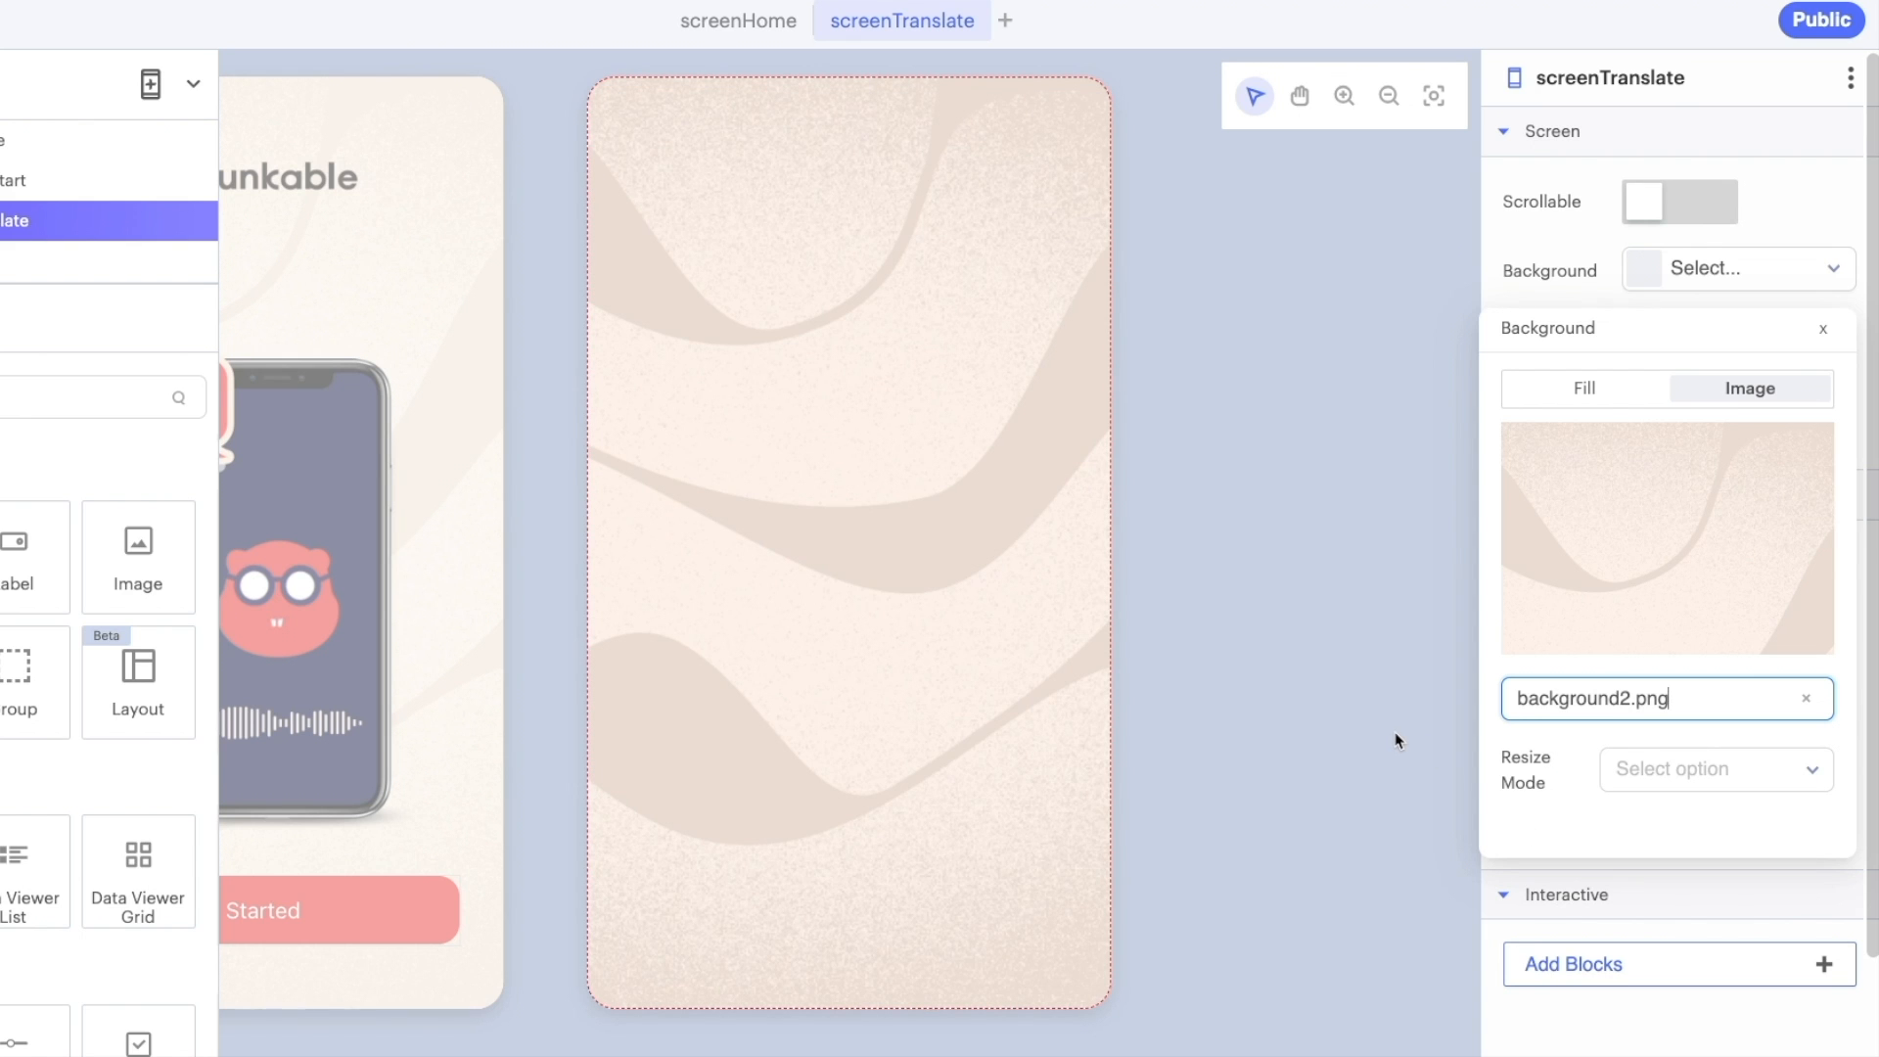
mouse_move(1065, 503)
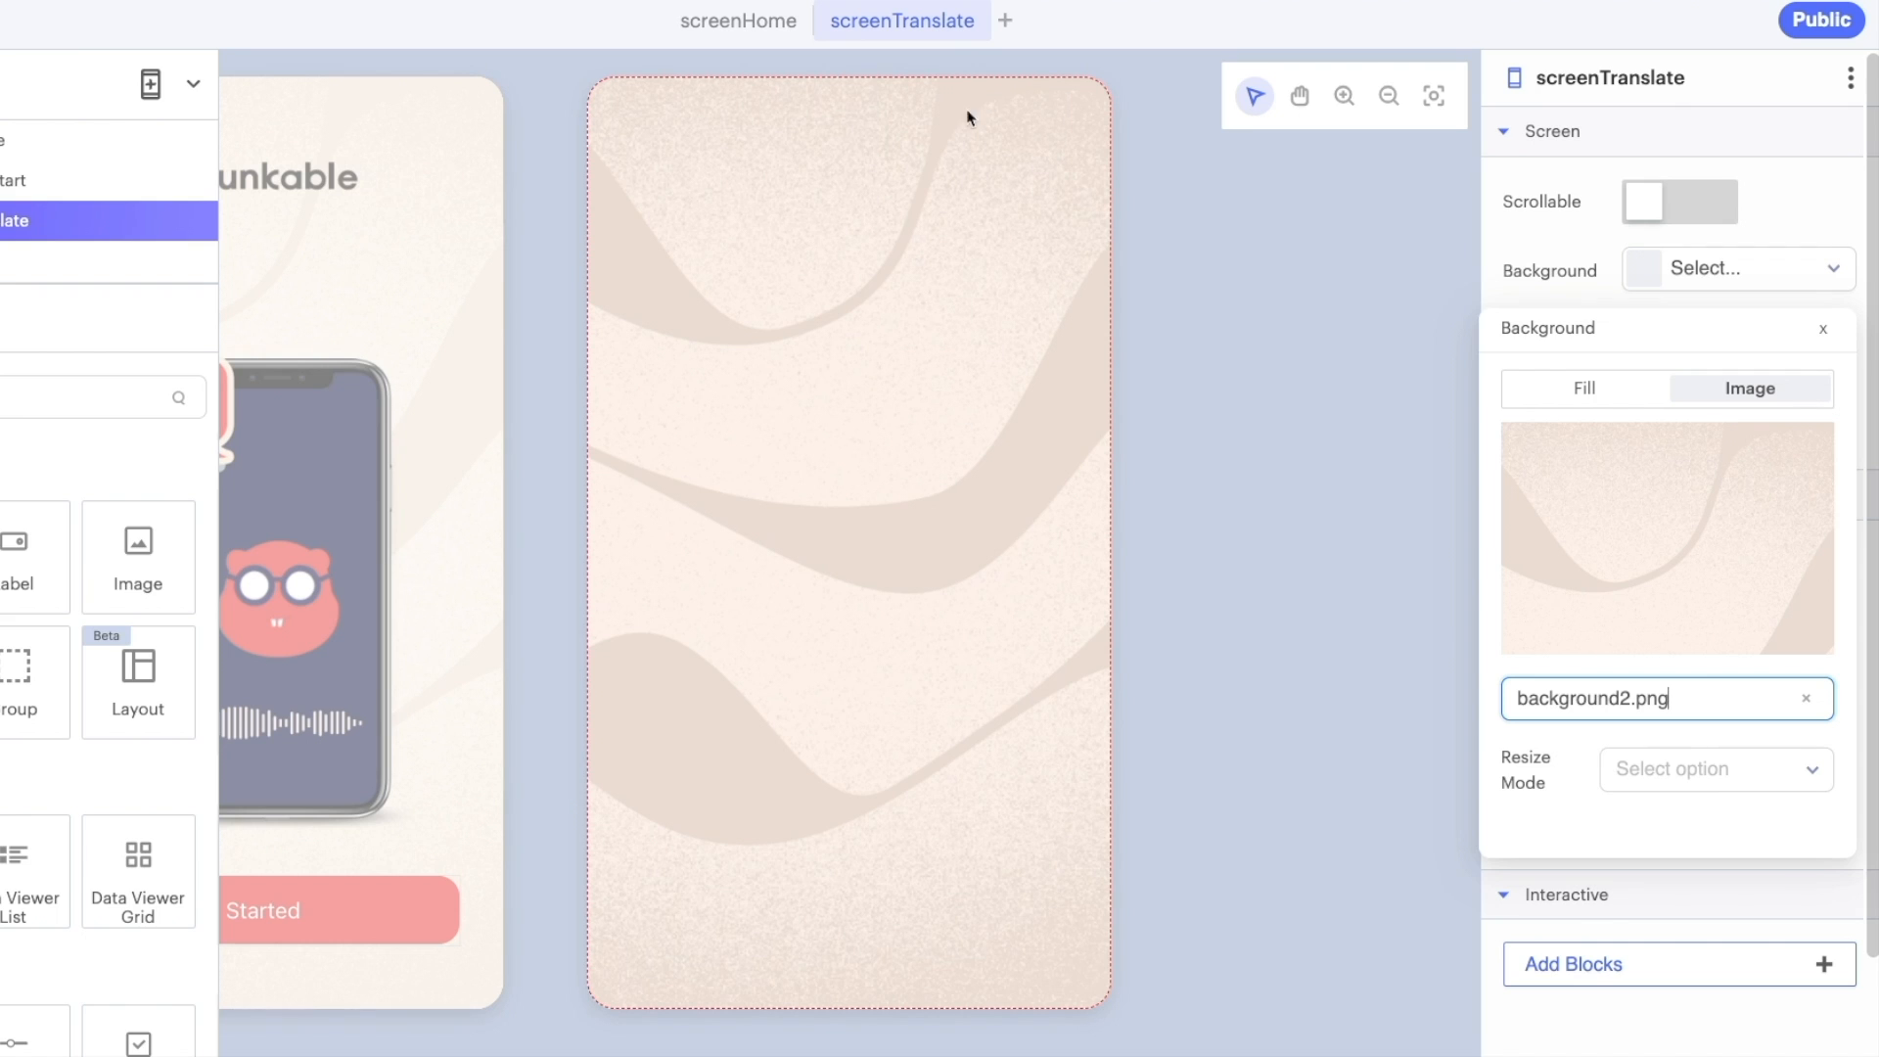
mouse_move(920, 941)
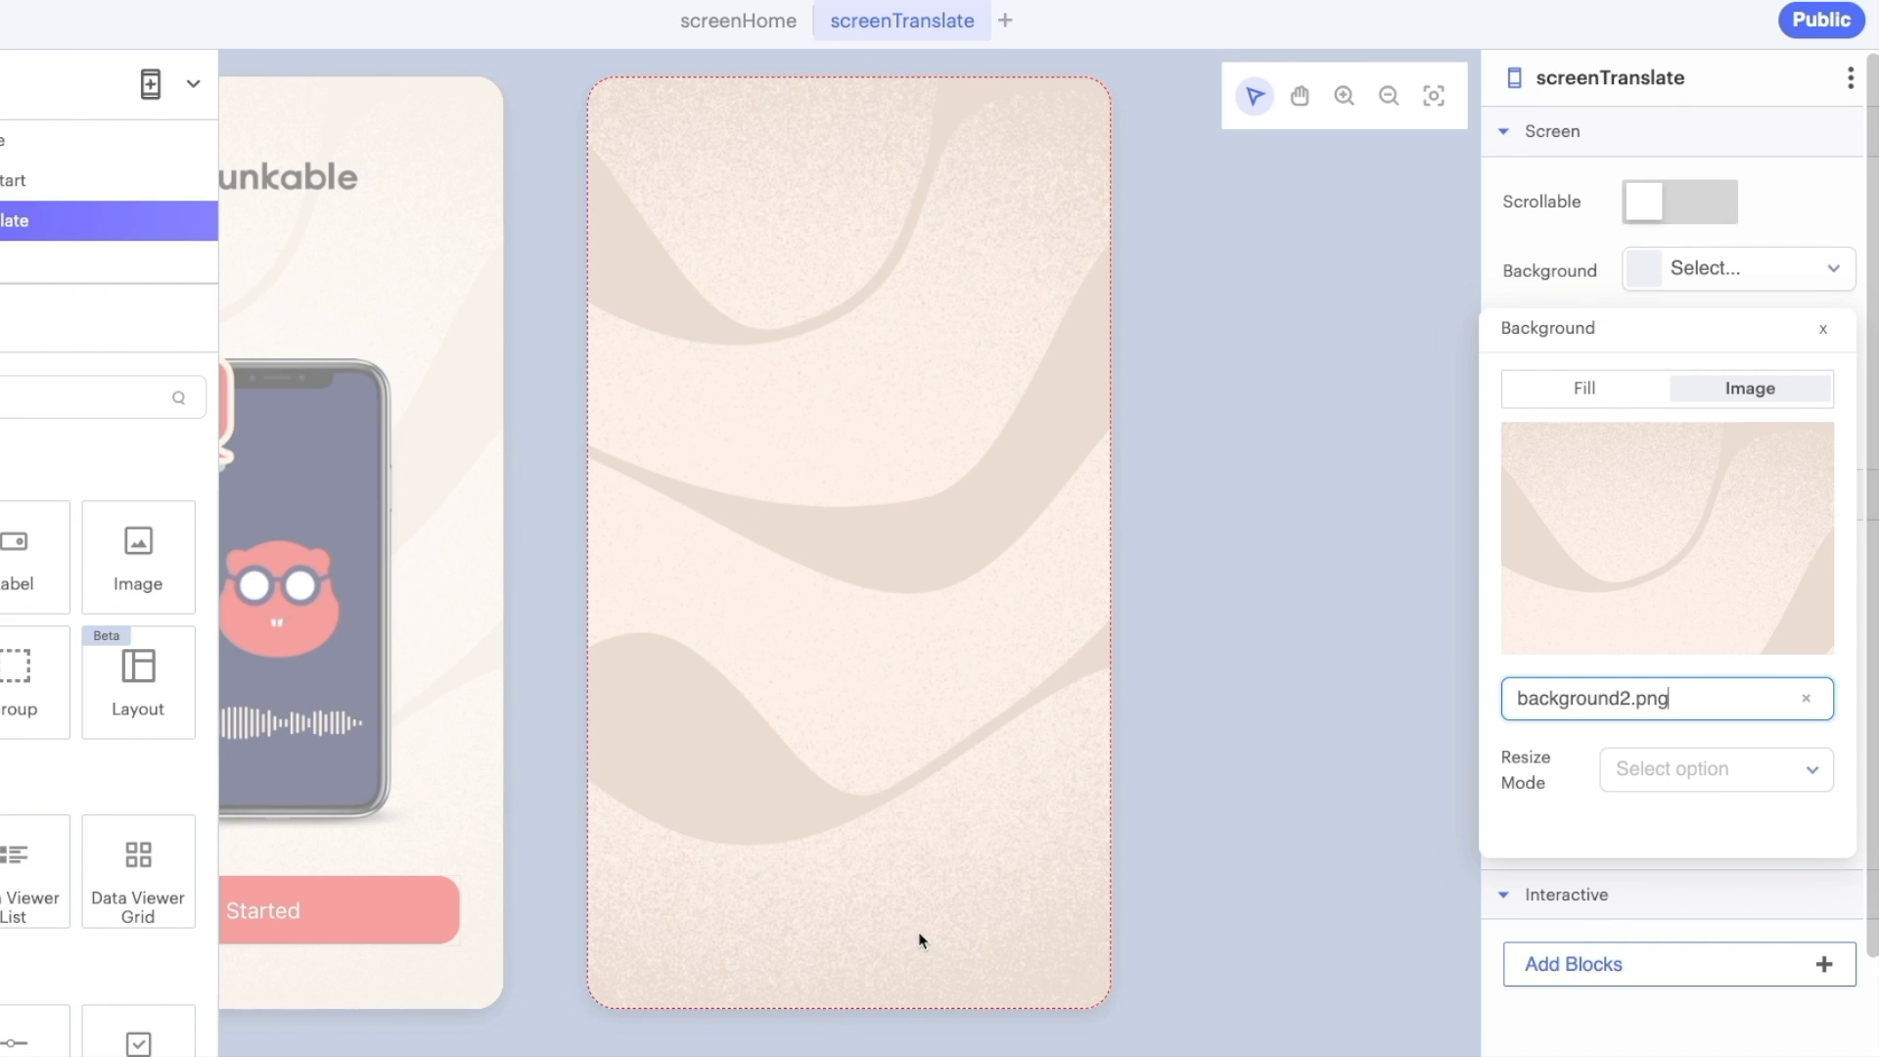
mouse_move(744, 941)
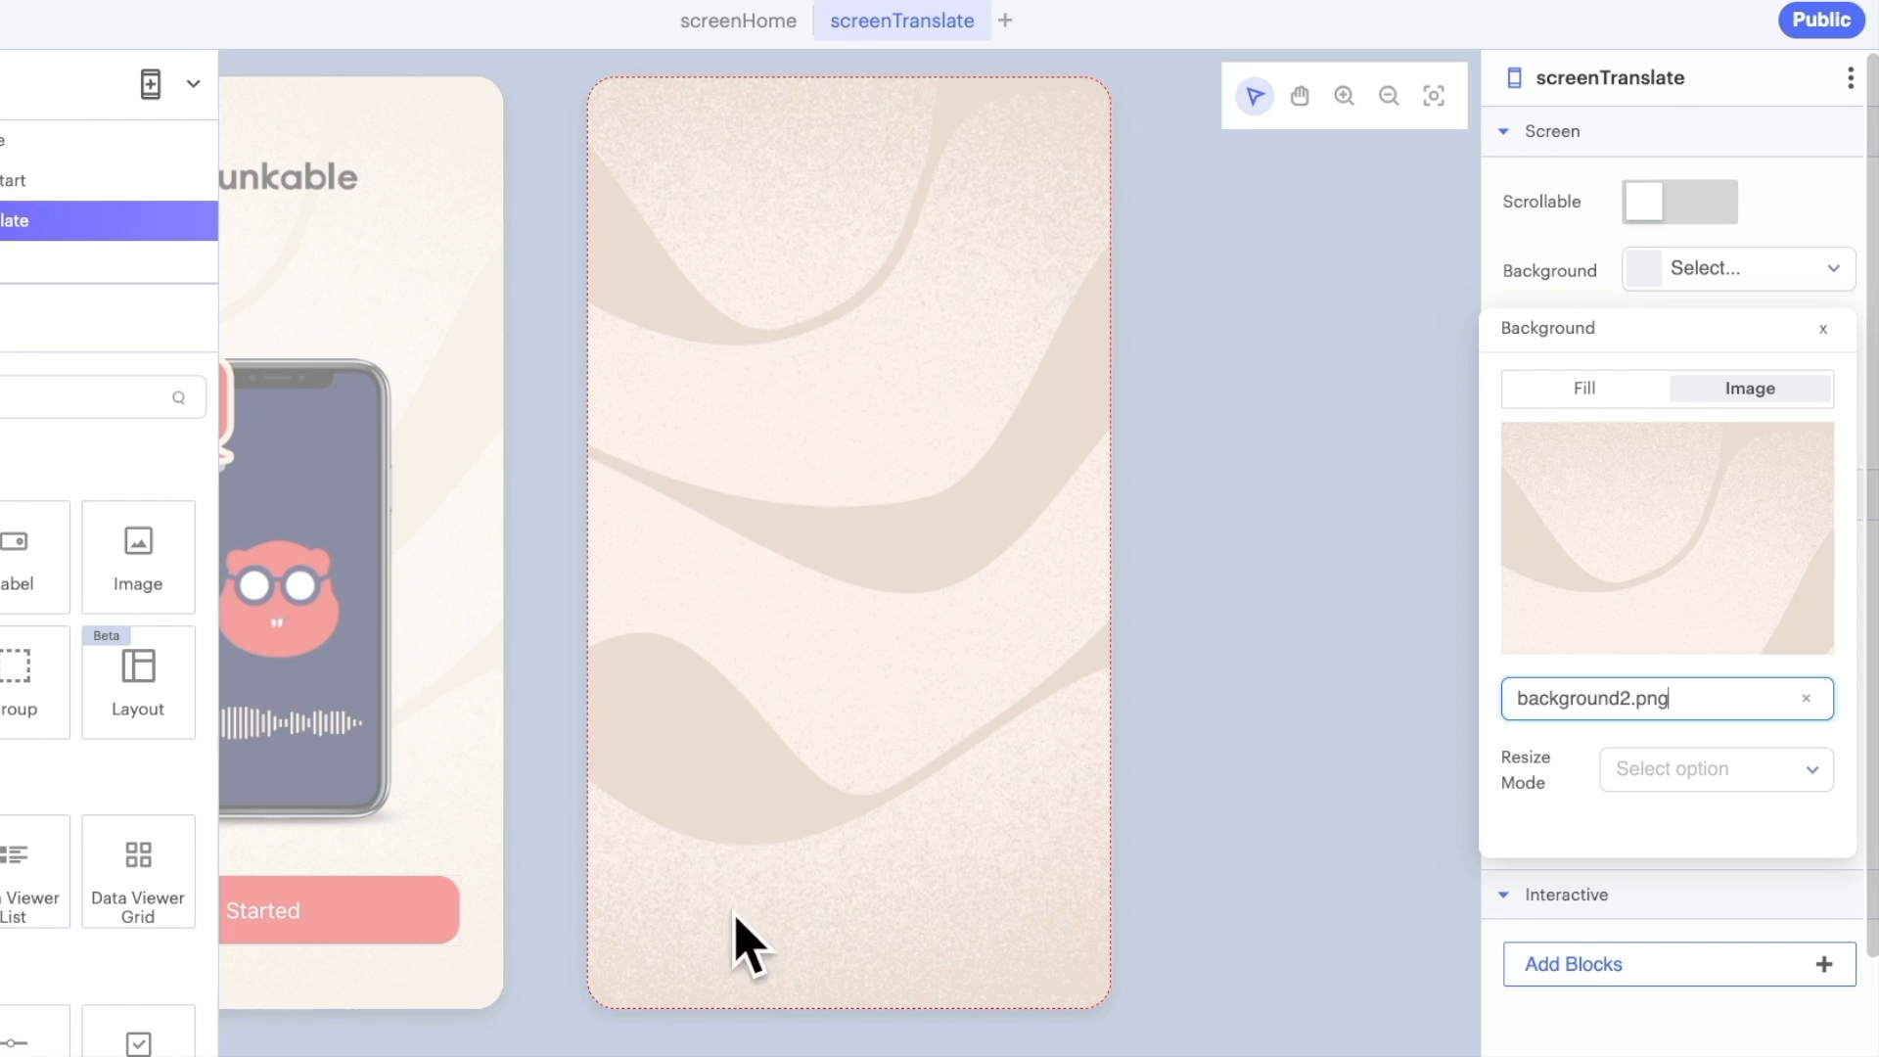
mouse_move(733, 664)
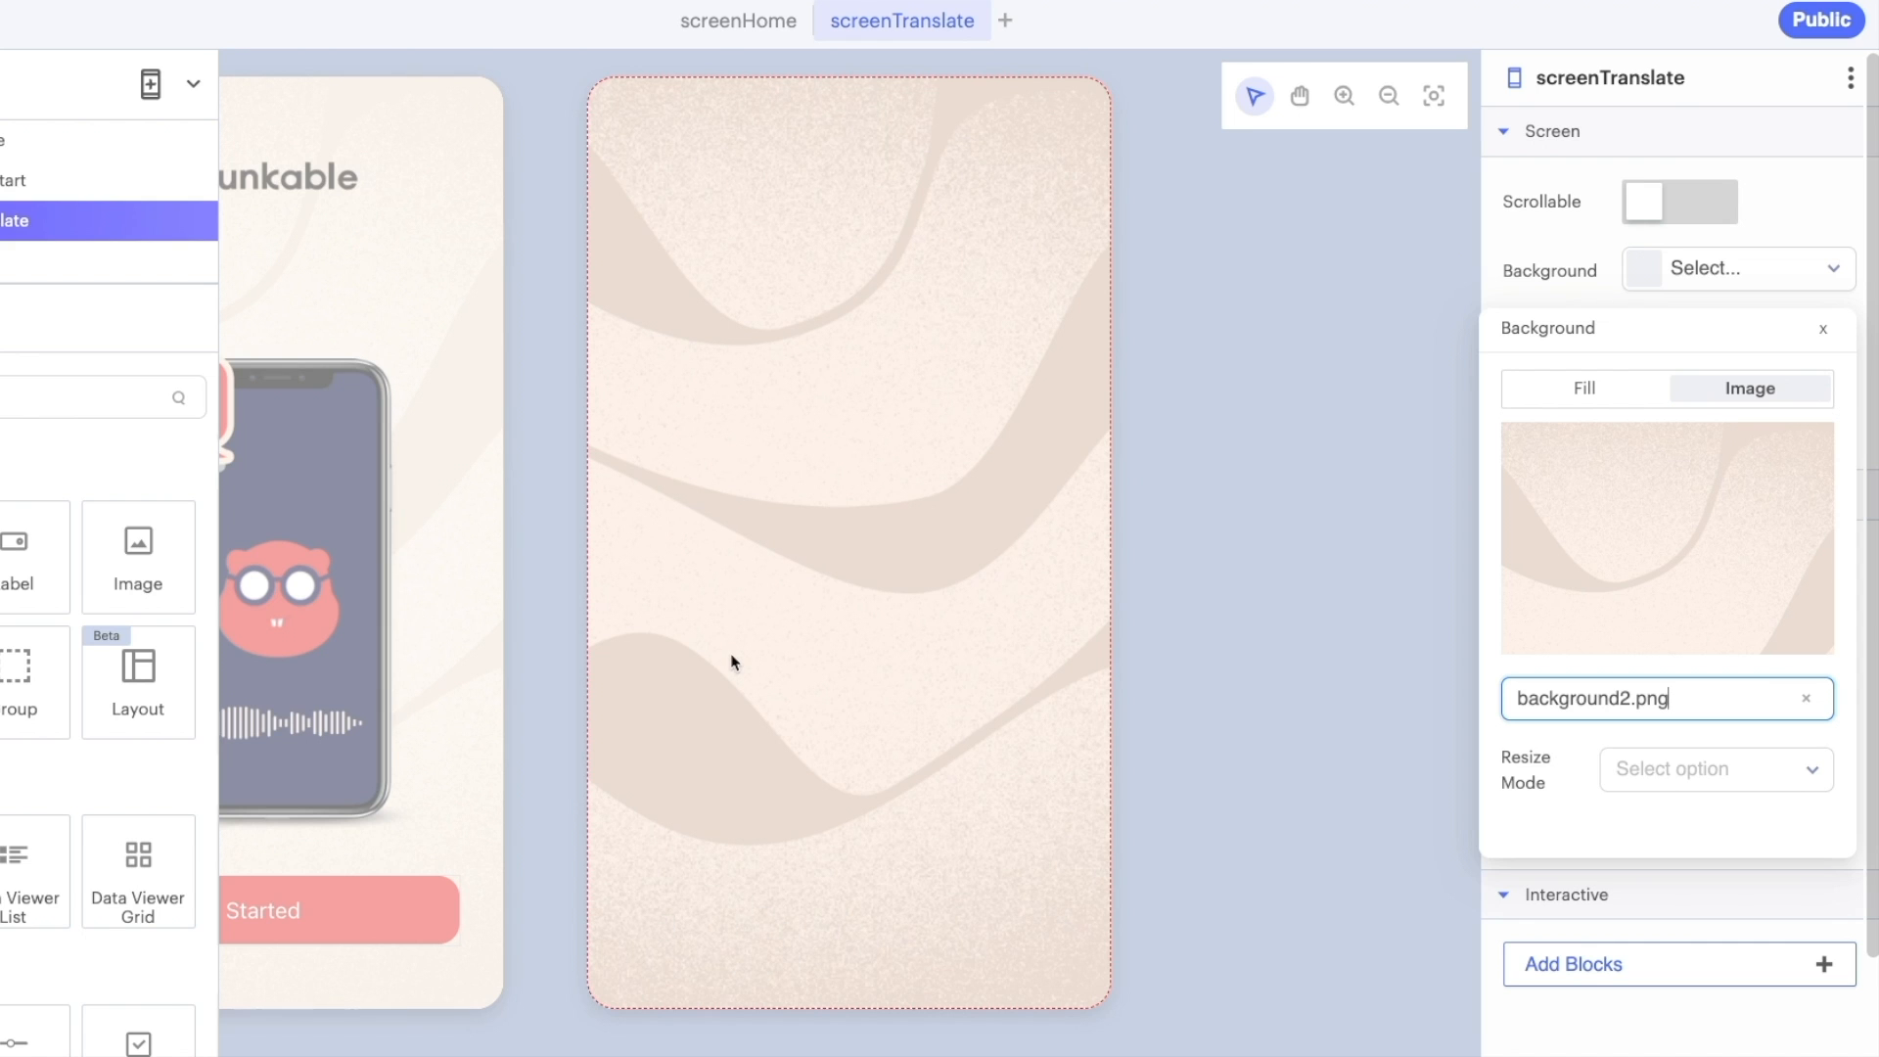
left_click(738, 20)
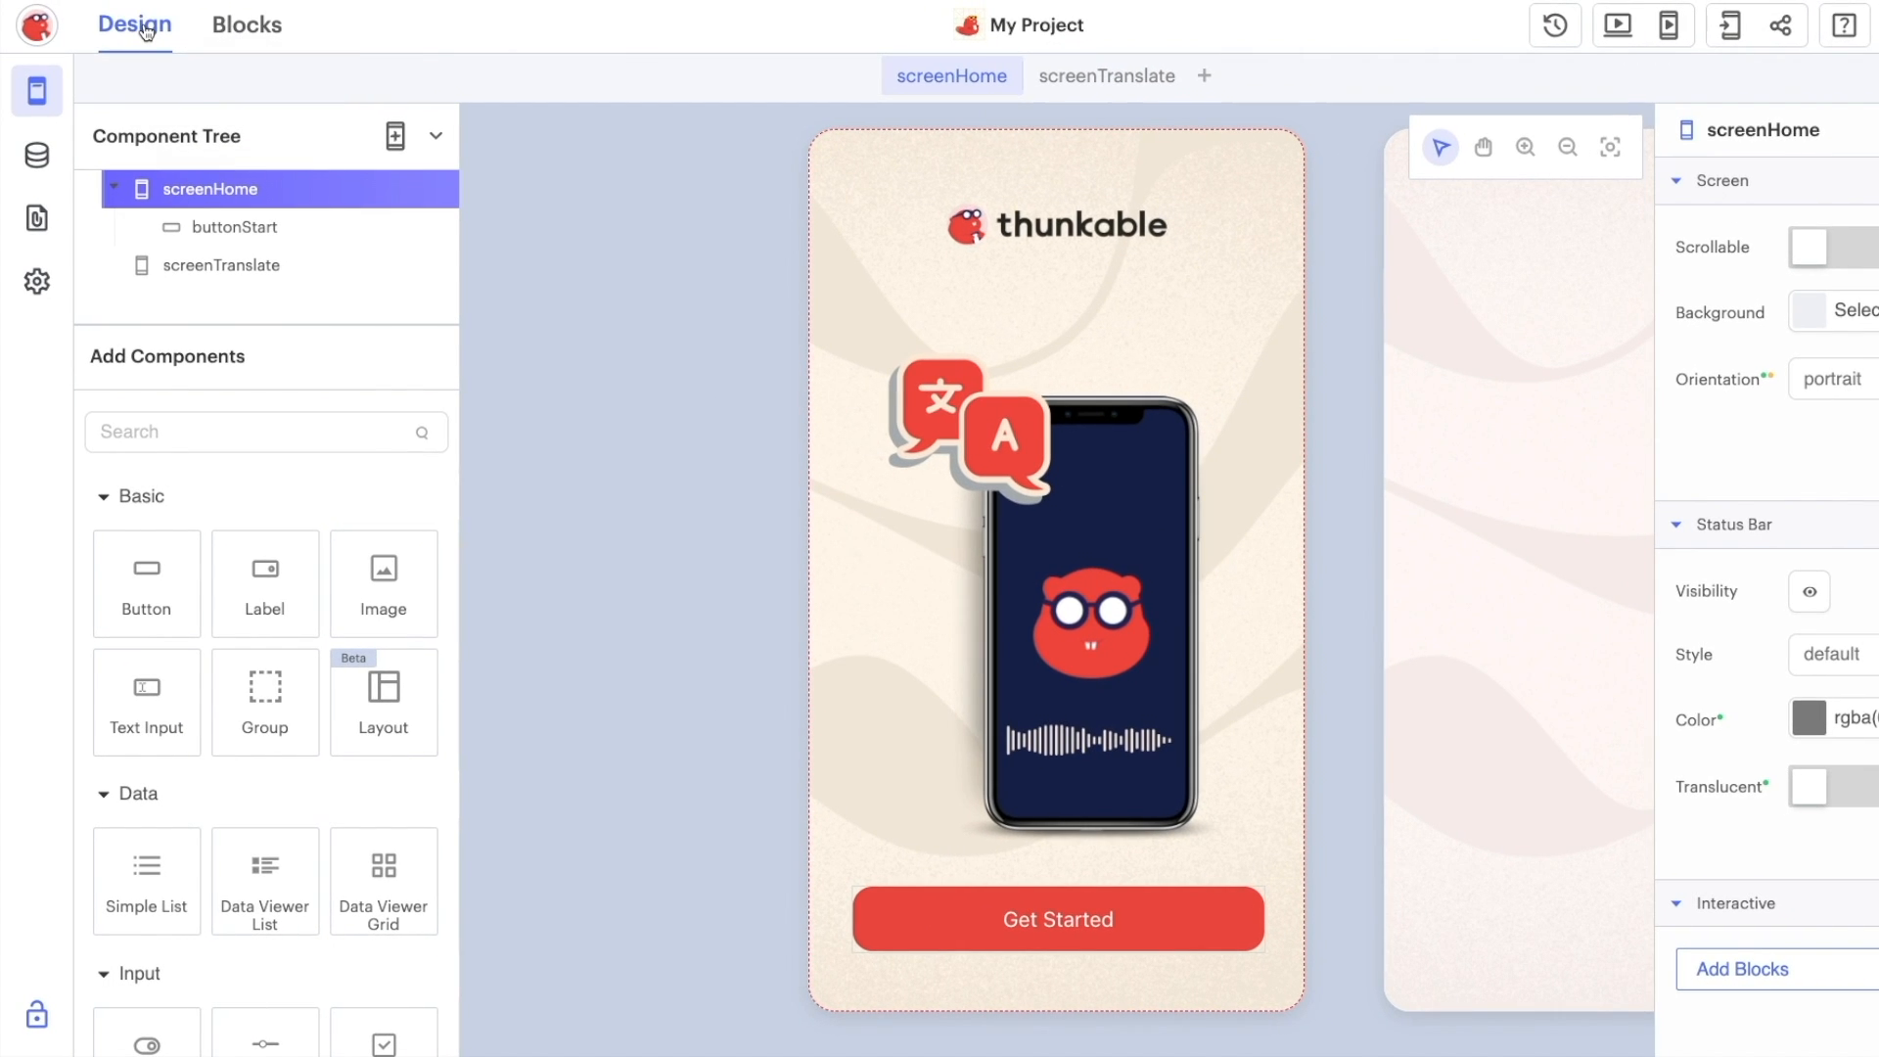
mouse_move(247, 24)
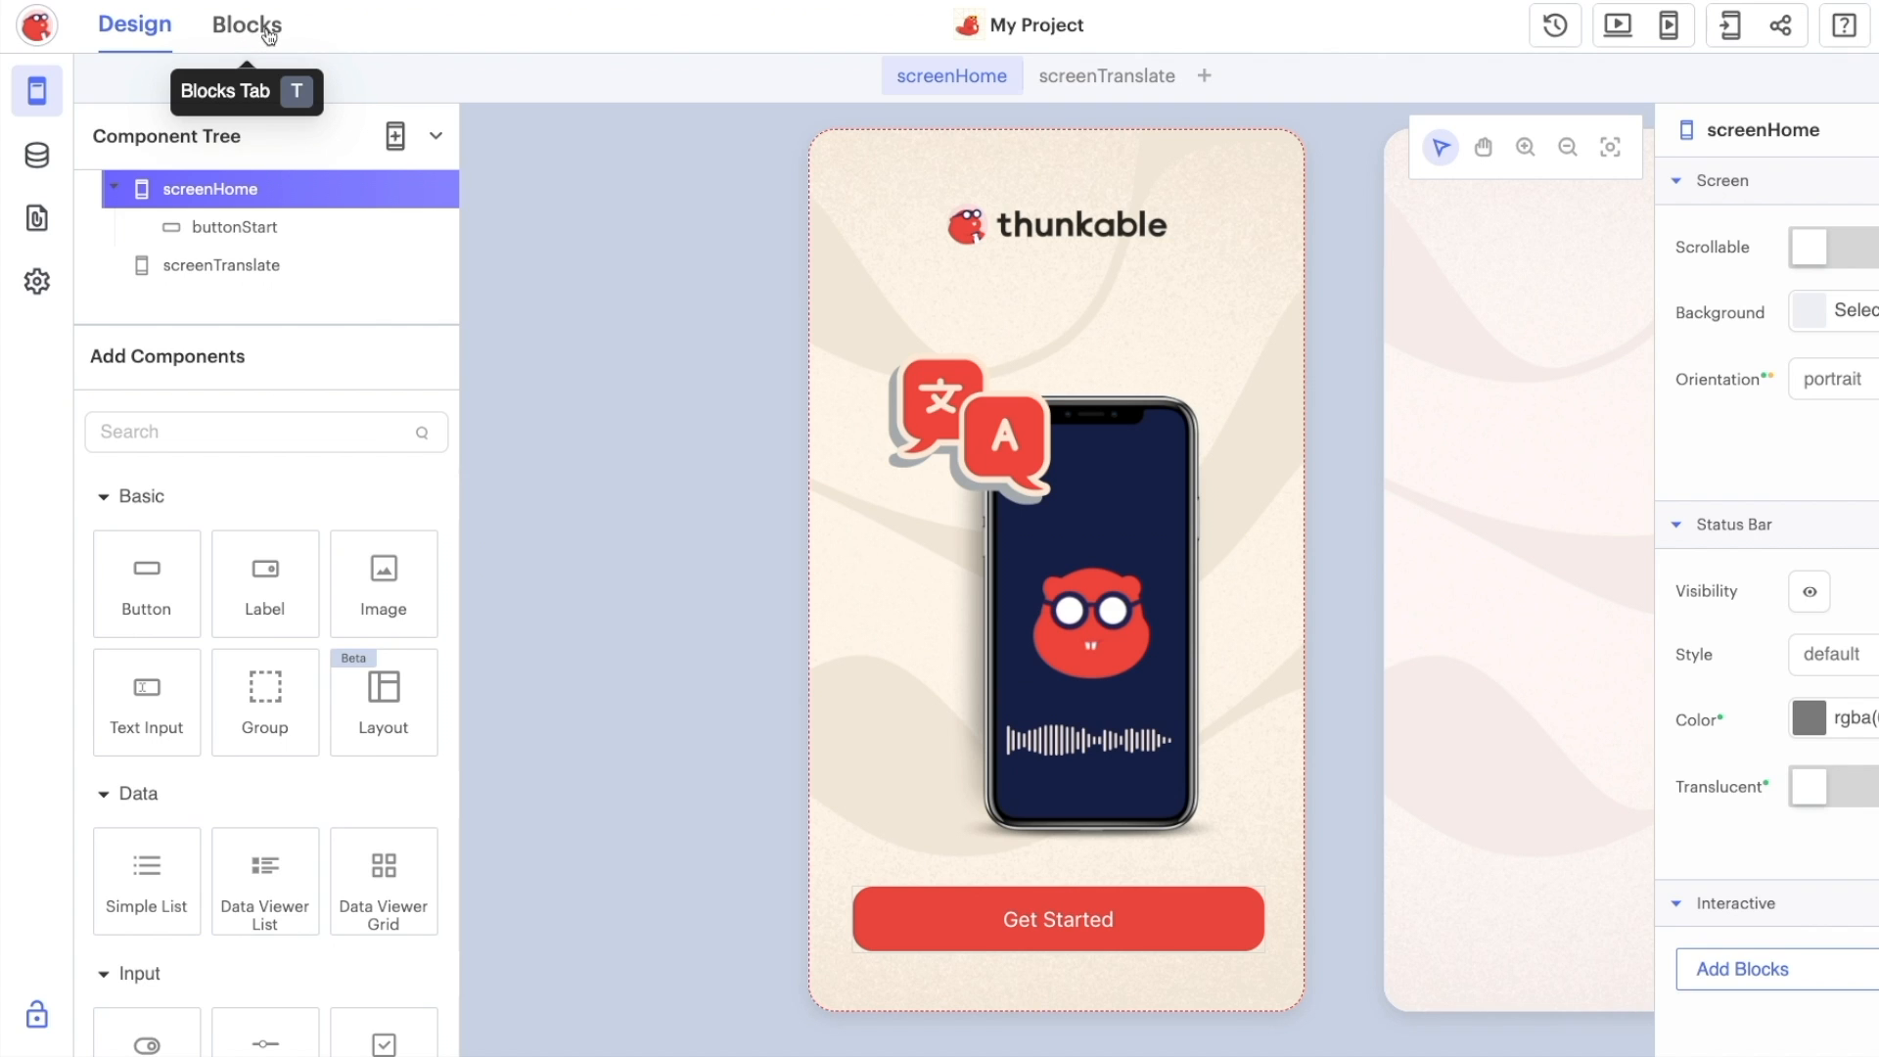
Switch to the Blocks editor for screenHome
left_click(245, 24)
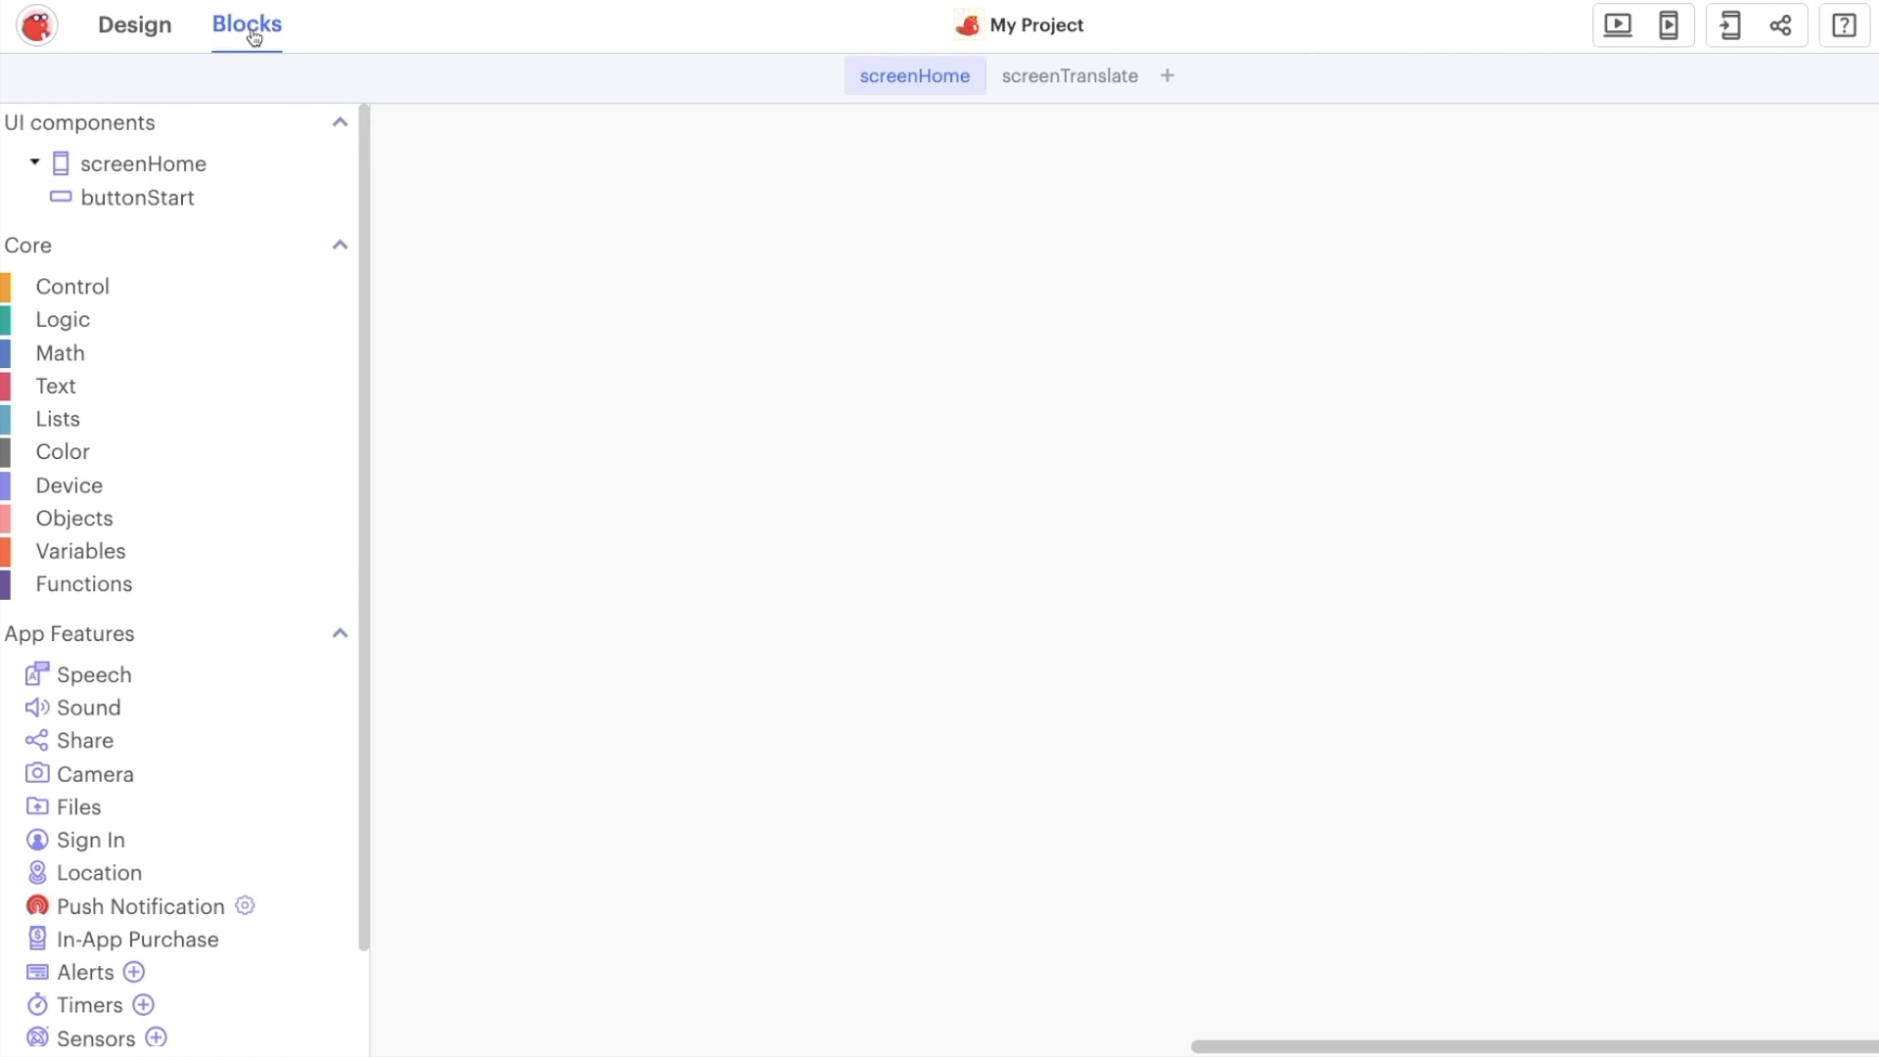
mouse_move(260, 157)
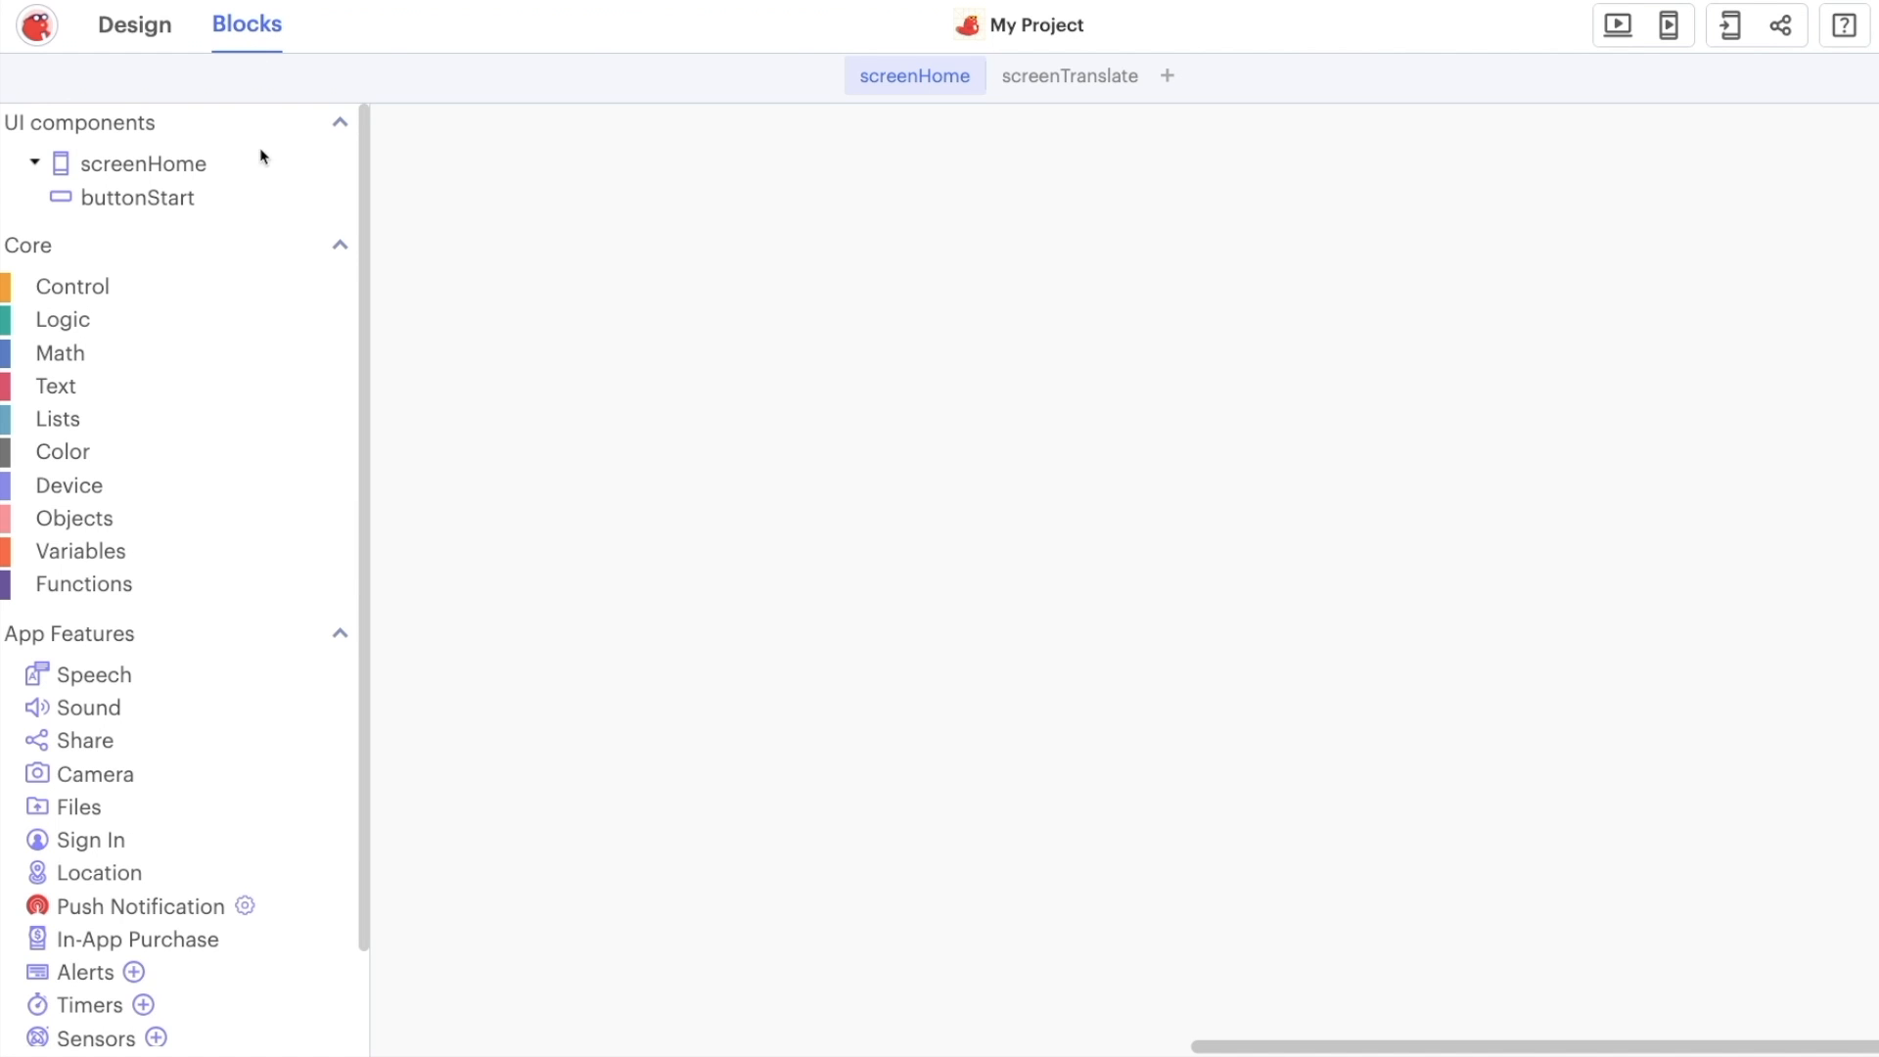
Browse the Control, Functions, Camera and Alerts drawers, then show buttonStart's event blocks
left_click(72, 286)
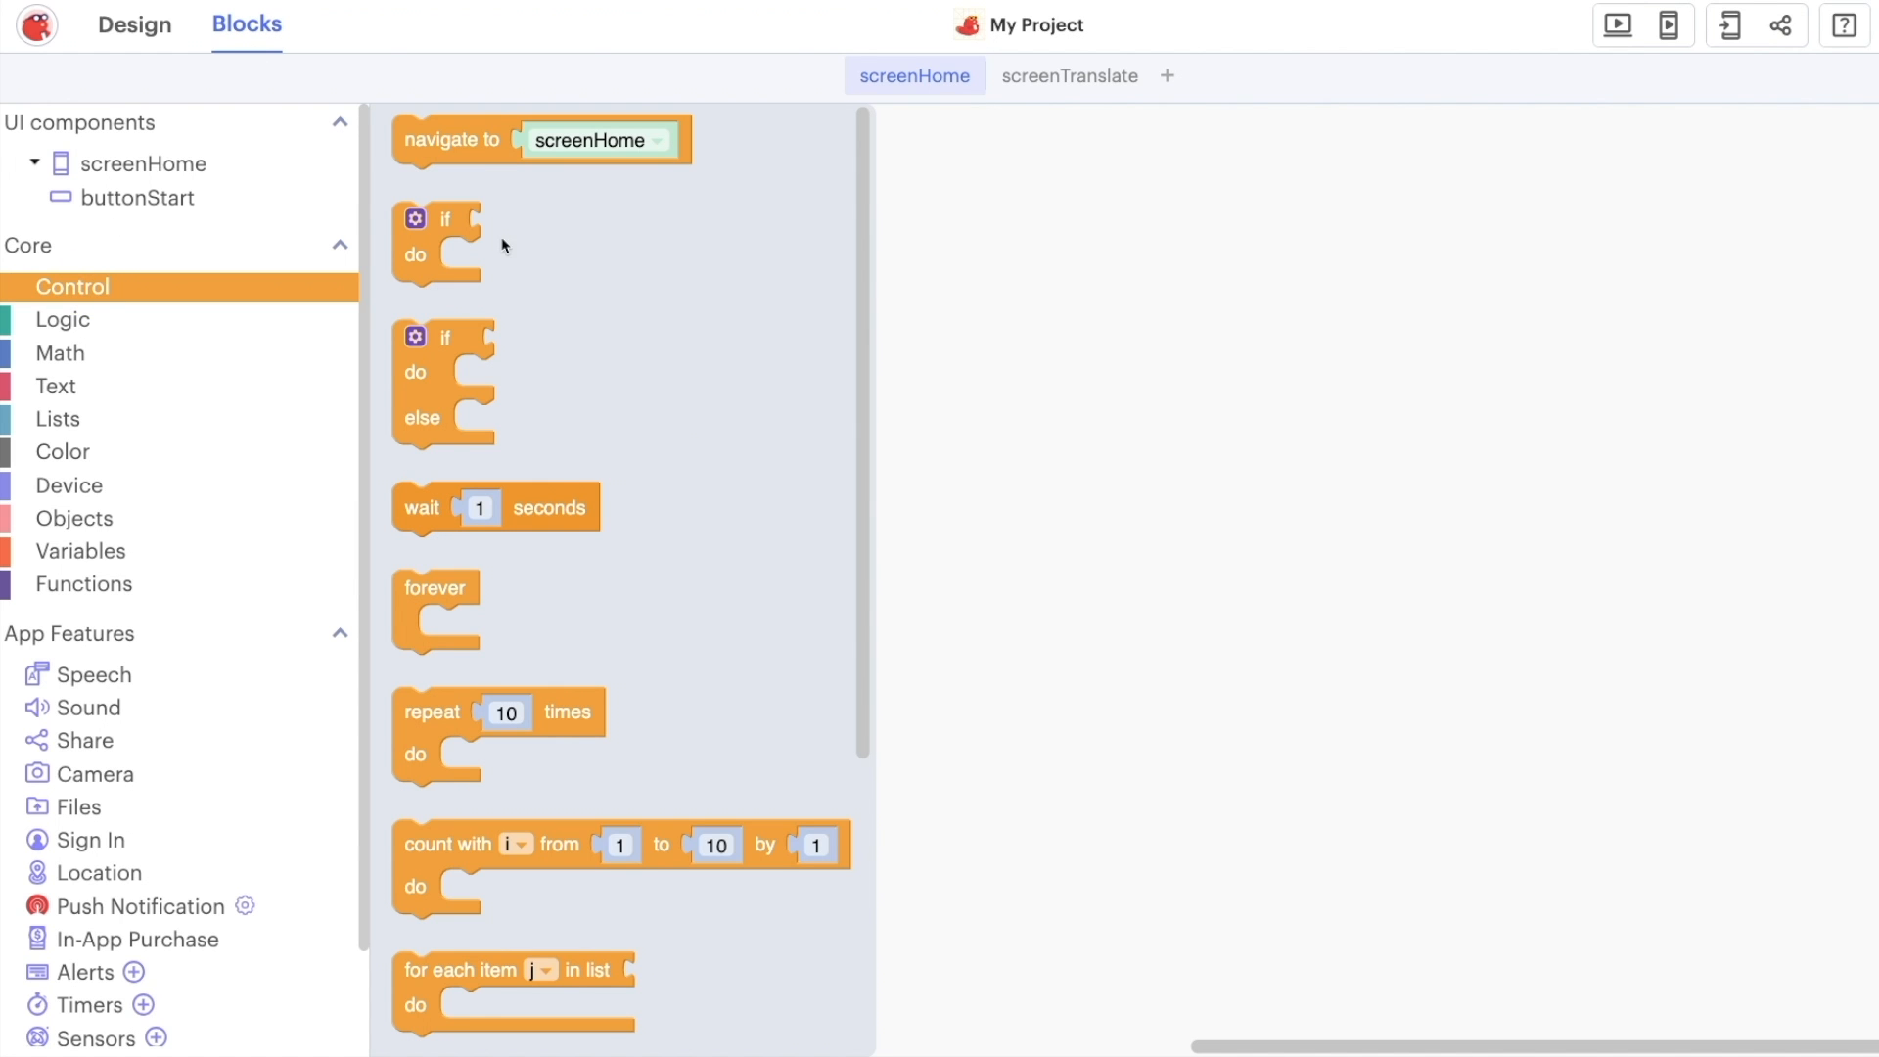
scroll("down", 3)
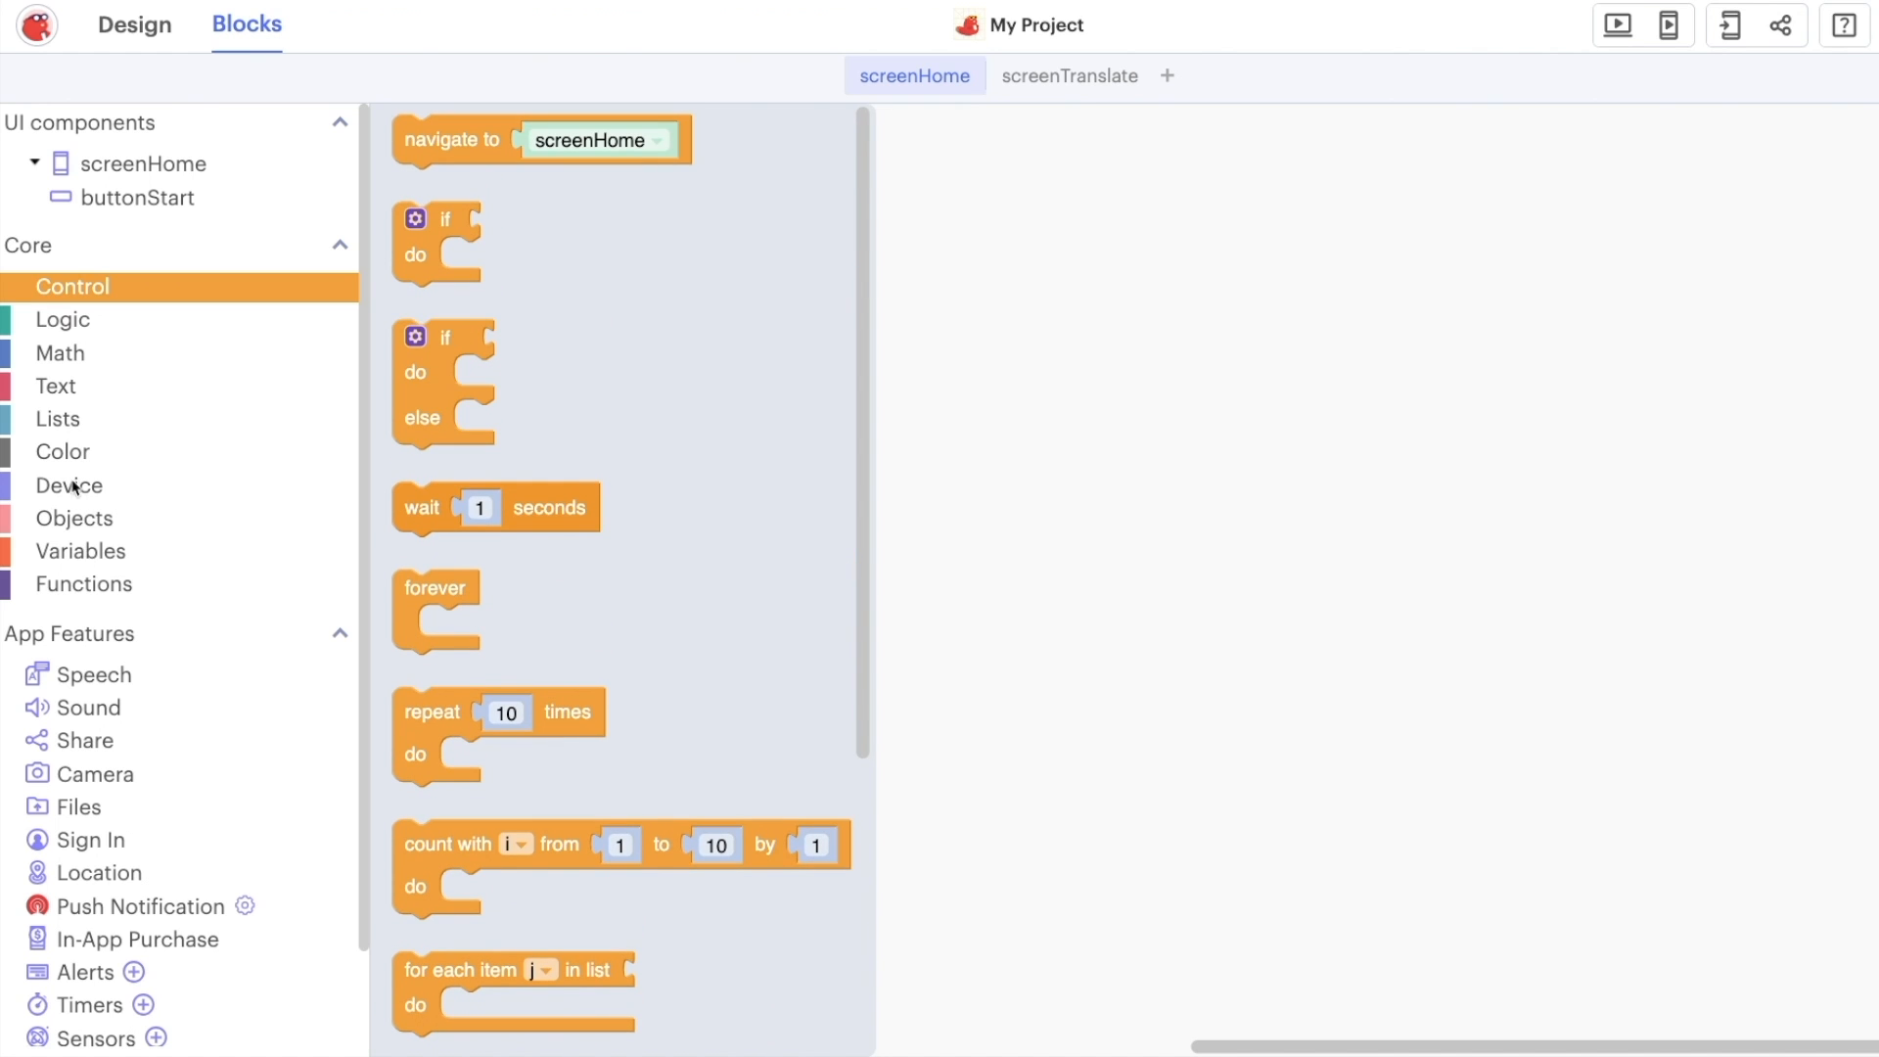
left_click(82, 583)
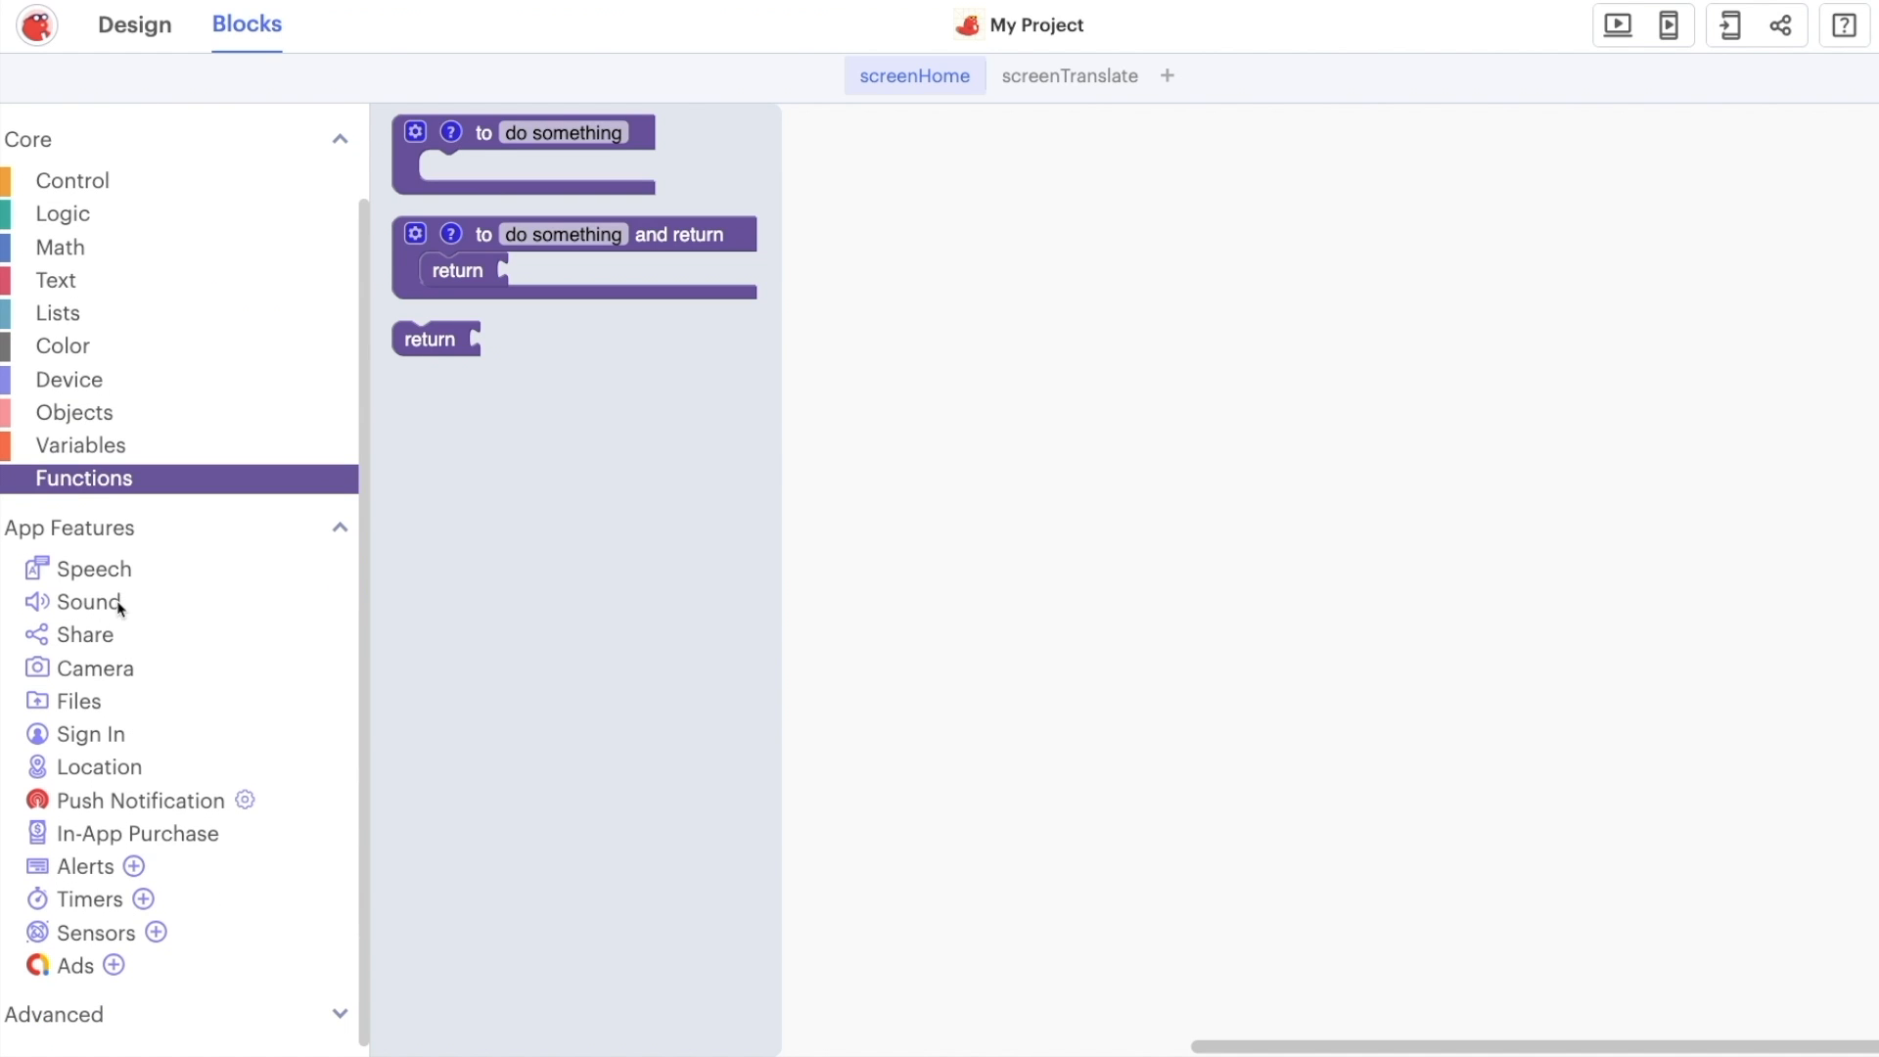
mouse_move(115, 662)
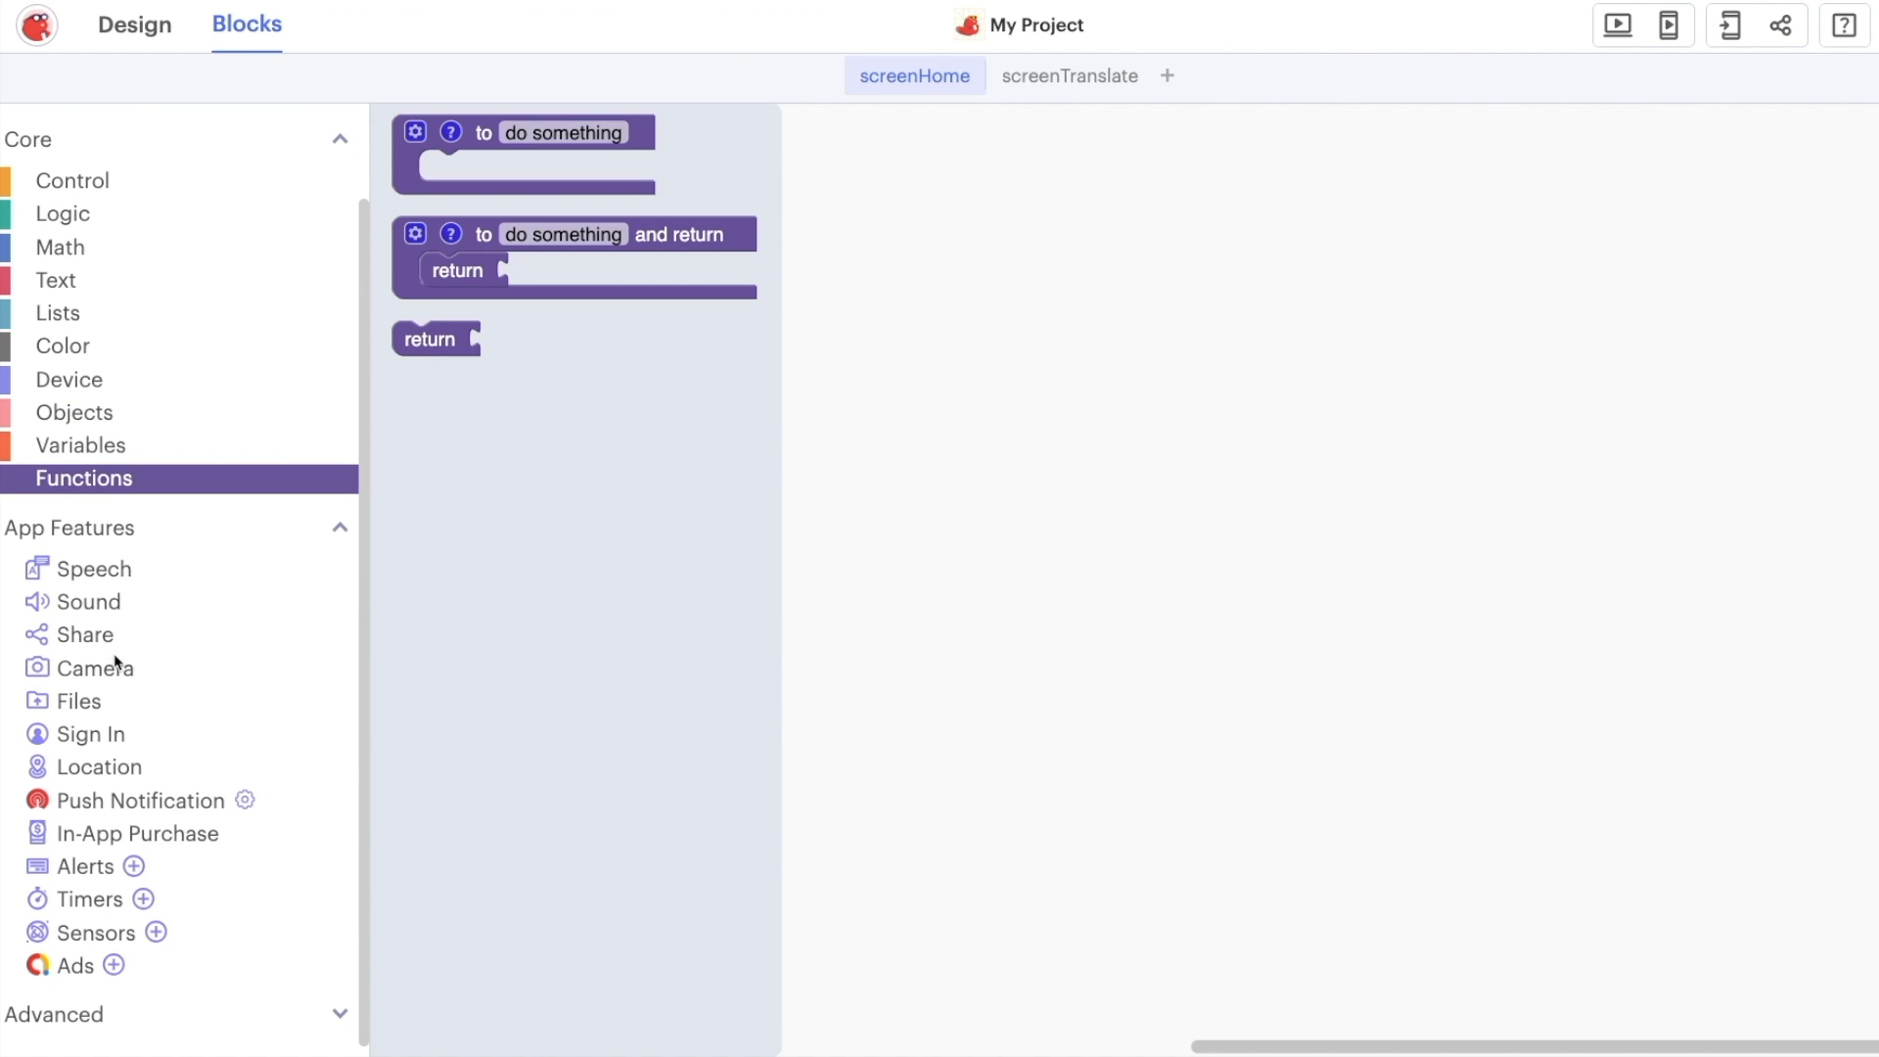
left_click(98, 667)
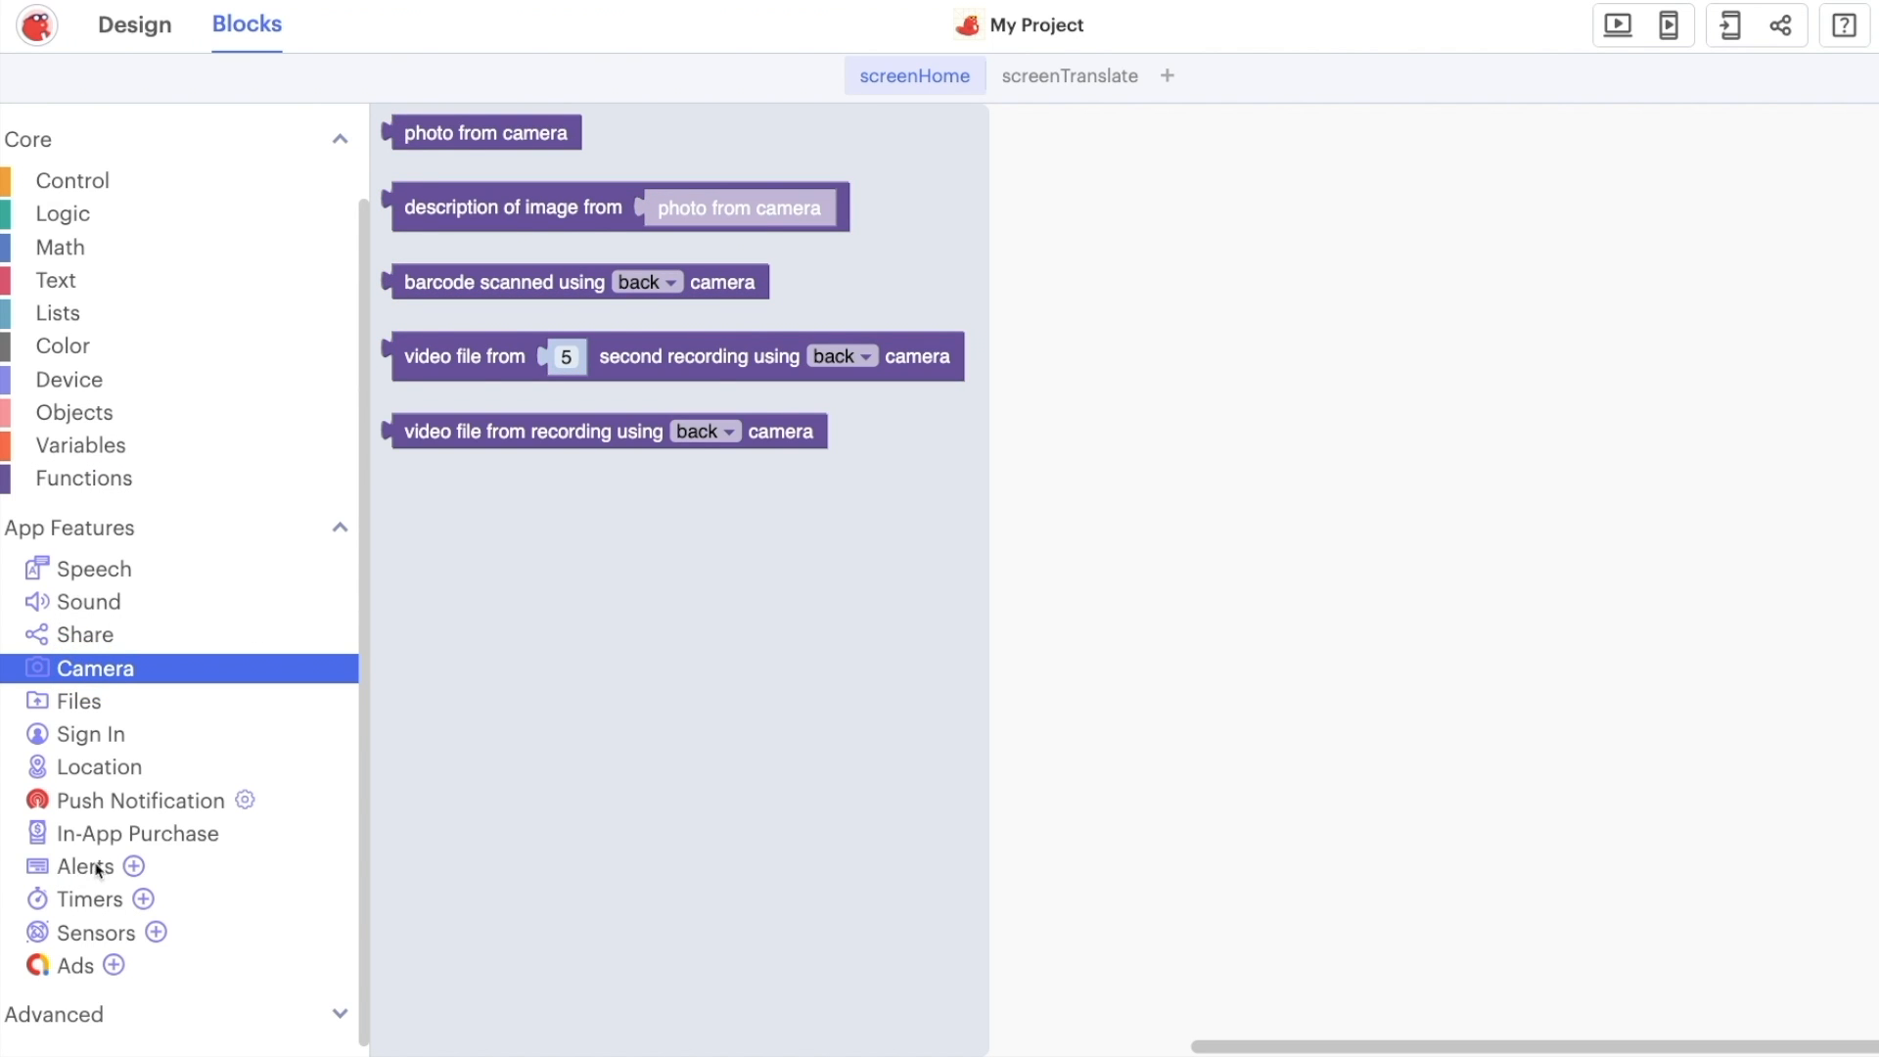
left_click(85, 868)
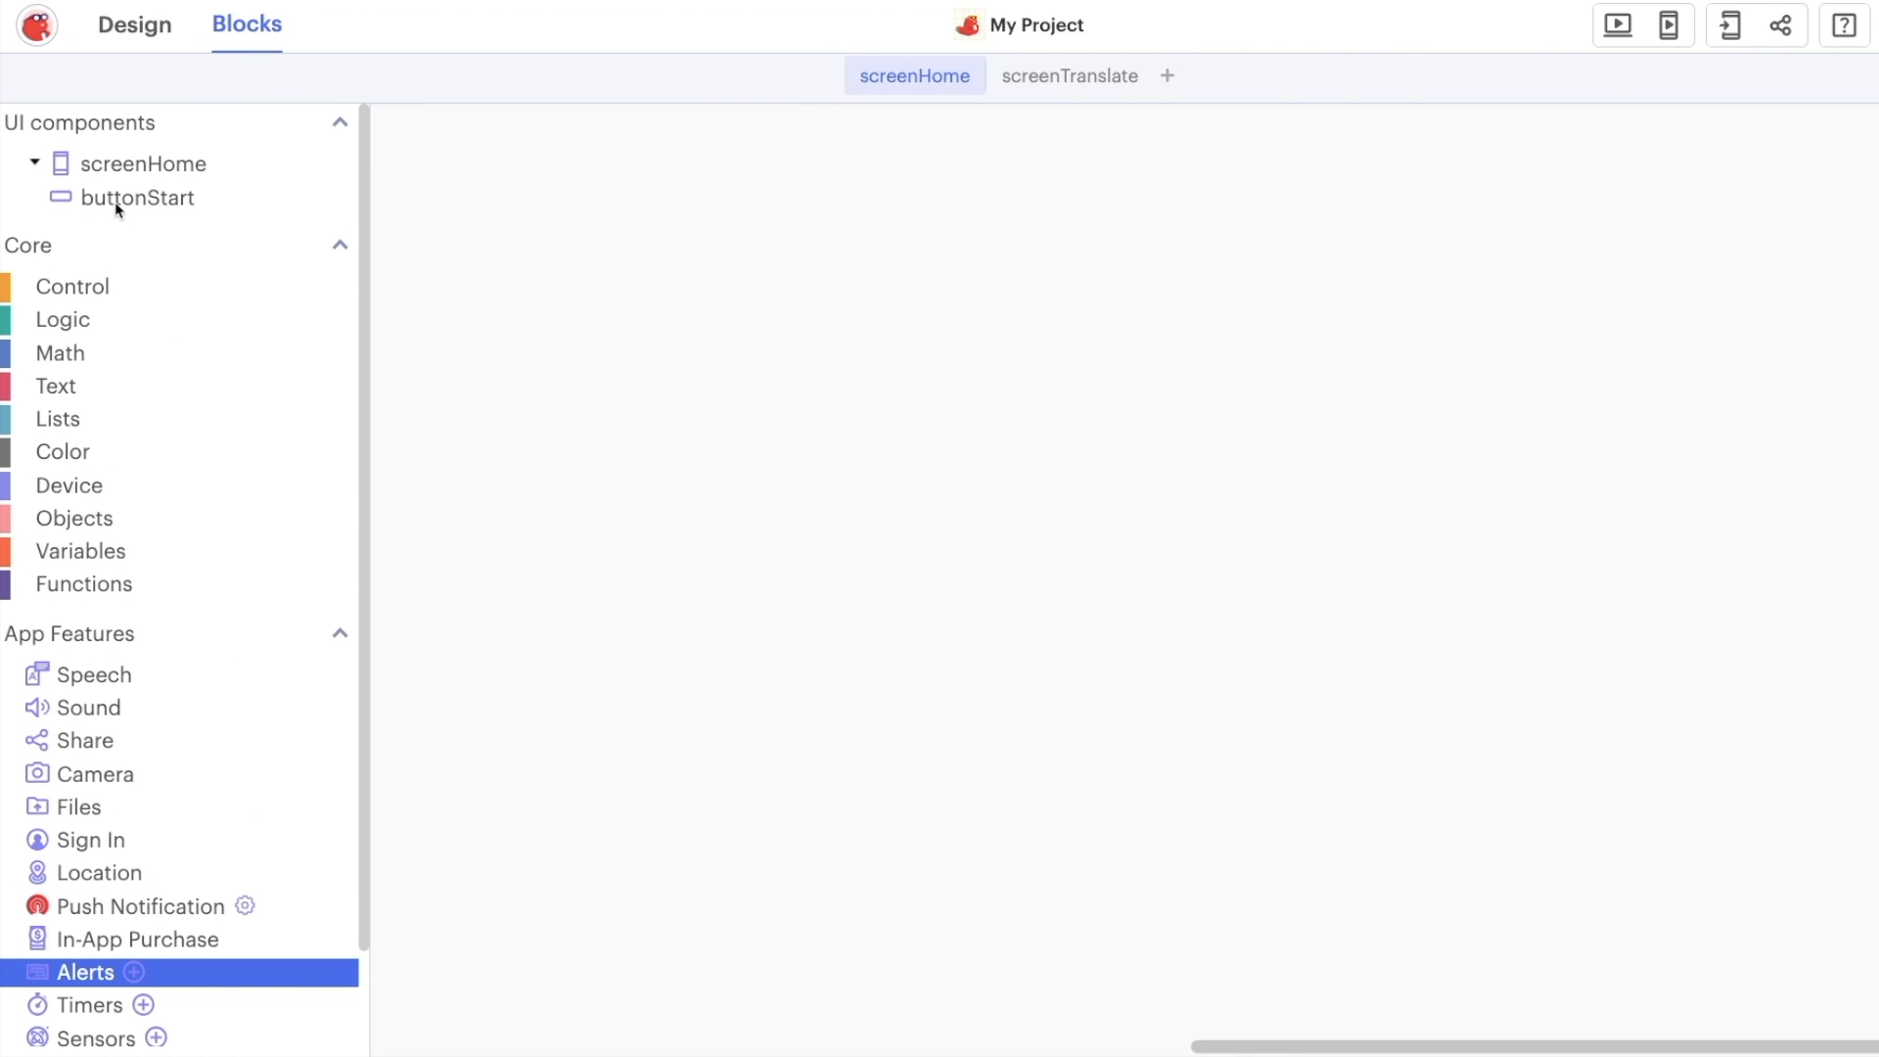
left_click(135, 197)
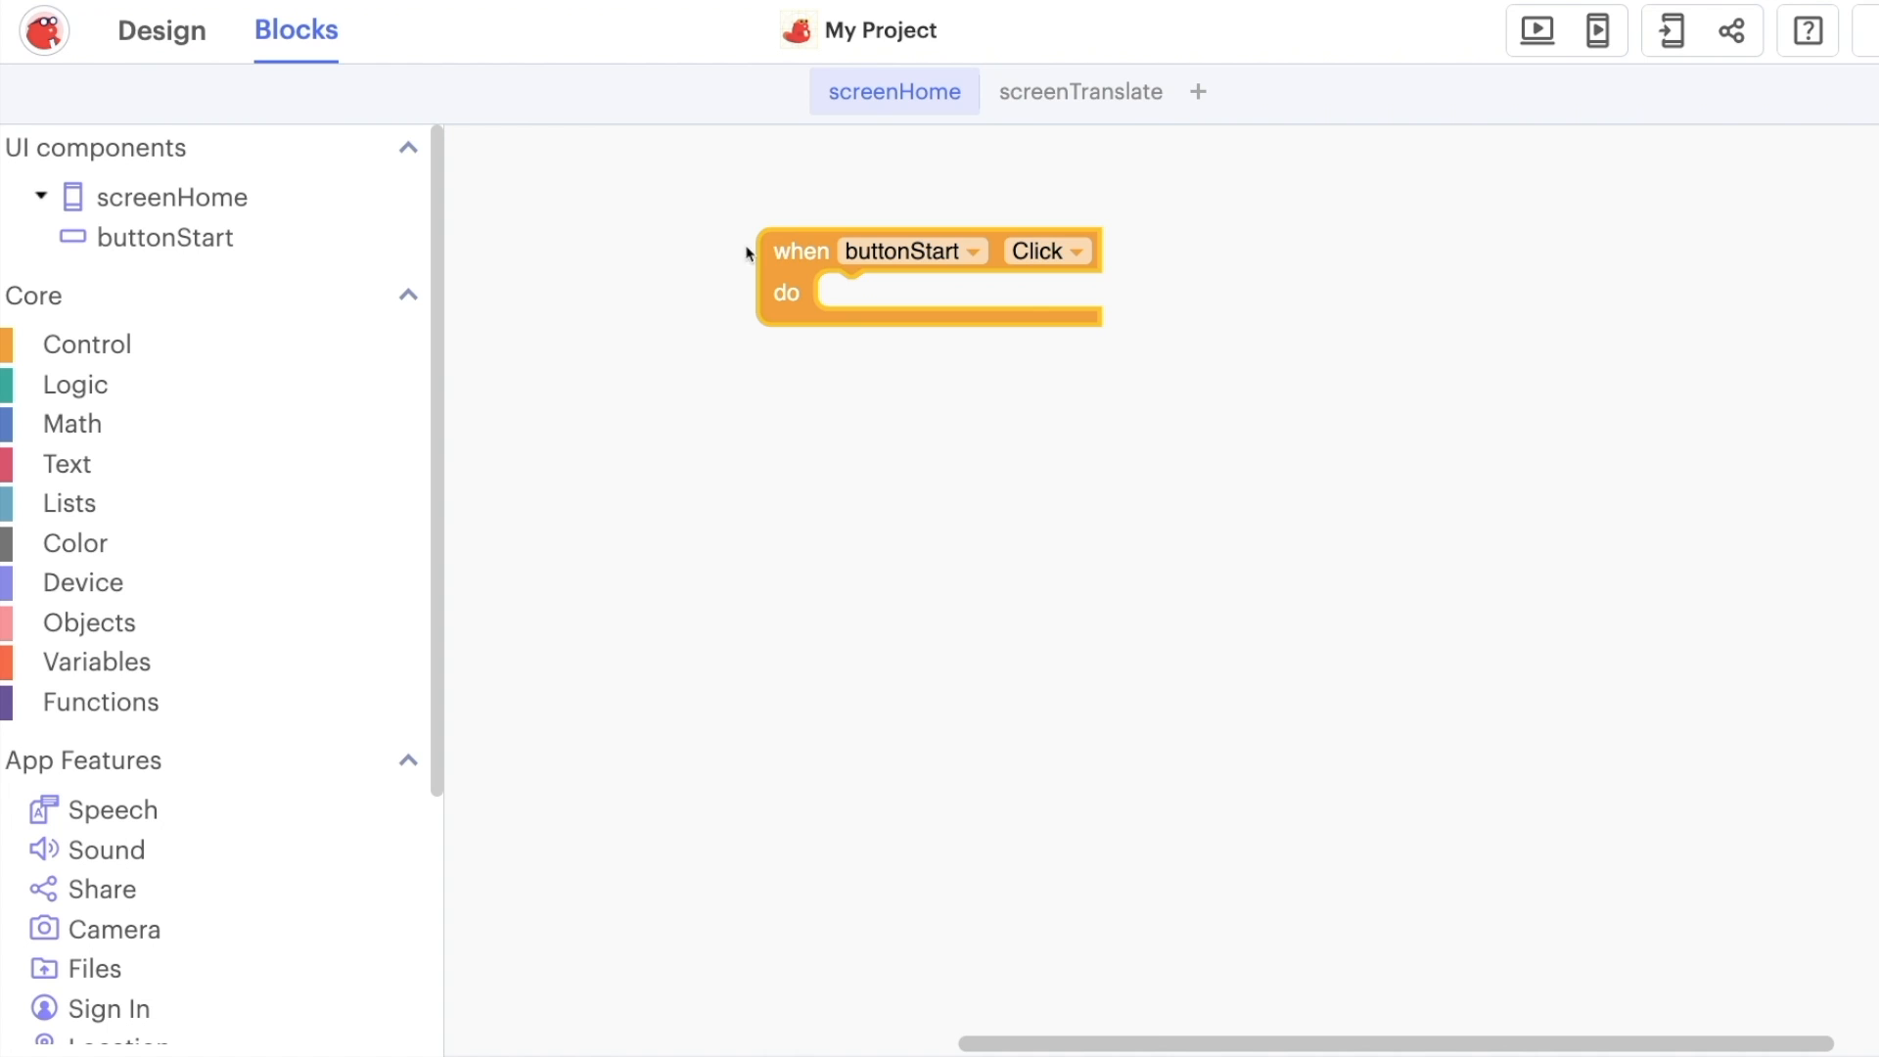
Place a 'navigate to' block inside the buttonStart Click event
left_click(164, 237)
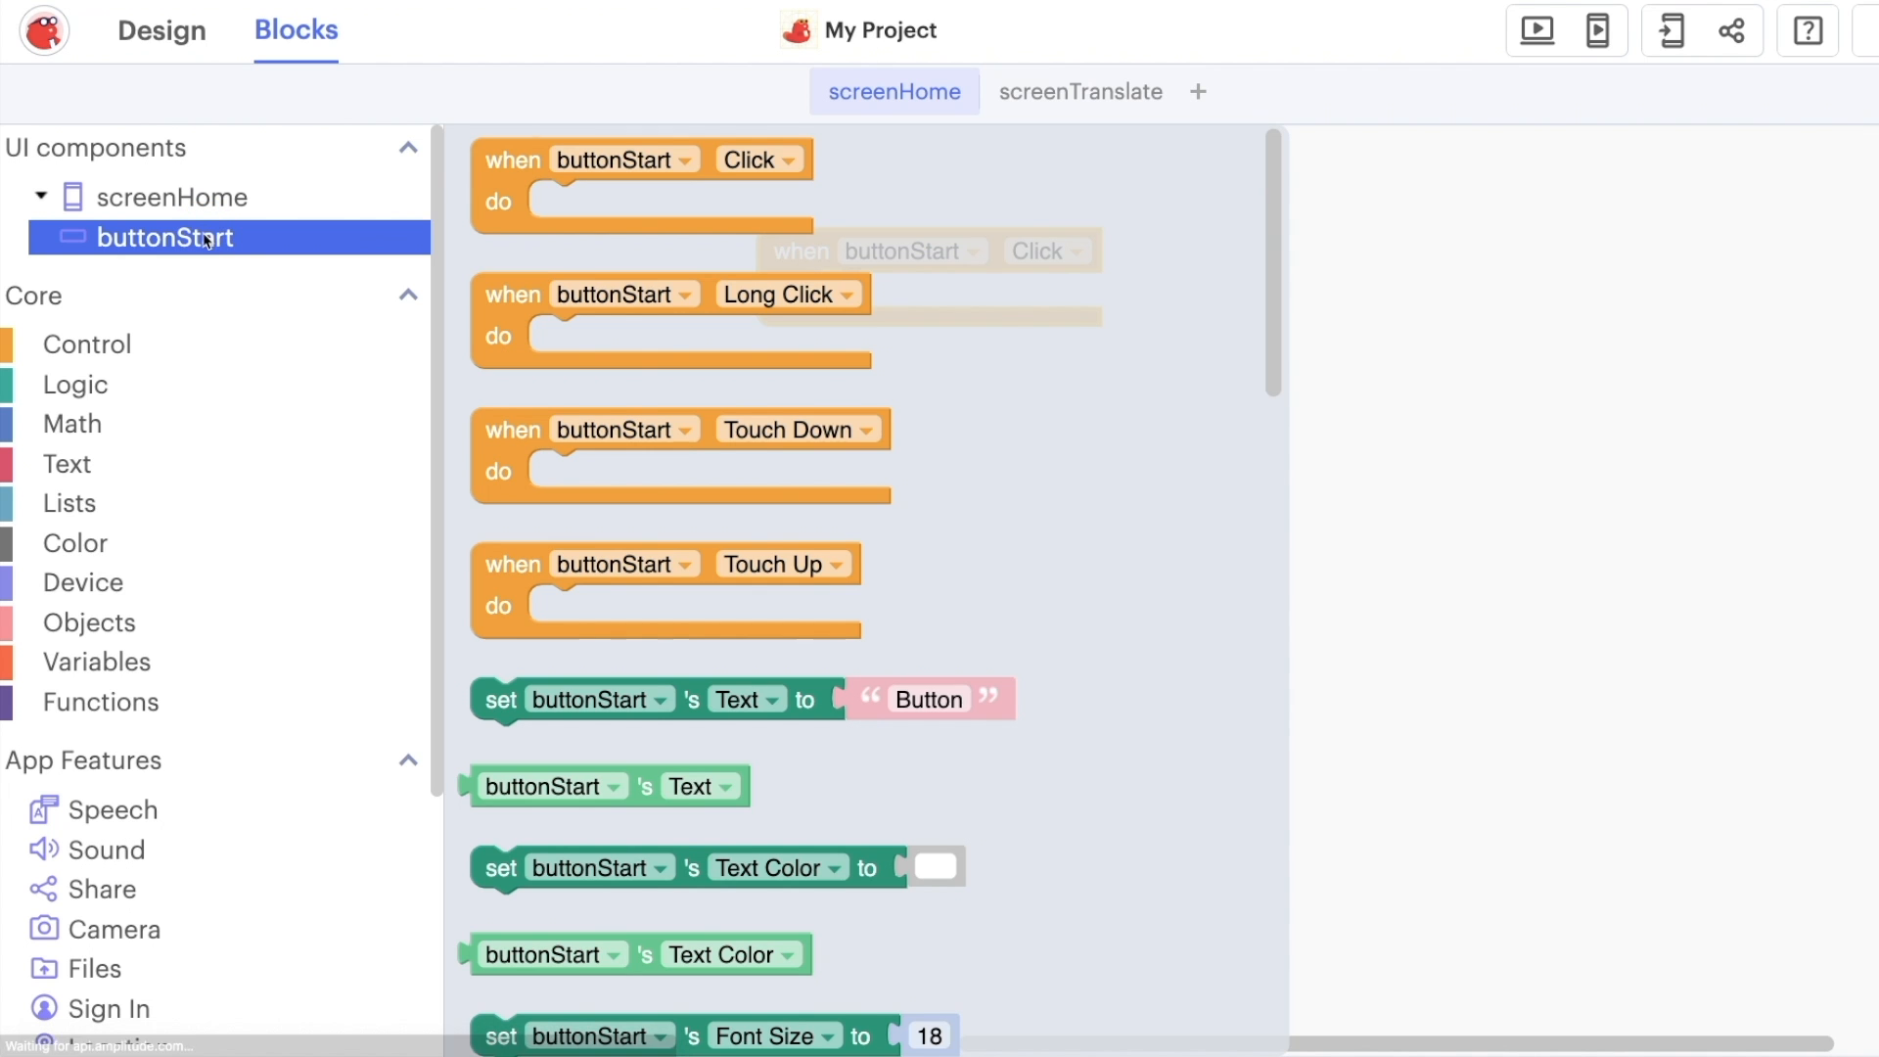
mouse_move(680, 178)
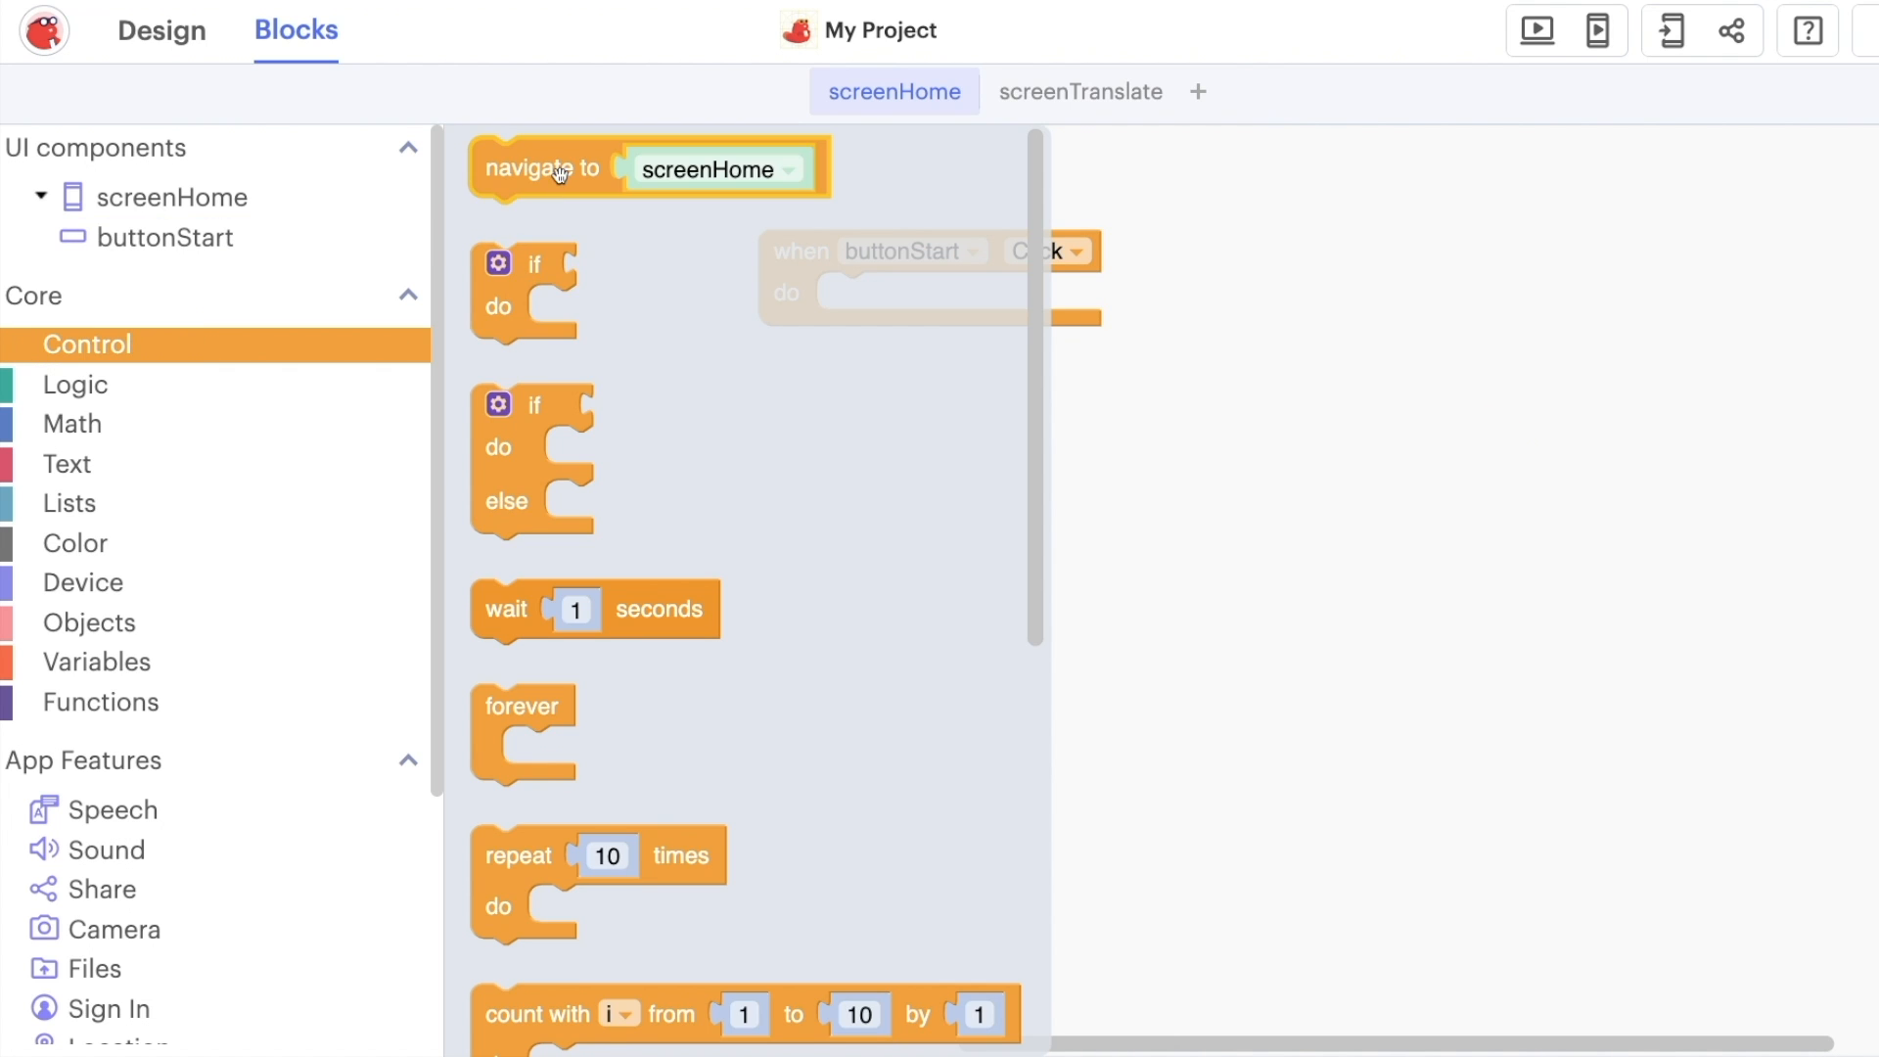
left_click_drag(547, 168, 892, 301)
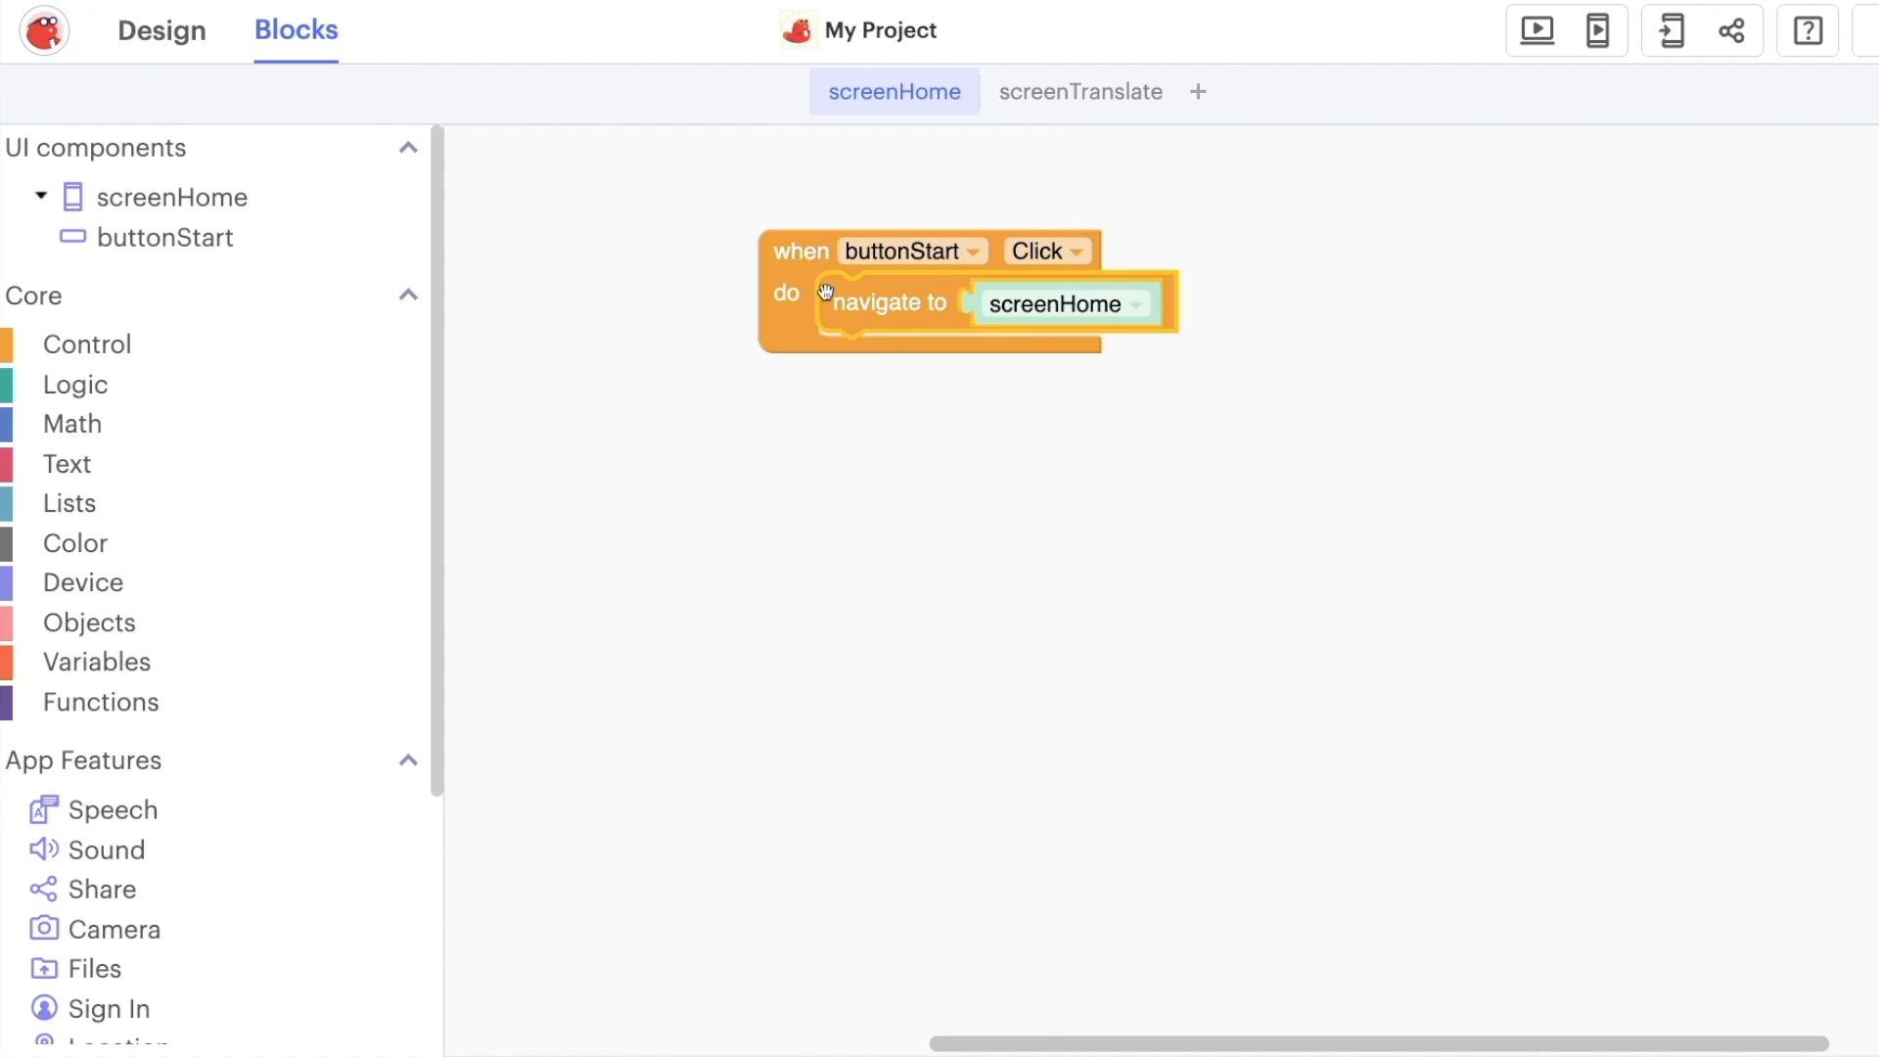
left_click(86, 344)
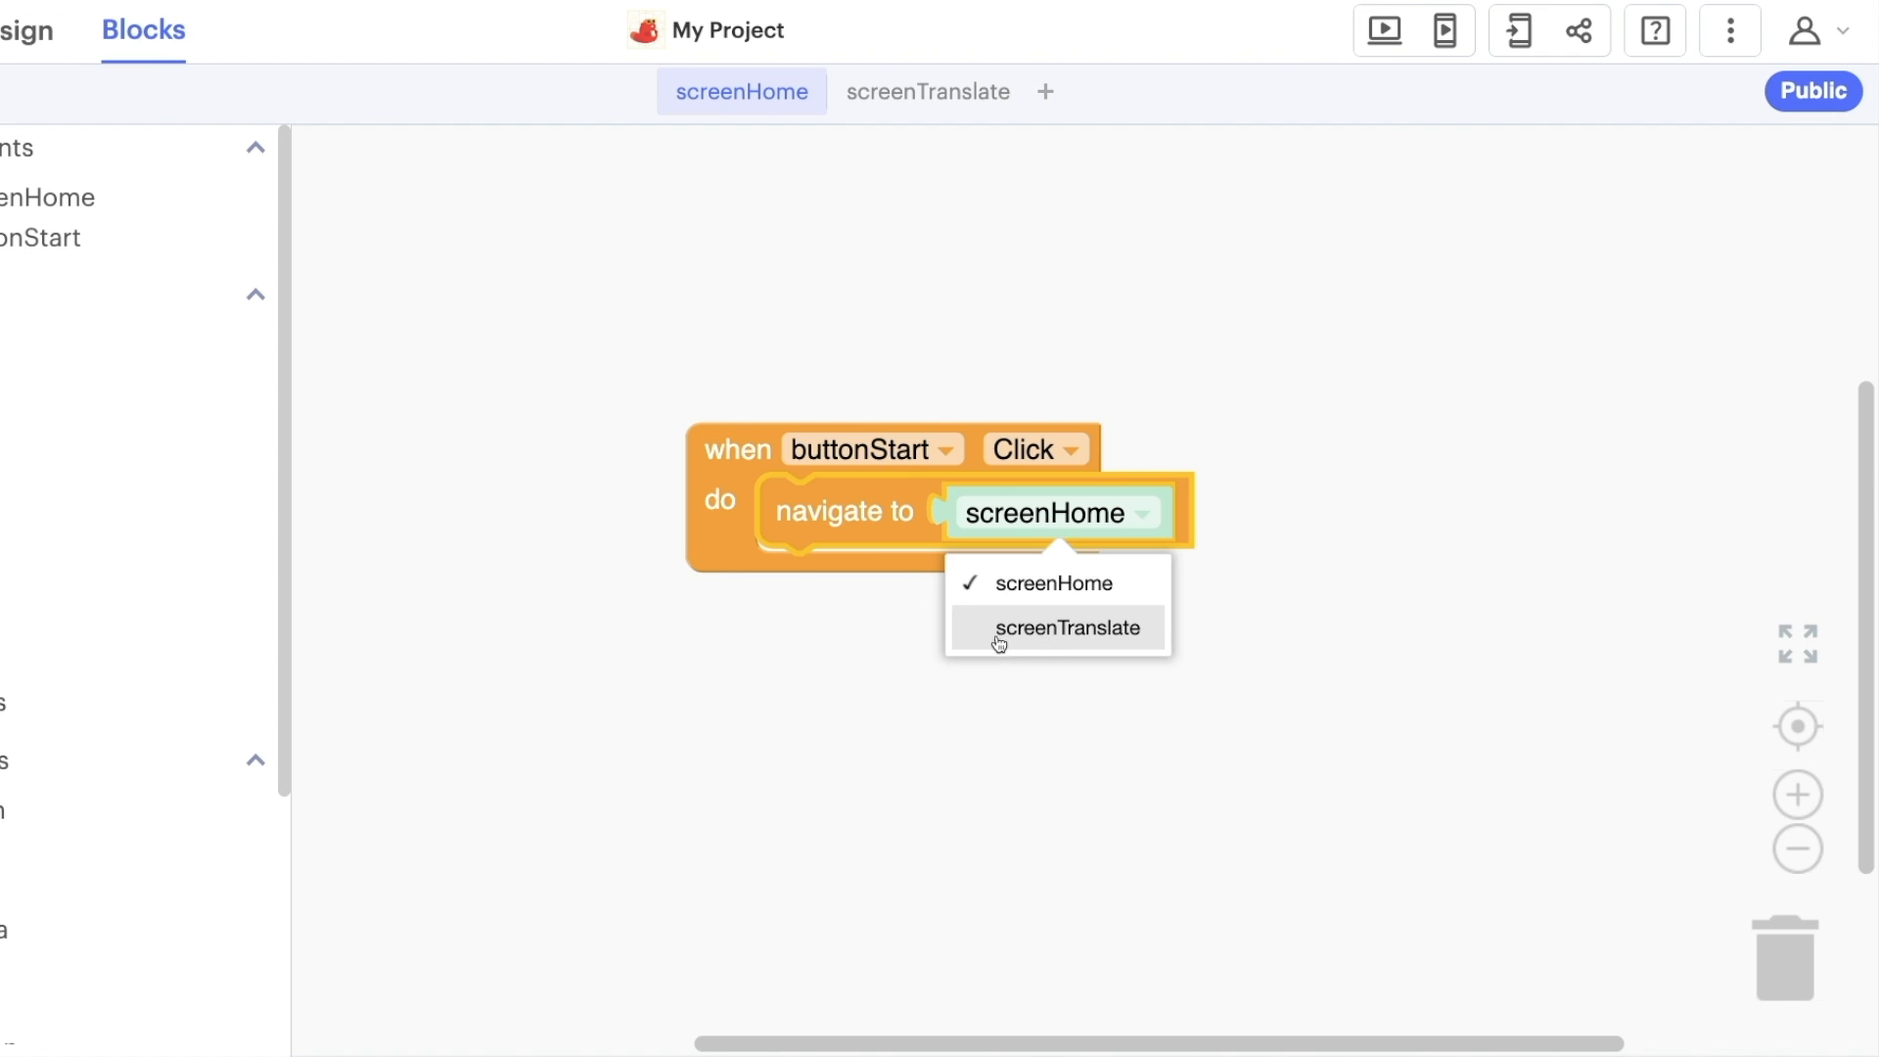
mouse_move(1053, 632)
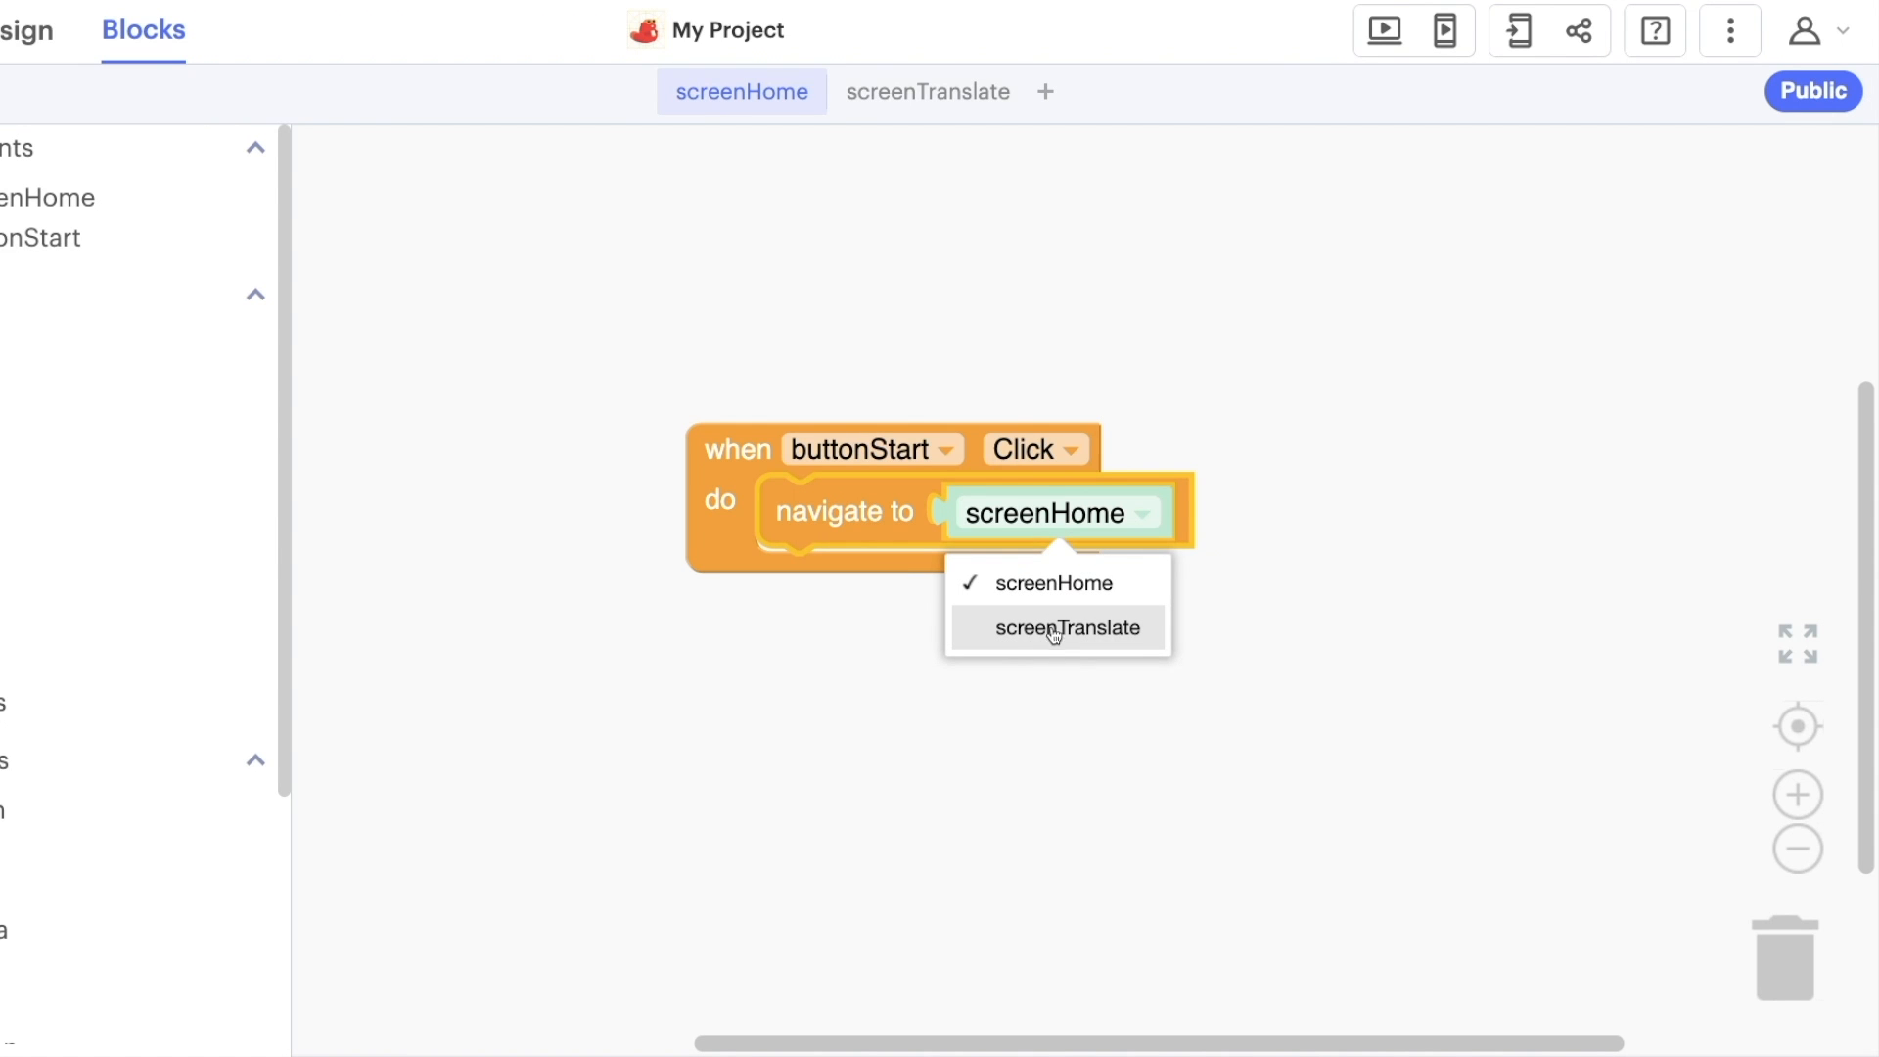
Set the navigate to block's target screen to screenTranslate for the buttonStart Click event
left_click(1067, 626)
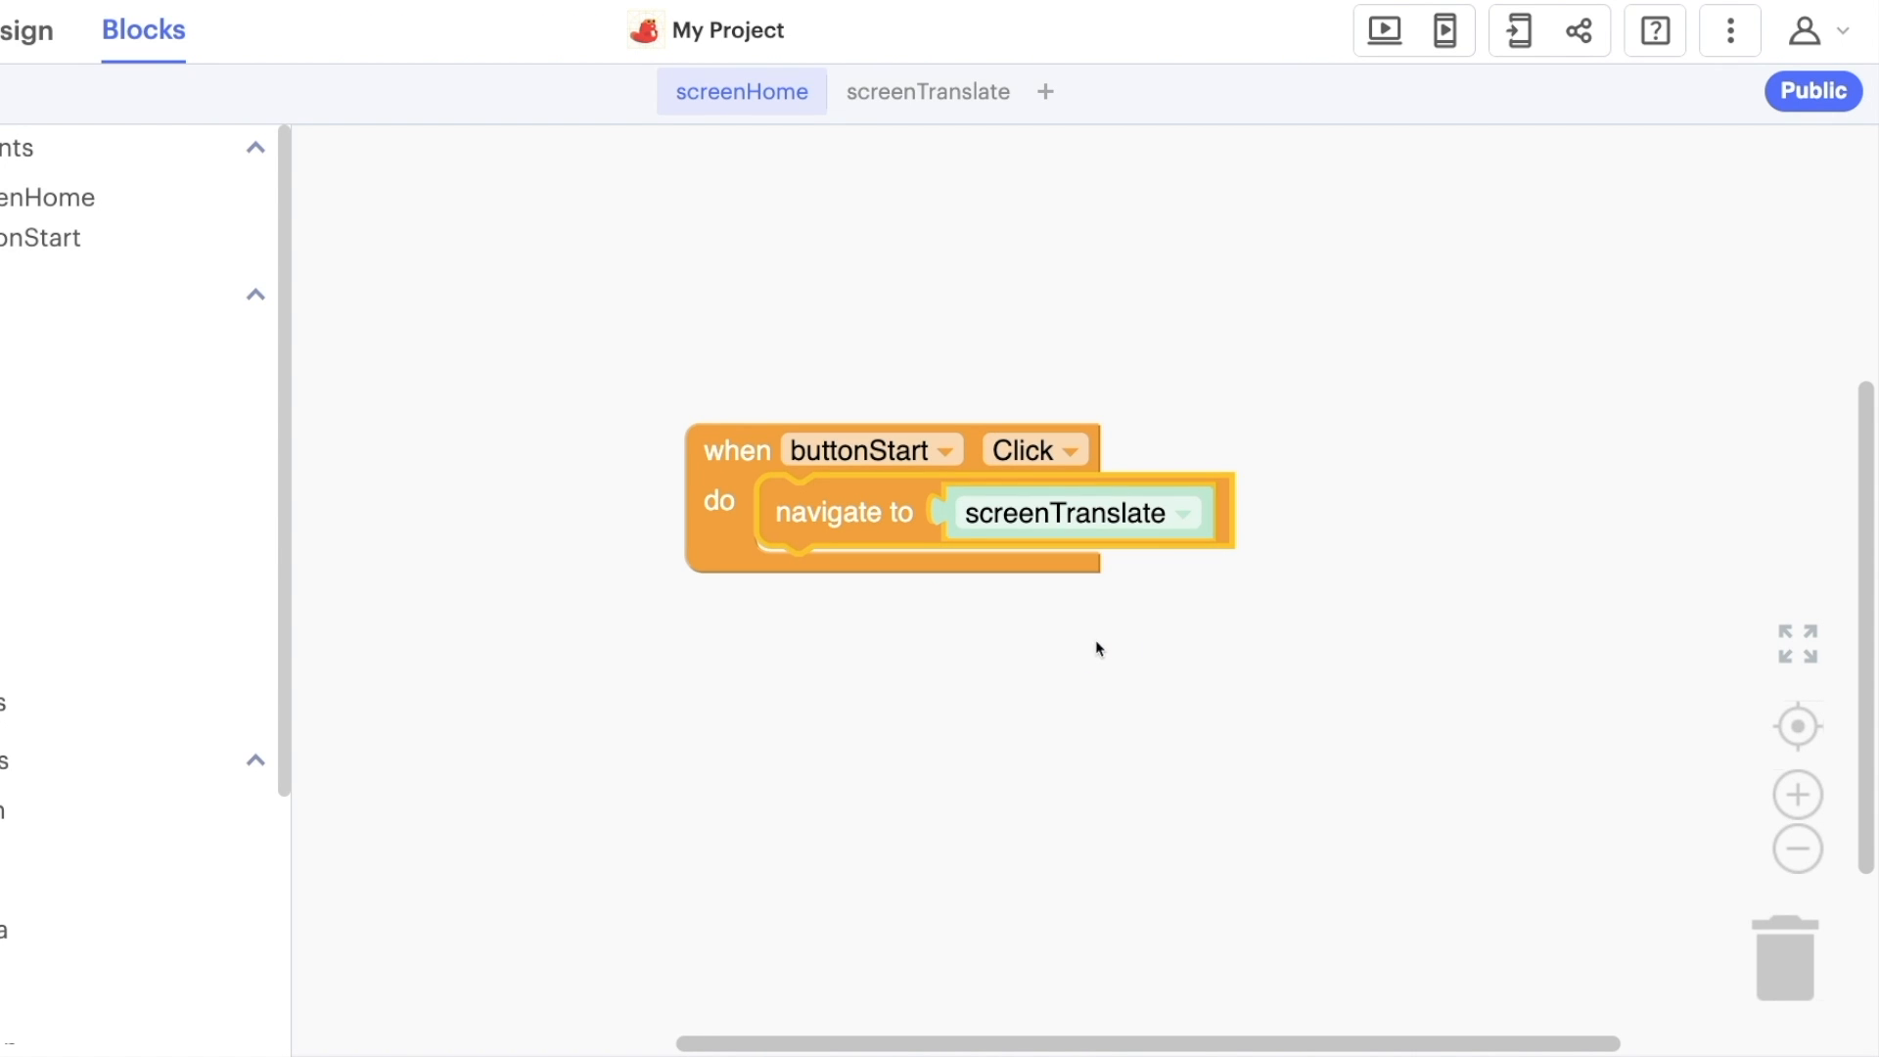
mouse_move(1382, 29)
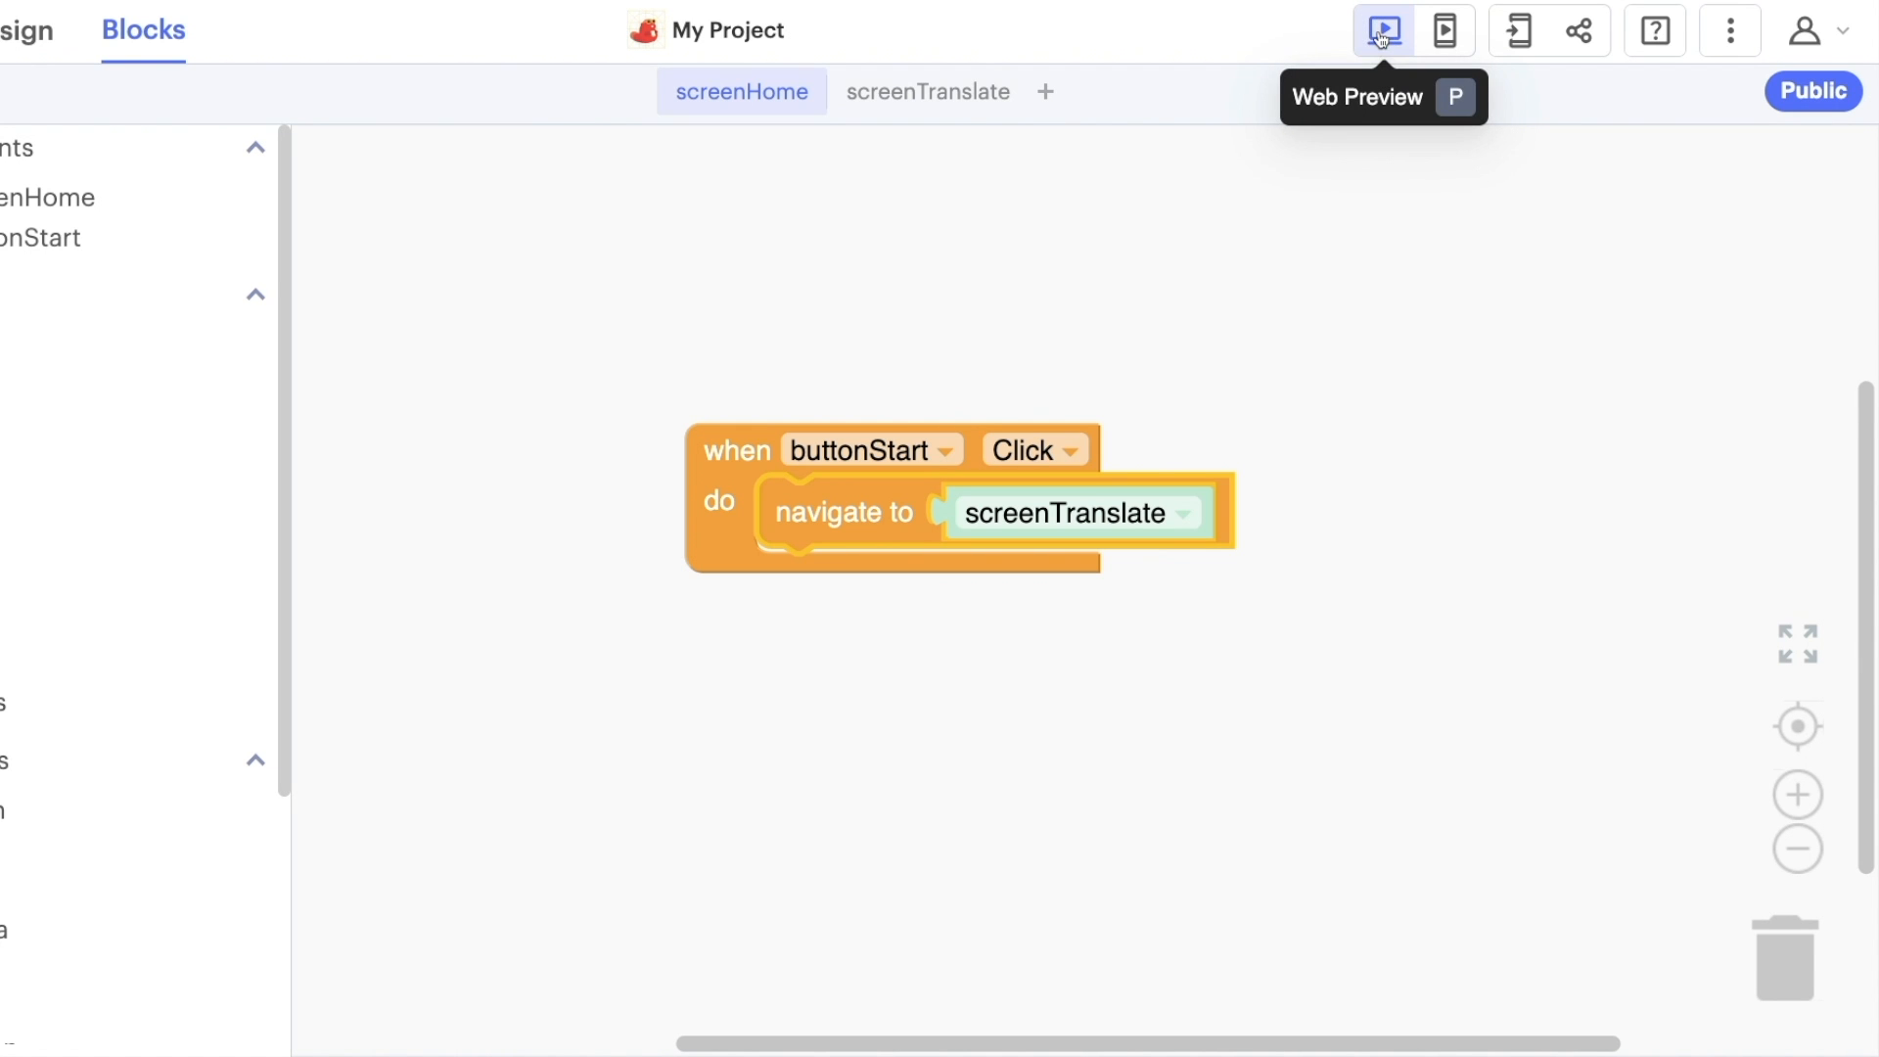
Run the app in Web Preview, showing screenTranslate's beige wavy background in the phone frame
left_click(1380, 30)
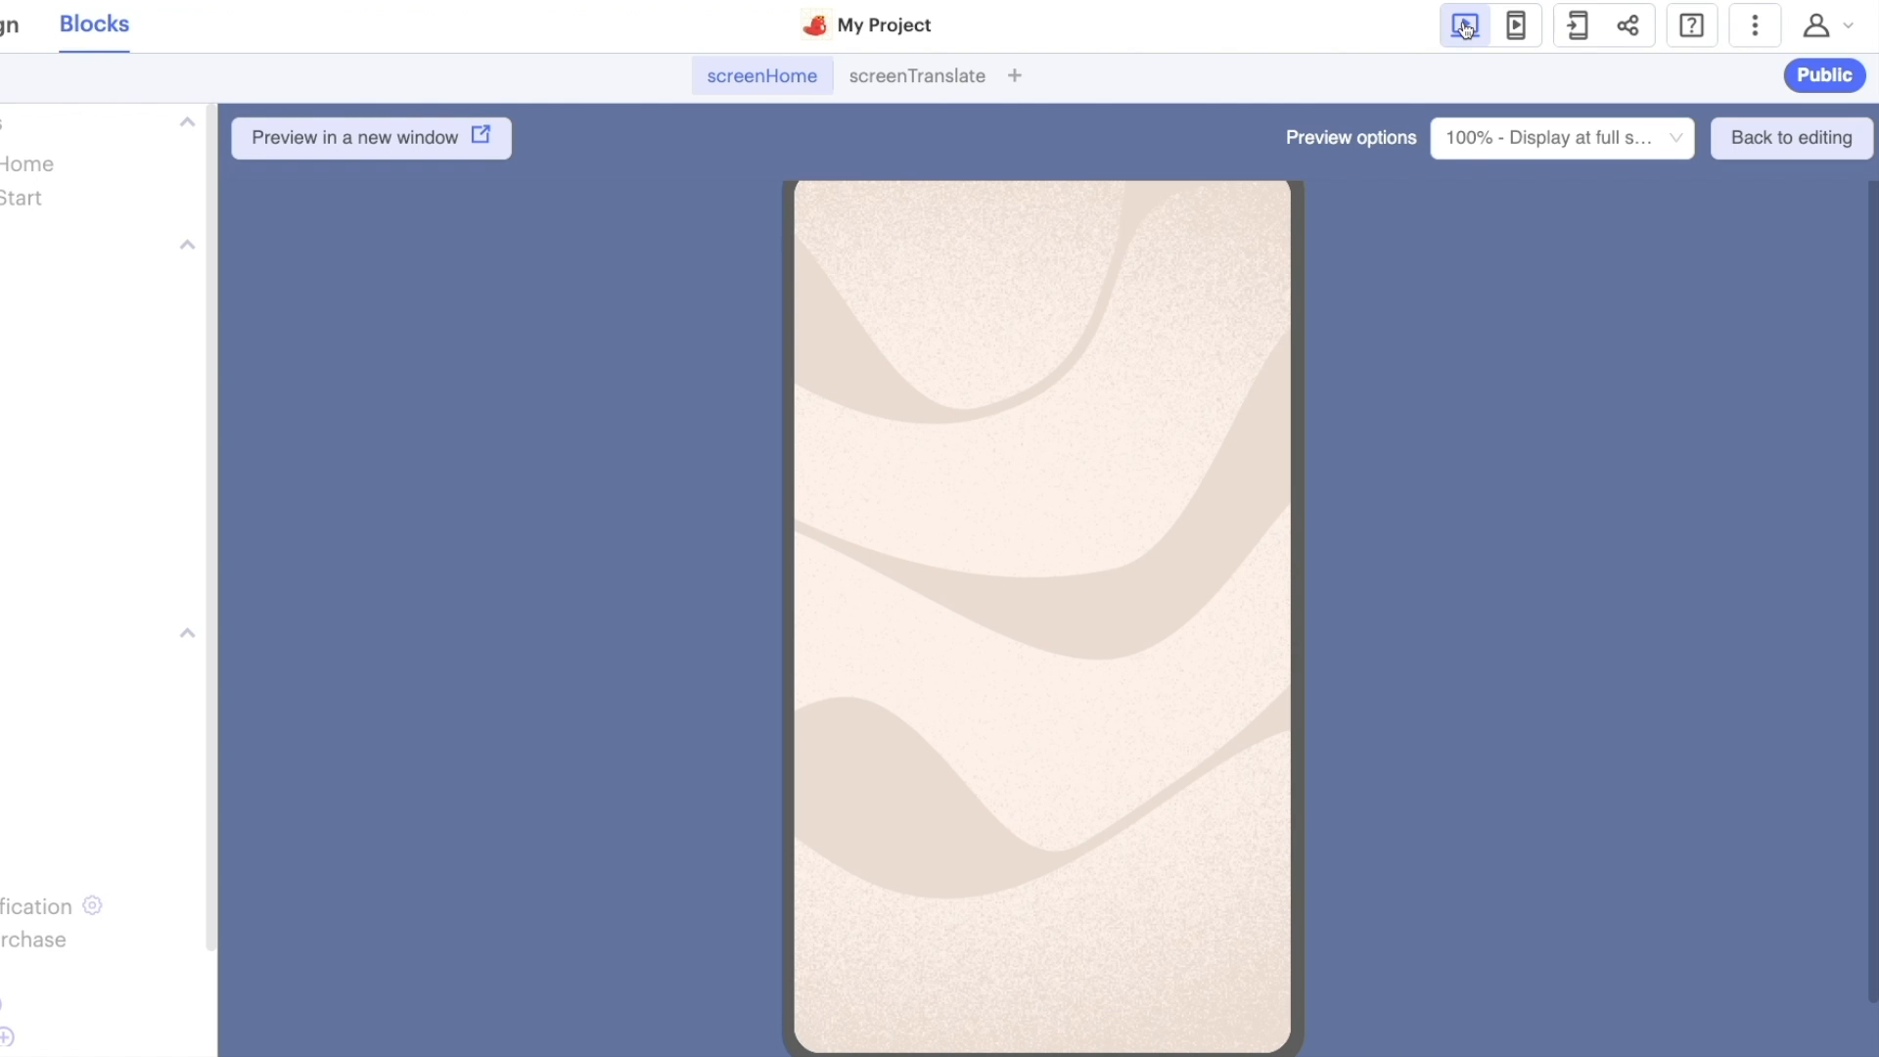
left_click(1464, 26)
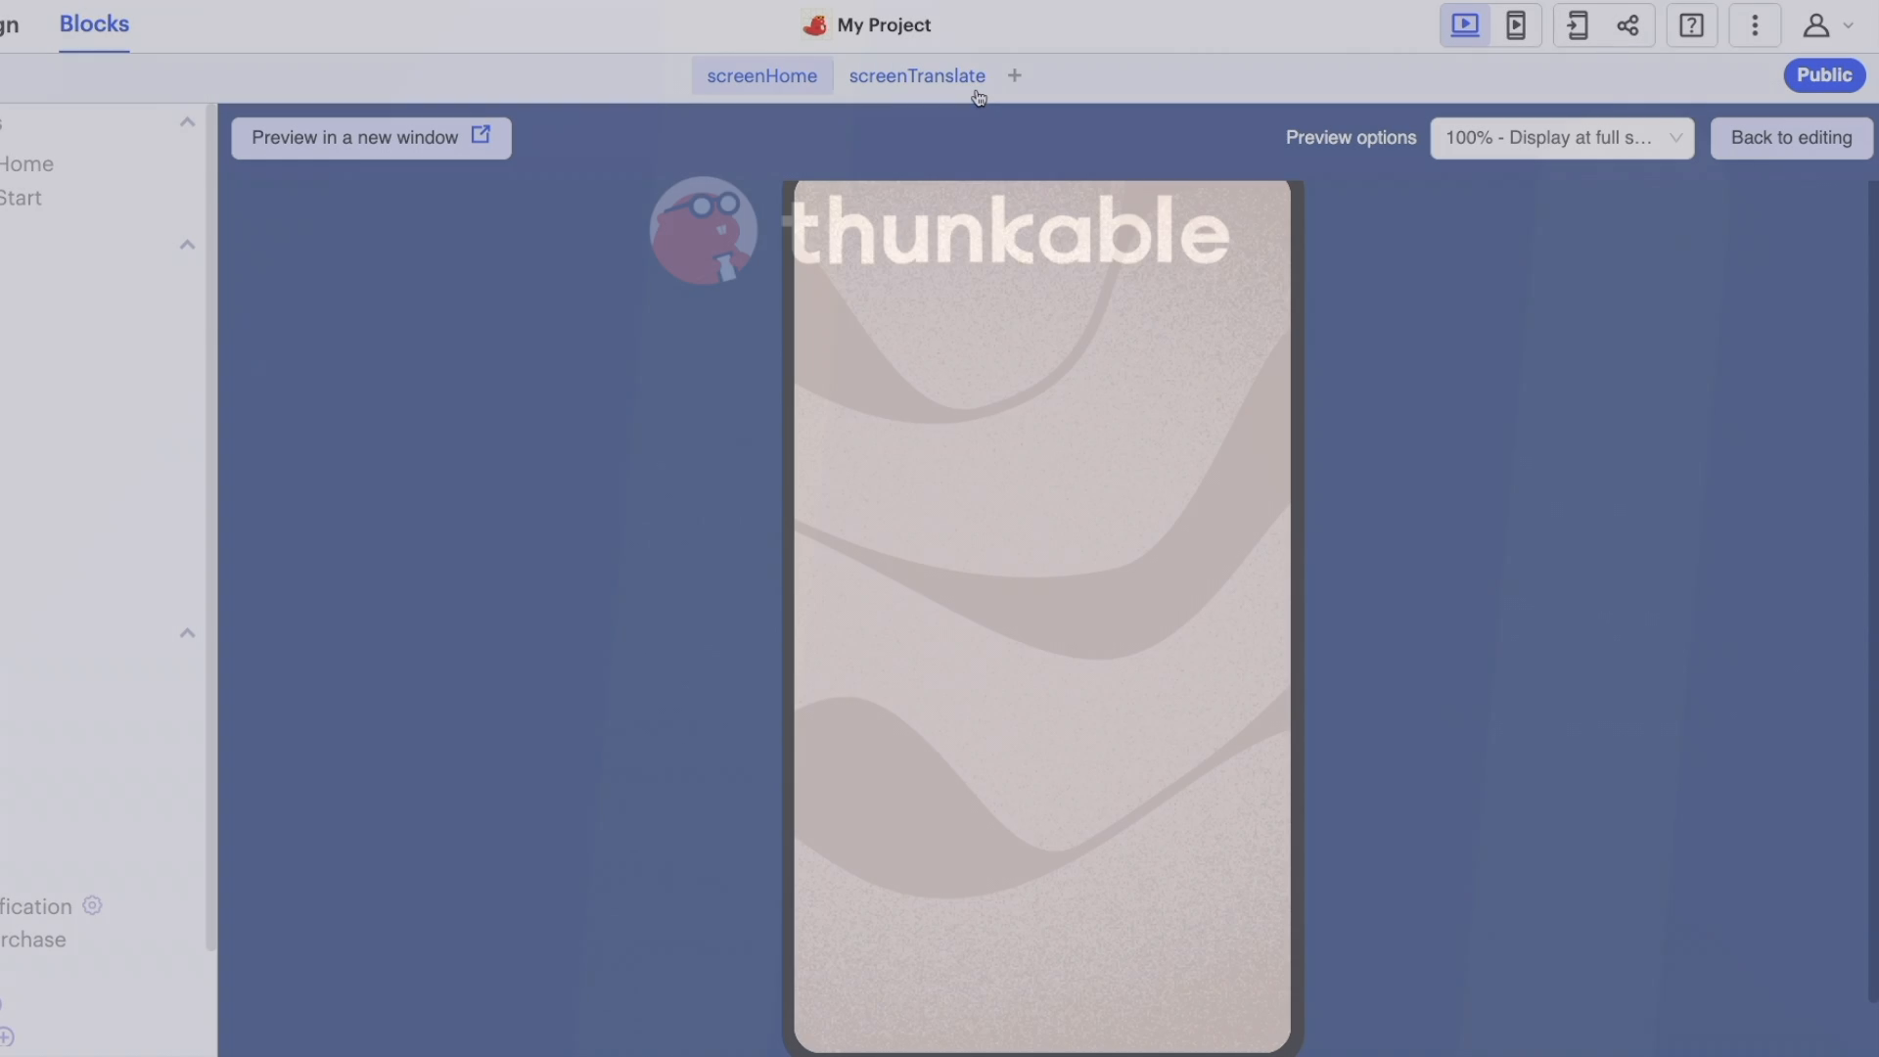